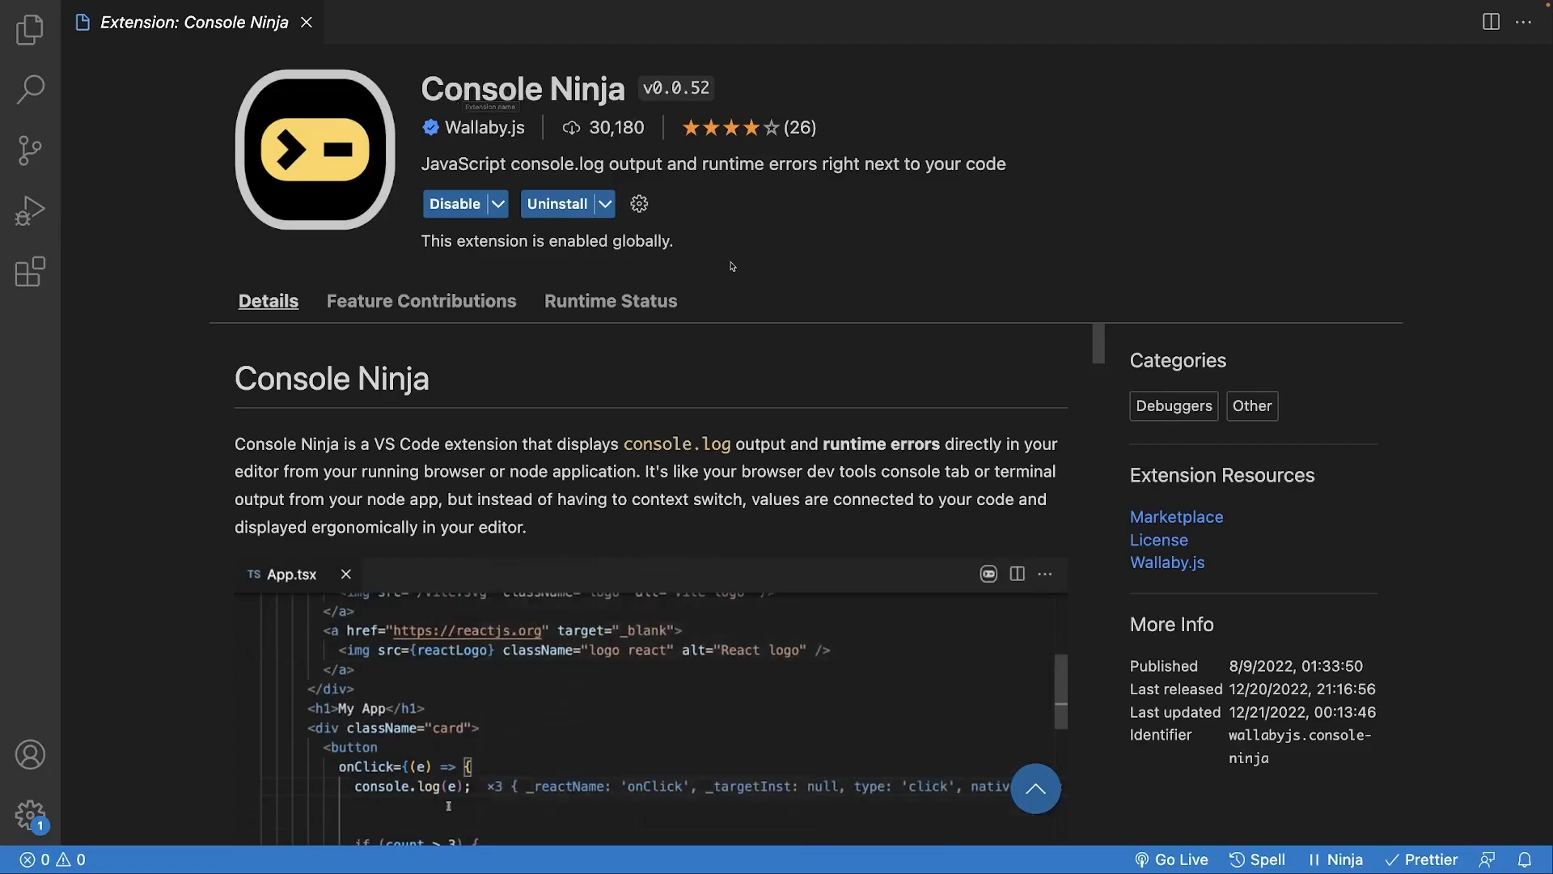
- Browse the consoleninja project files (app.js, index.html, style.css) in the editor
scroll("down", 3)
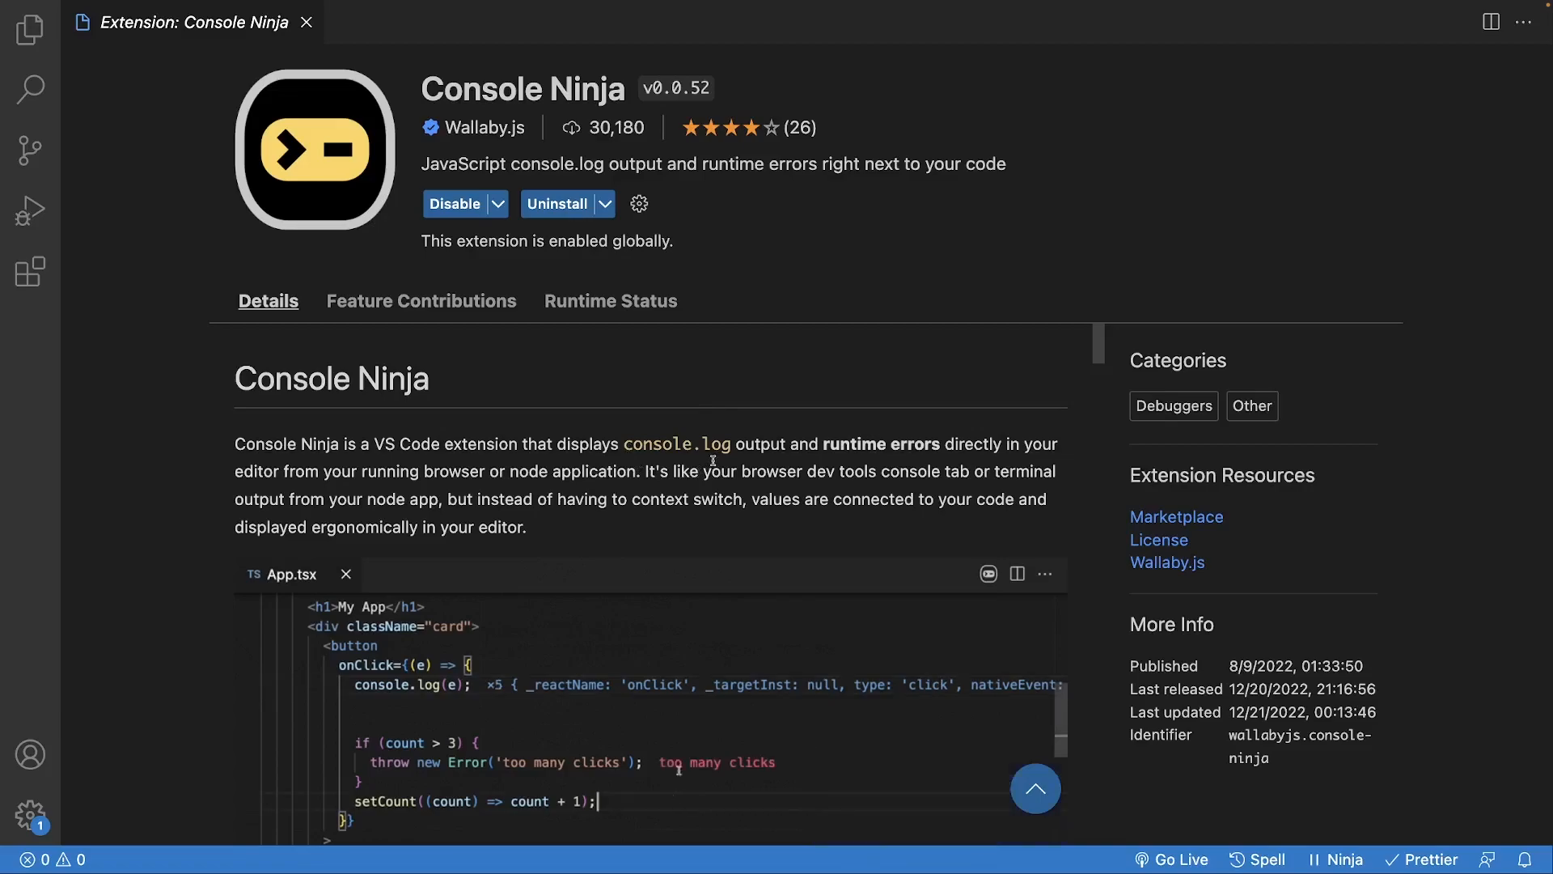
mouse_move(719, 763)
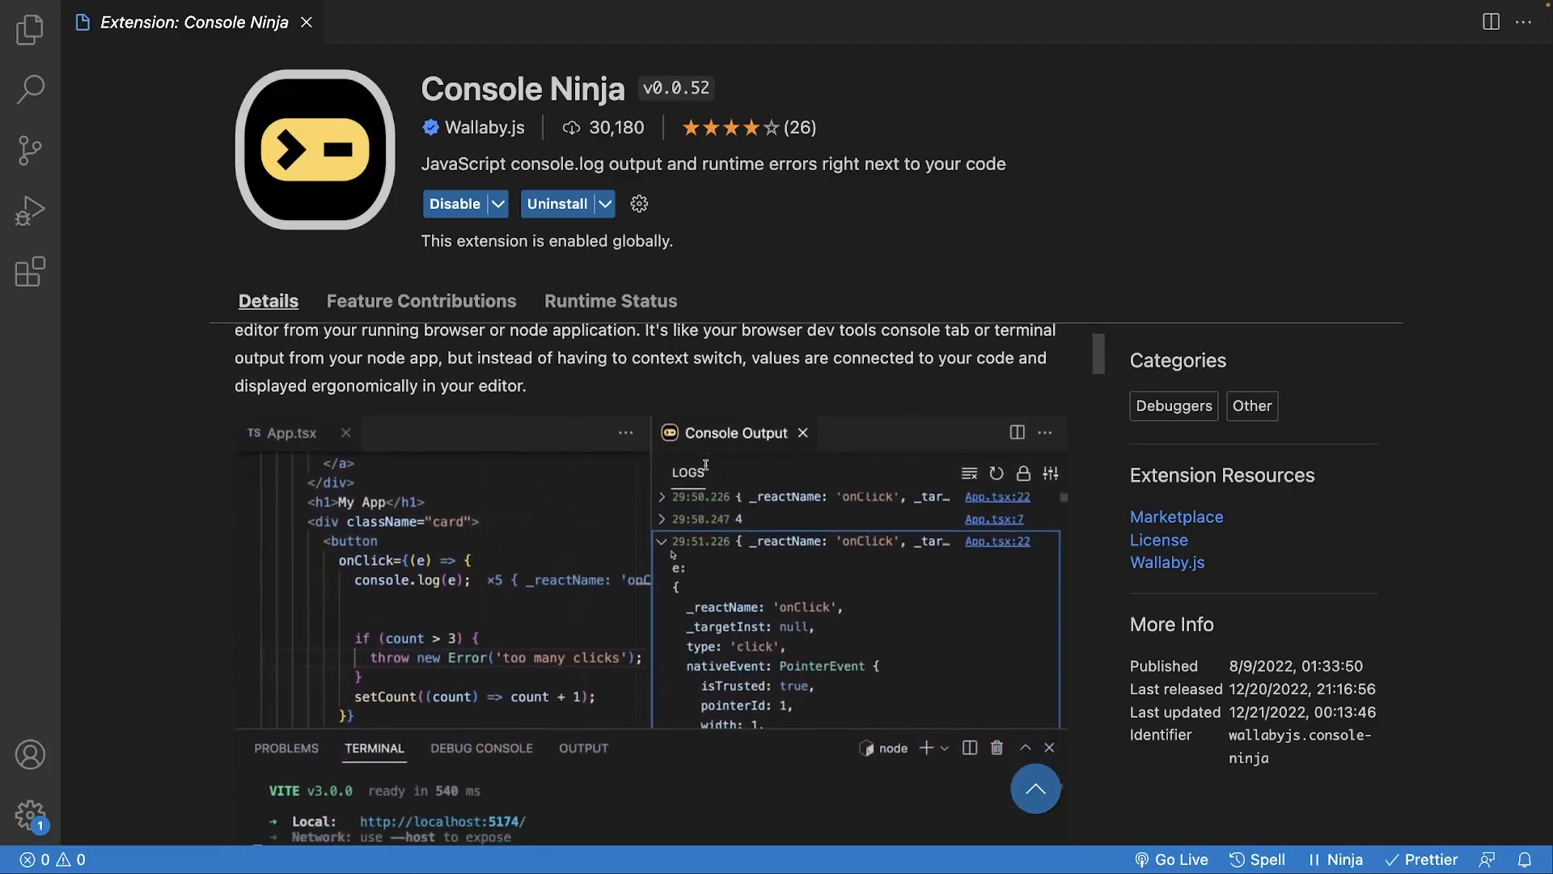
scroll("down", 3)
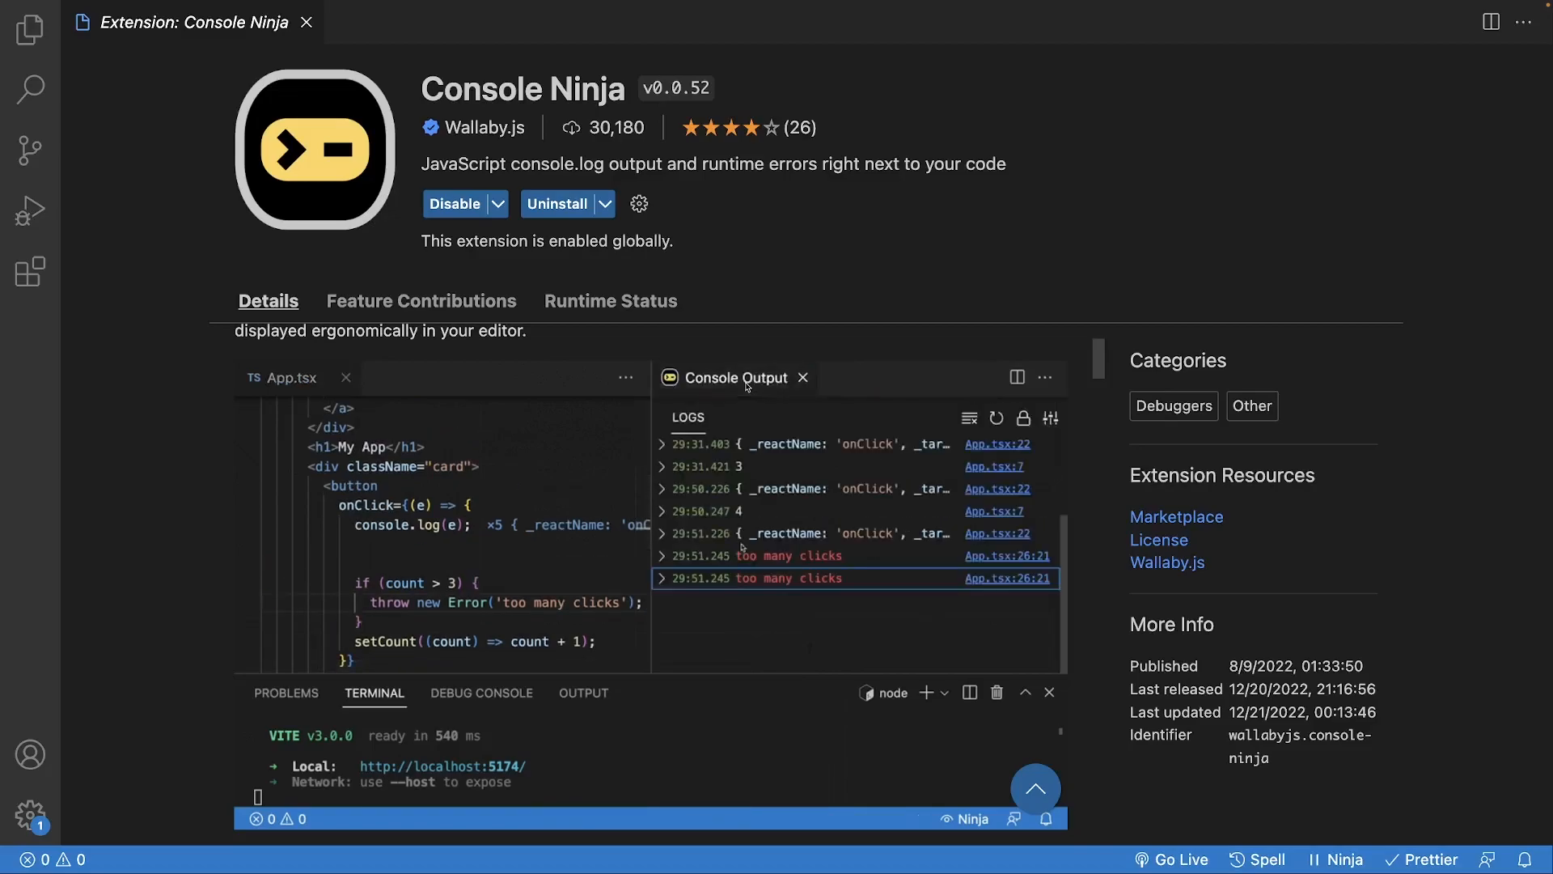
left_click(662, 485)
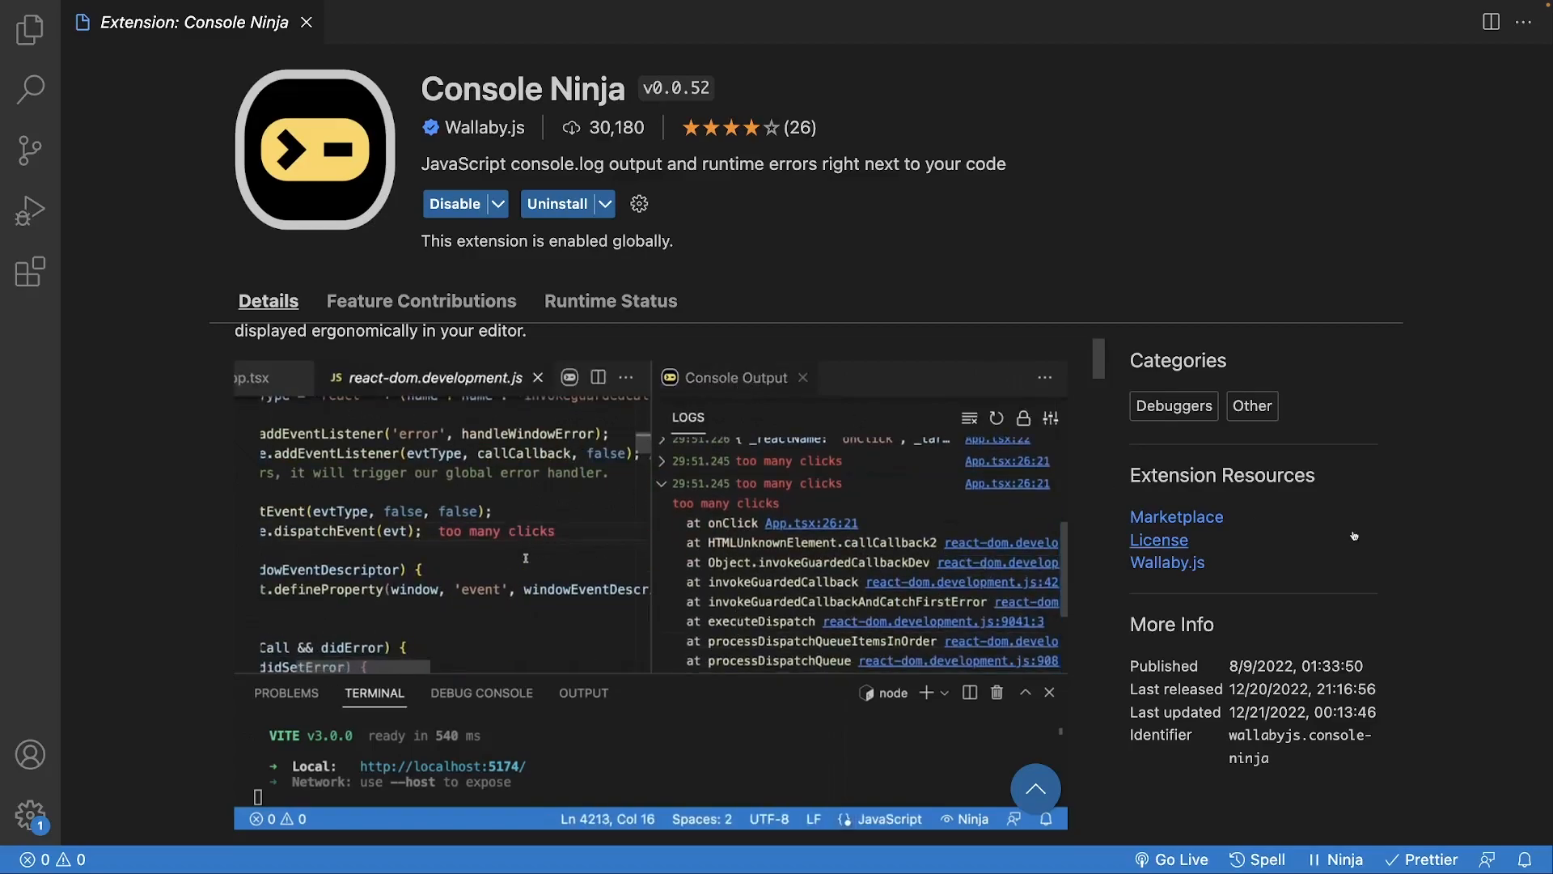
left_click(275, 377)
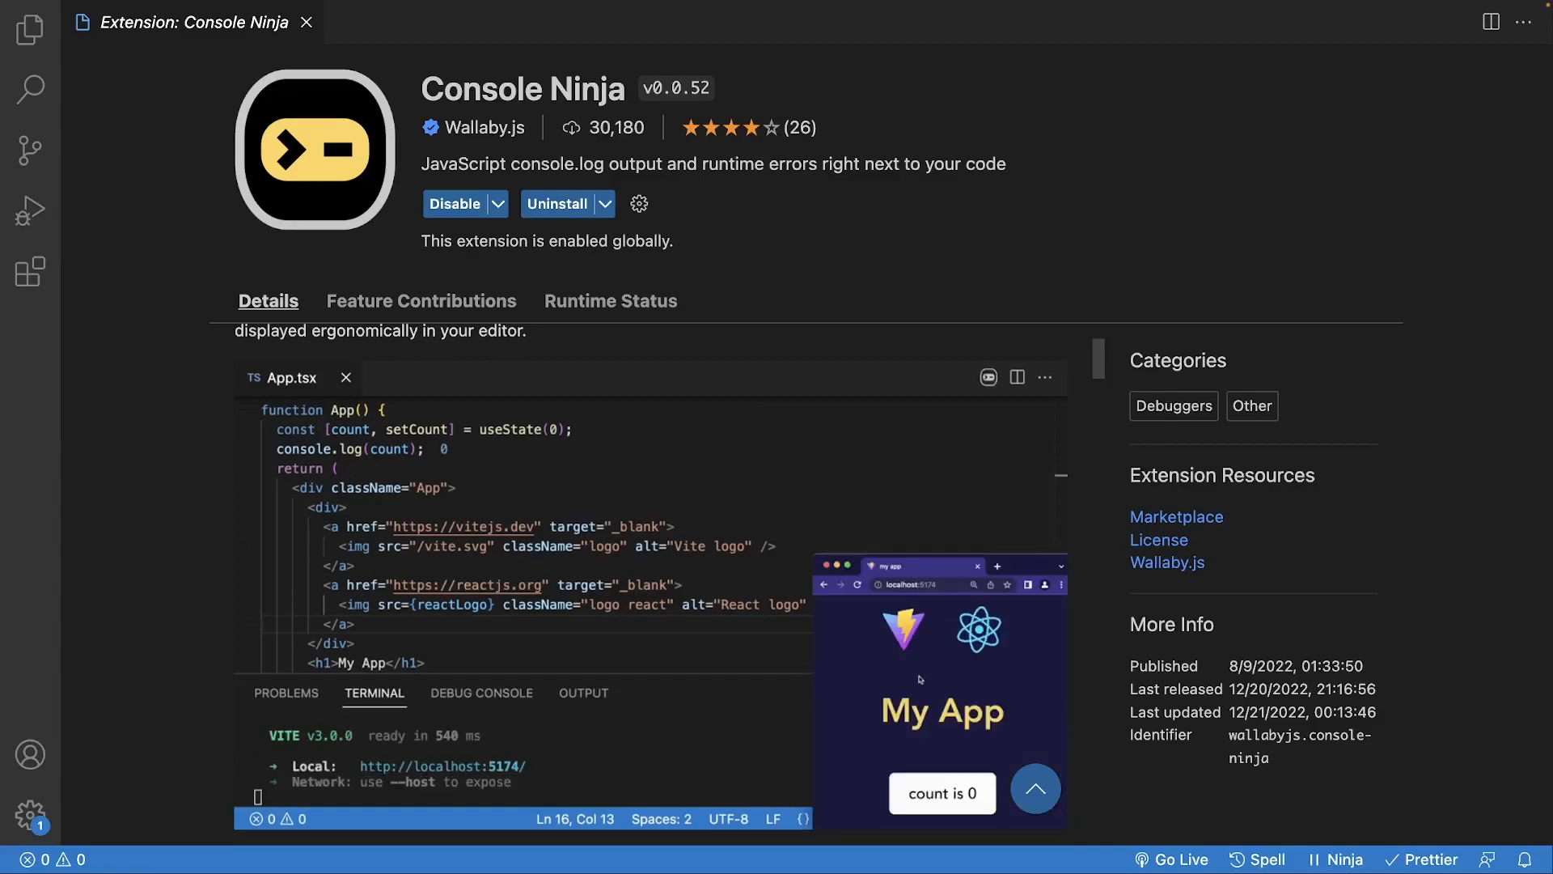
left_click(942, 793)
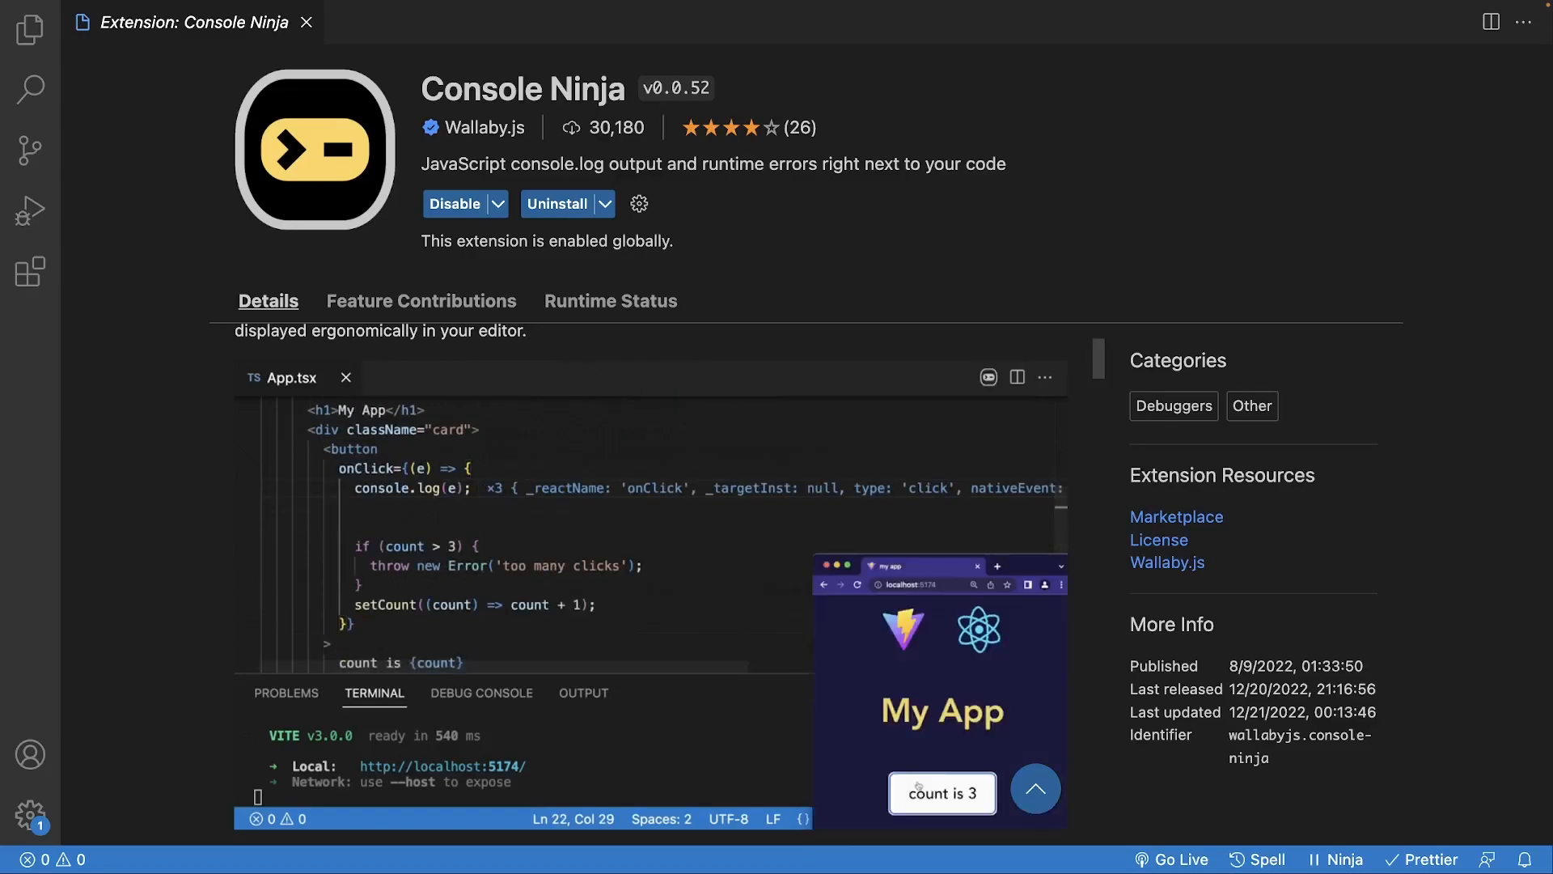
- Search the Extensions marketplace for 'console ninja' and select the top result
left_click(29, 271)
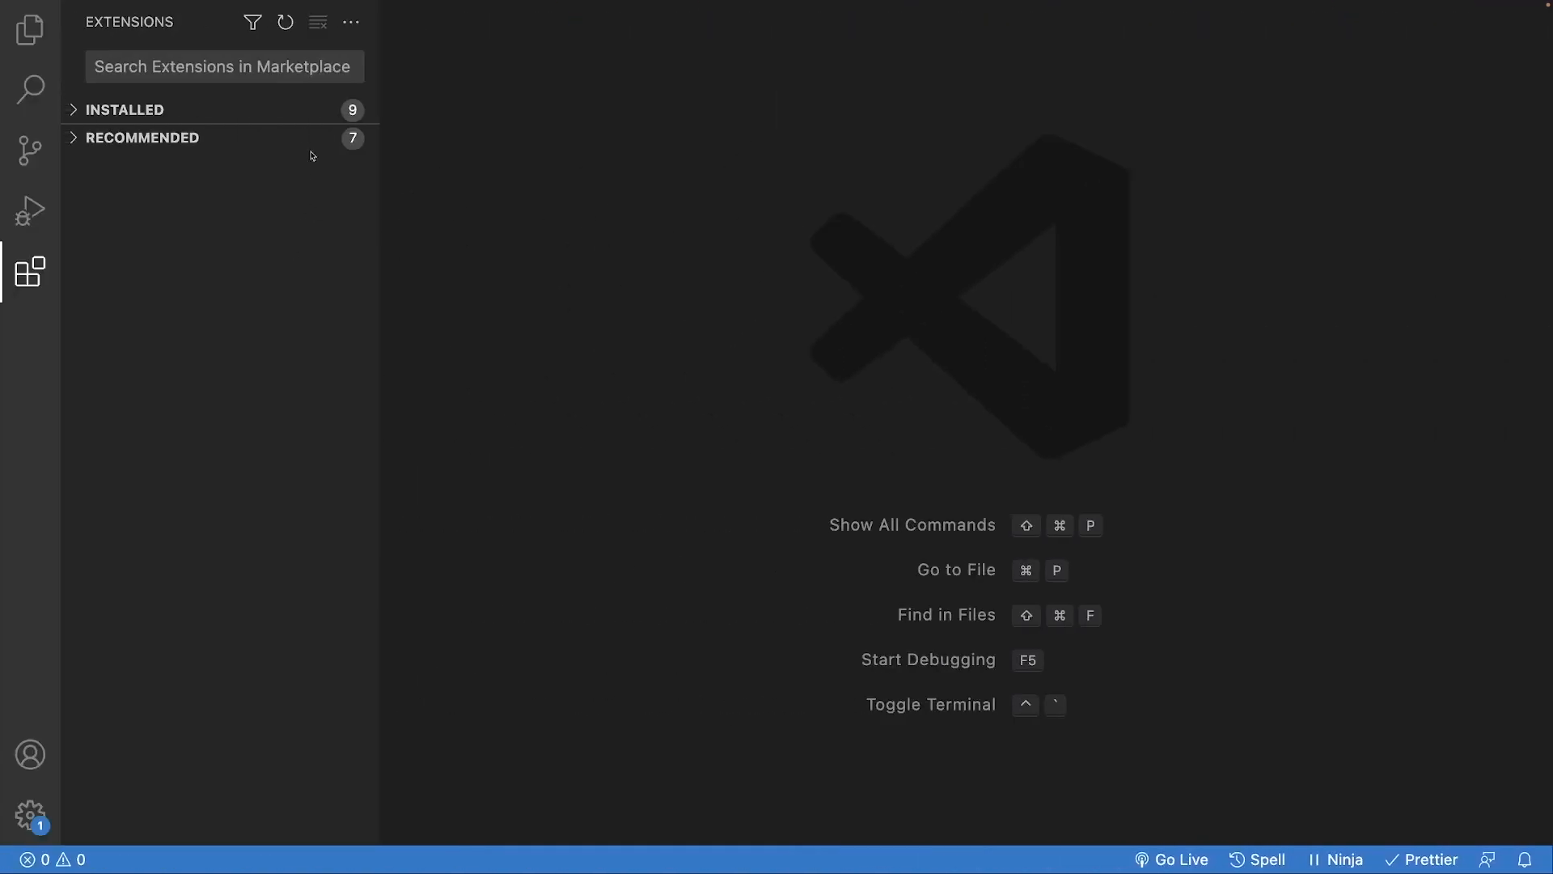
type("console ninja")
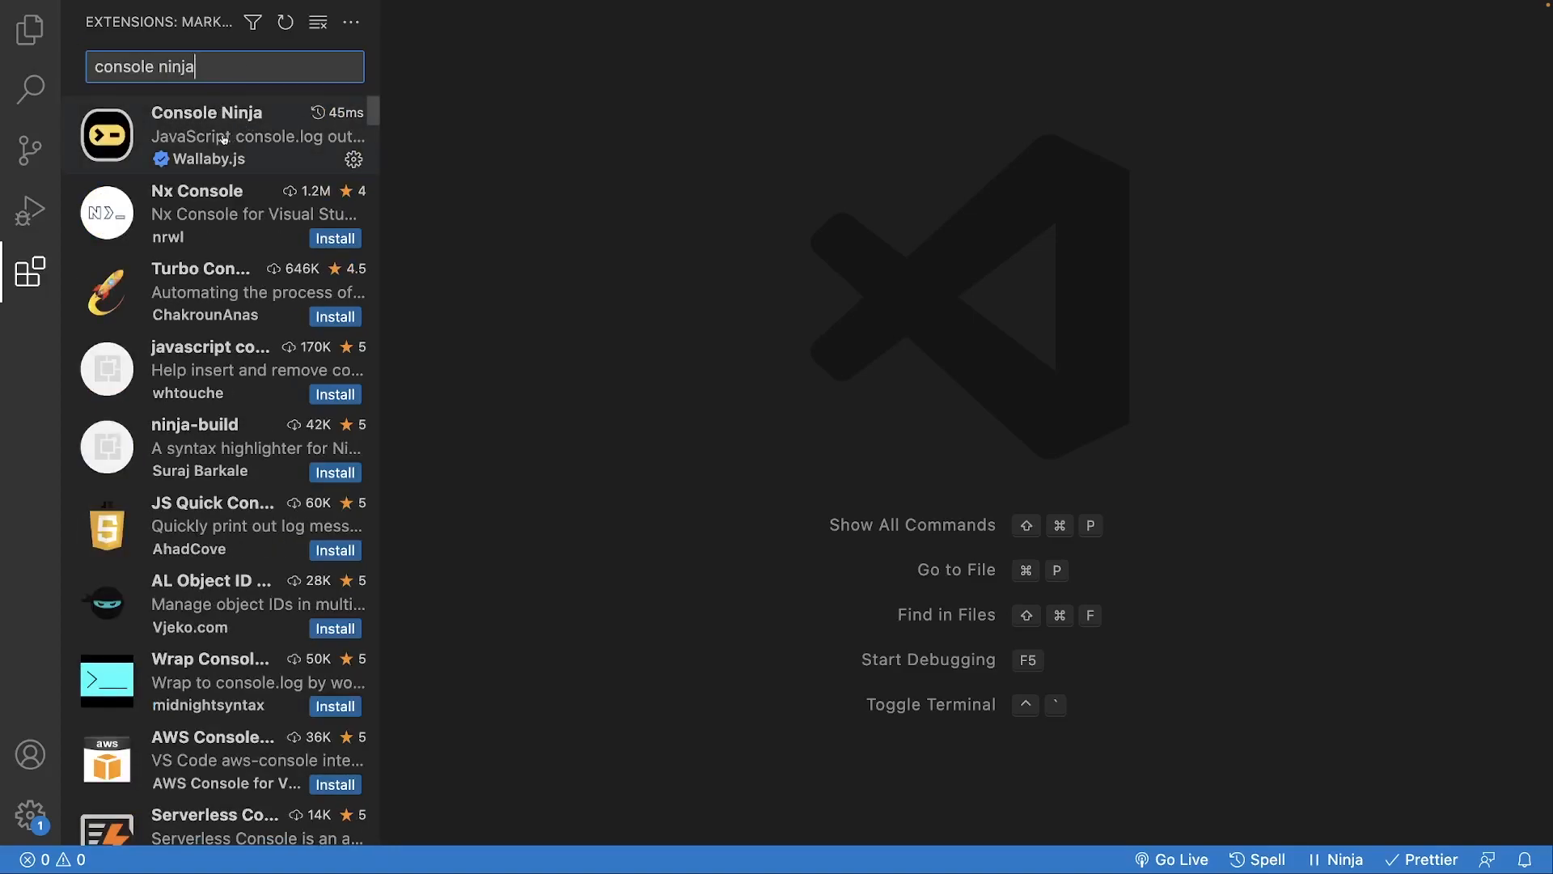
left_click(218, 134)
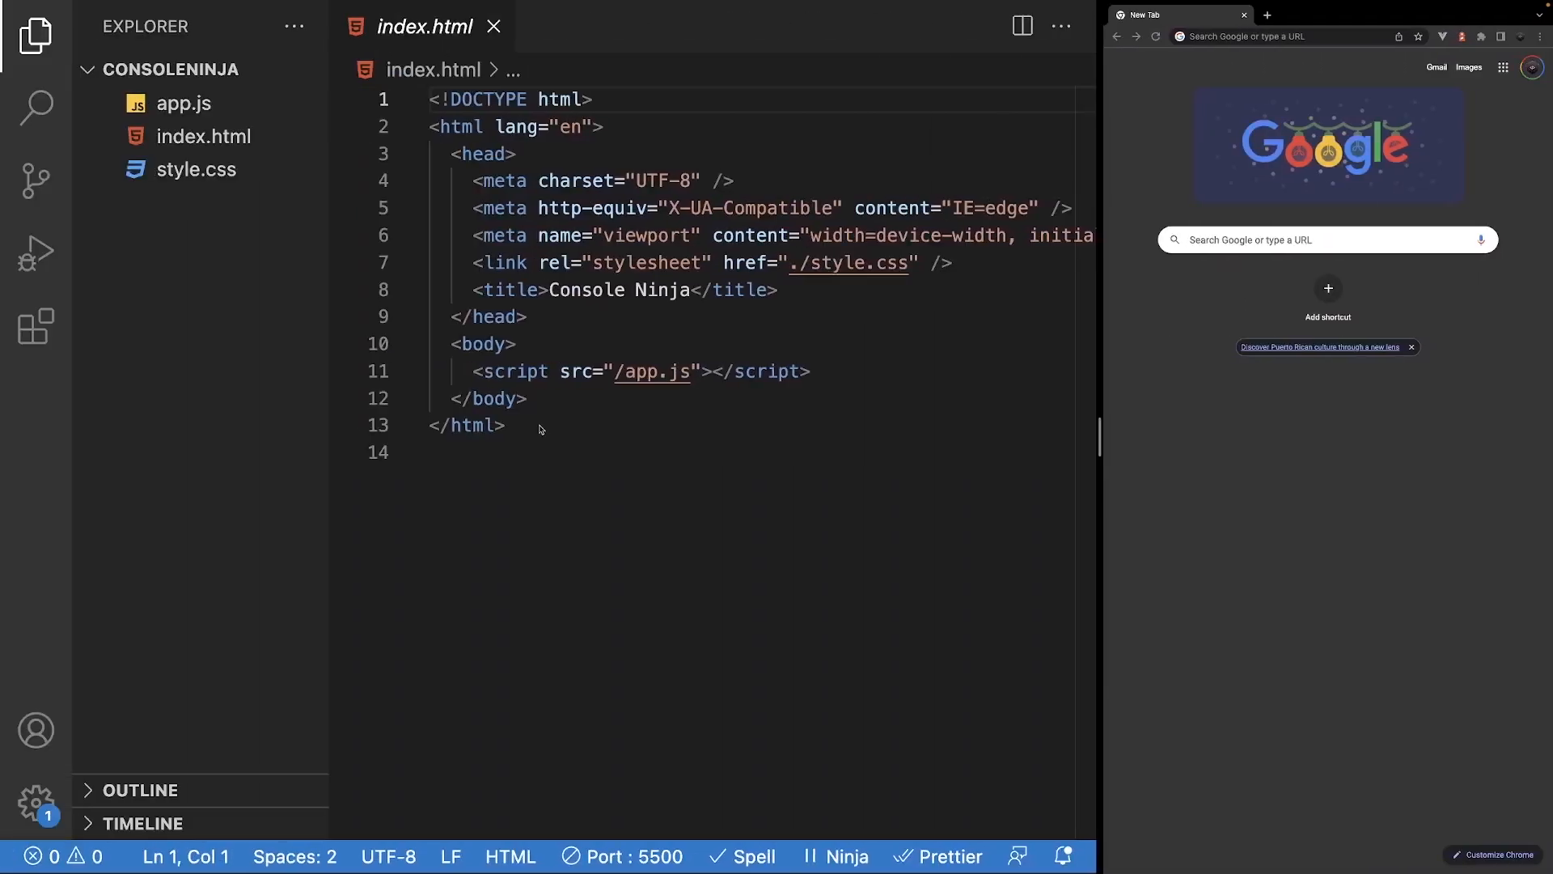
mouse_move(715, 117)
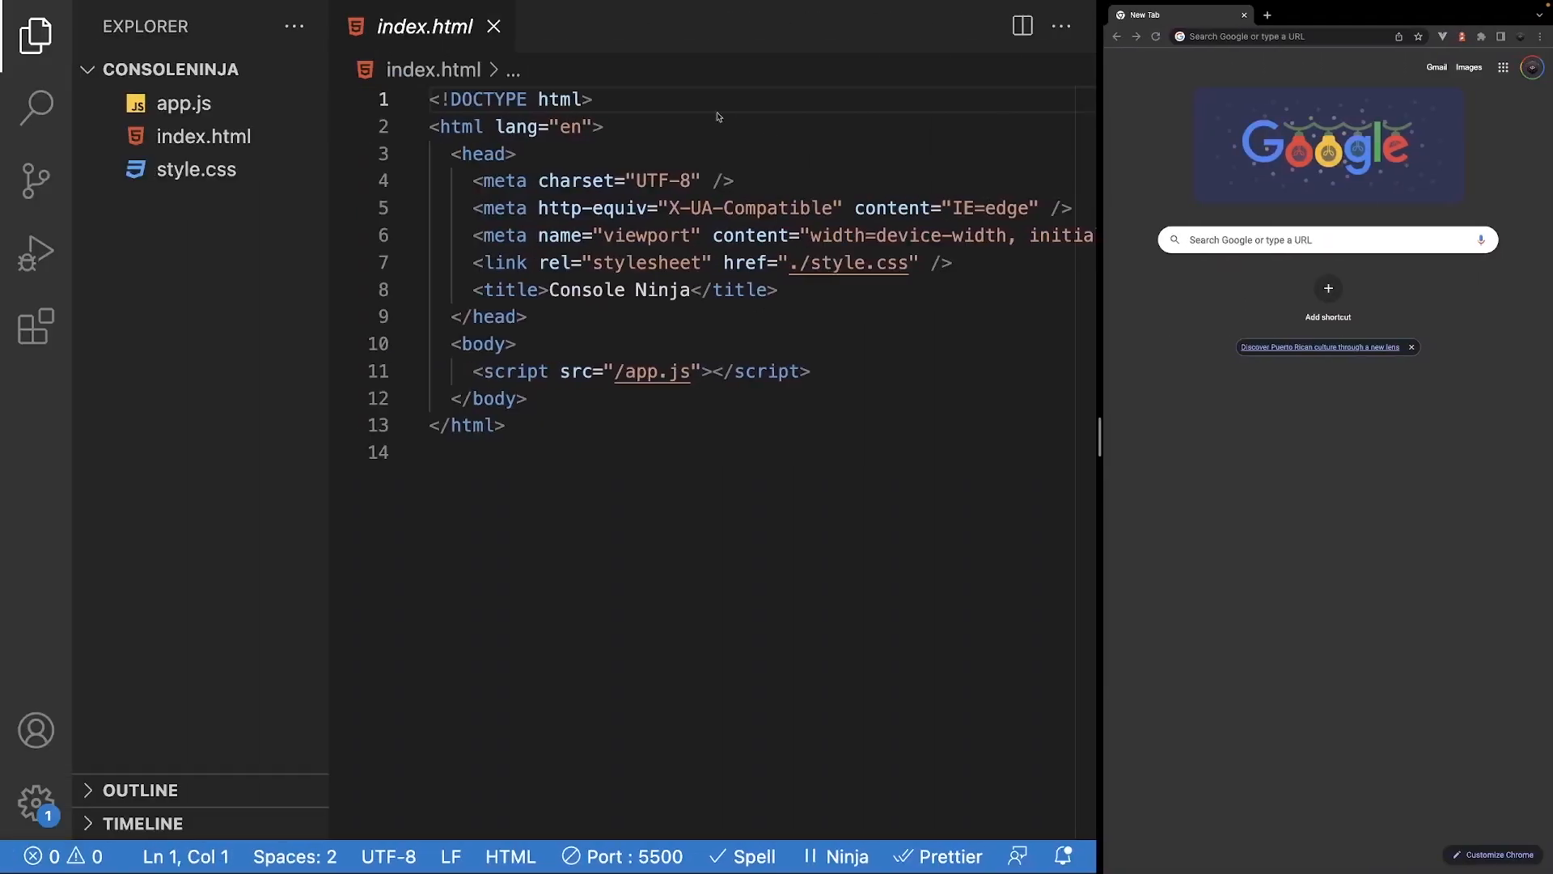
mouse_move(818, 379)
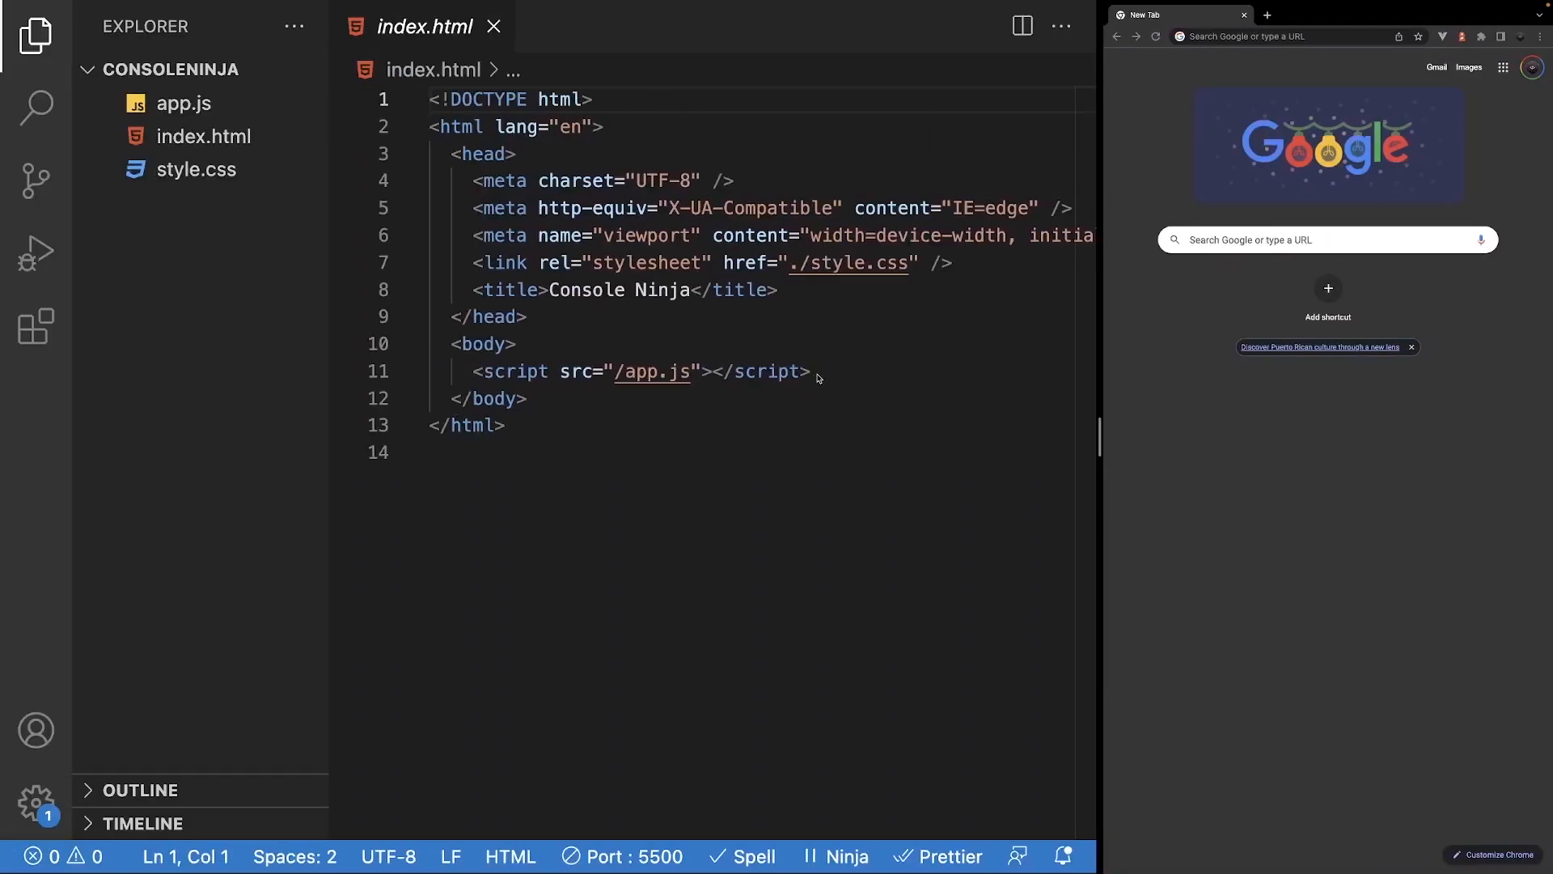
left_click(809, 370)
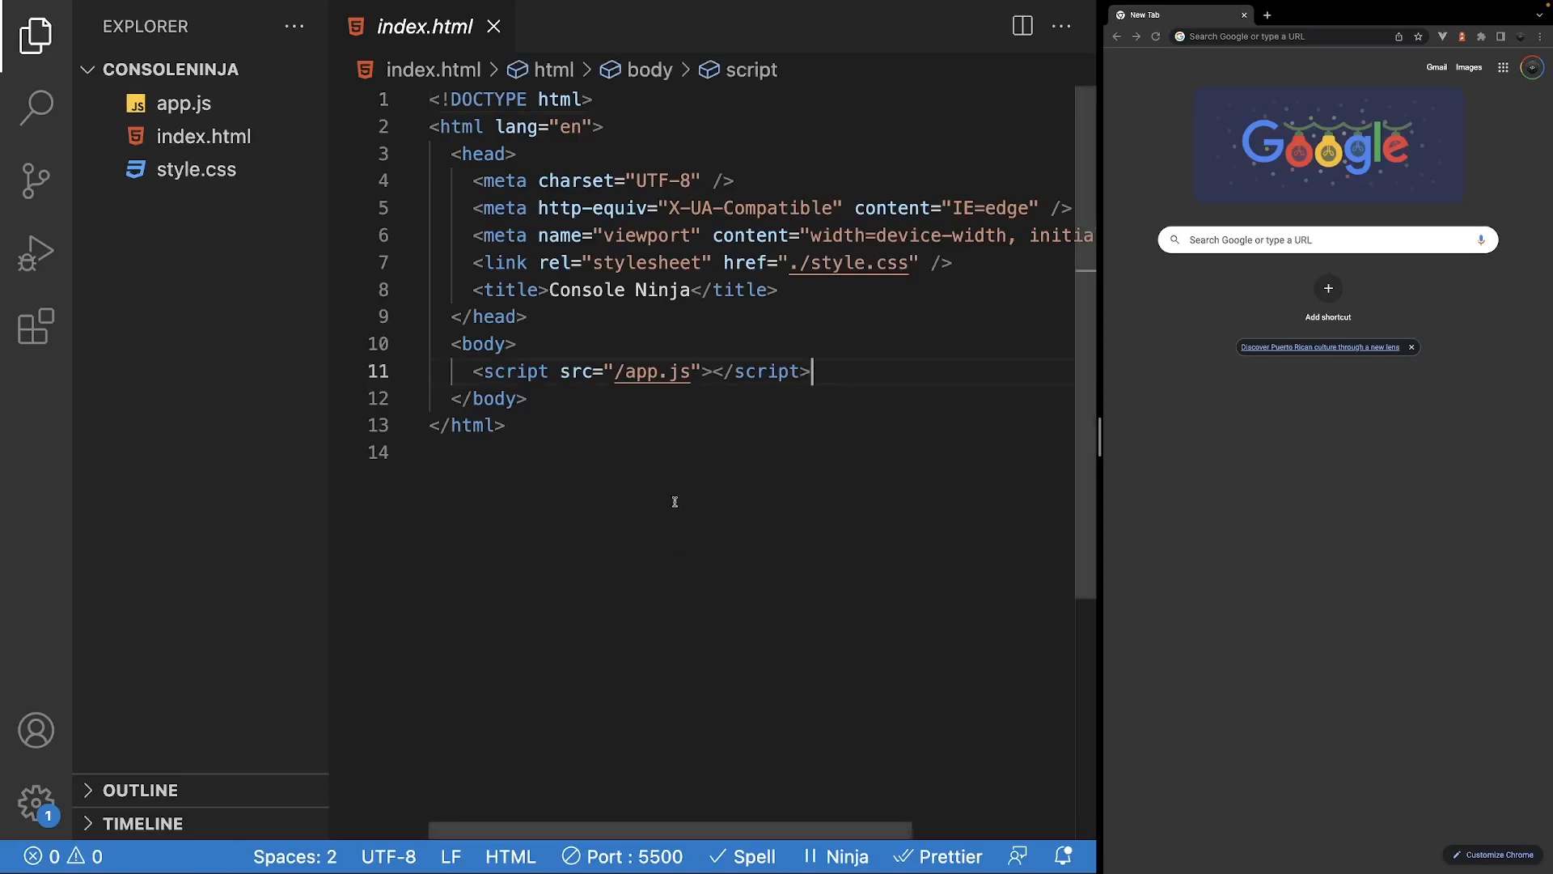
mouse_move(832, 370)
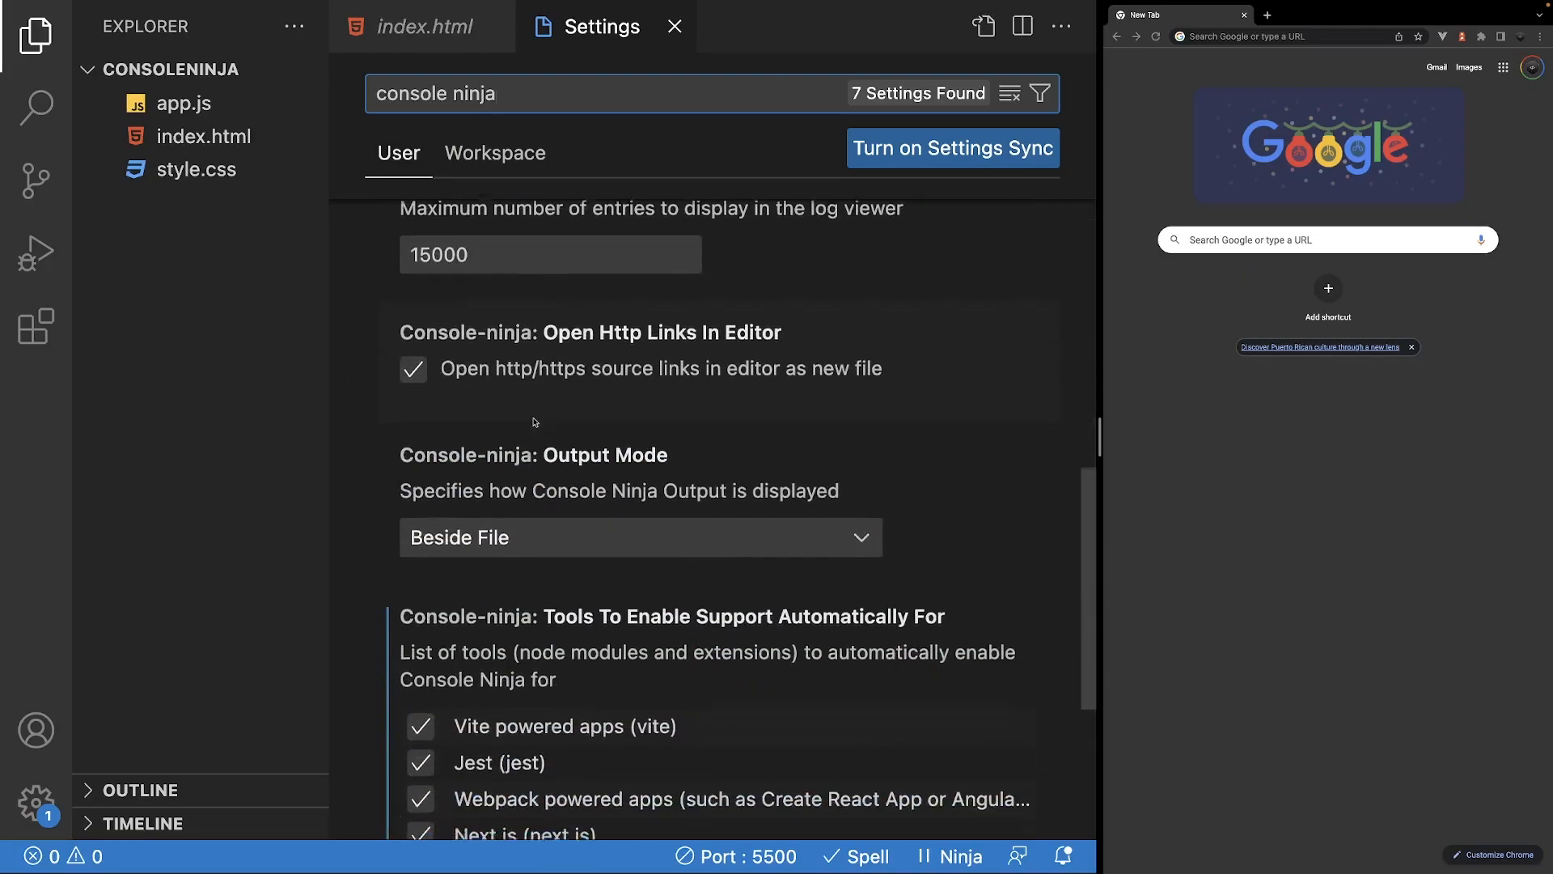
scroll("down", 3)
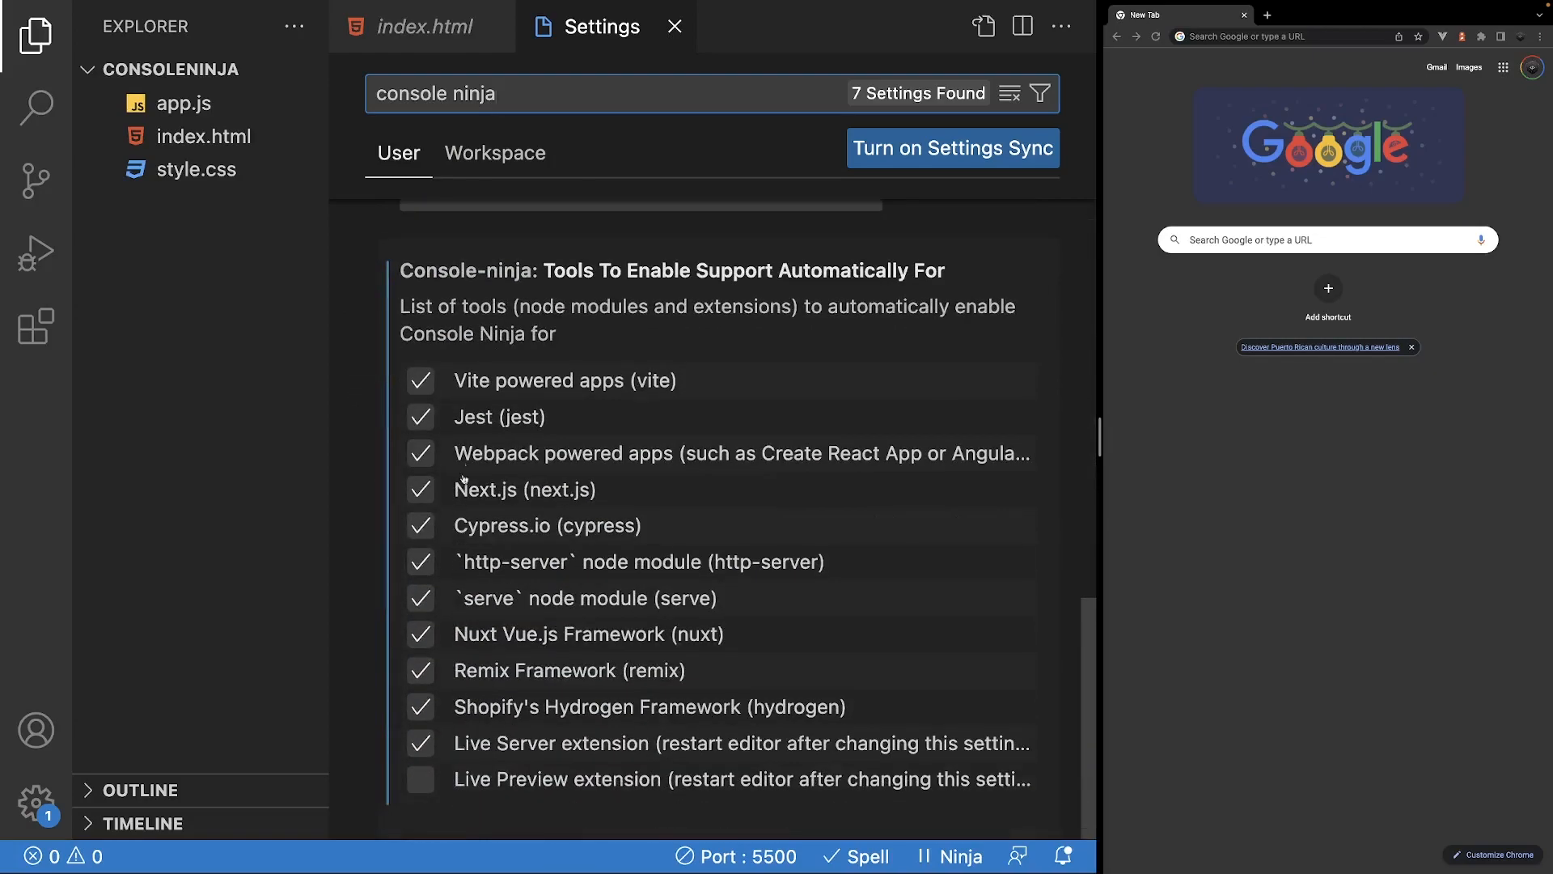
mouse_move(282, 696)
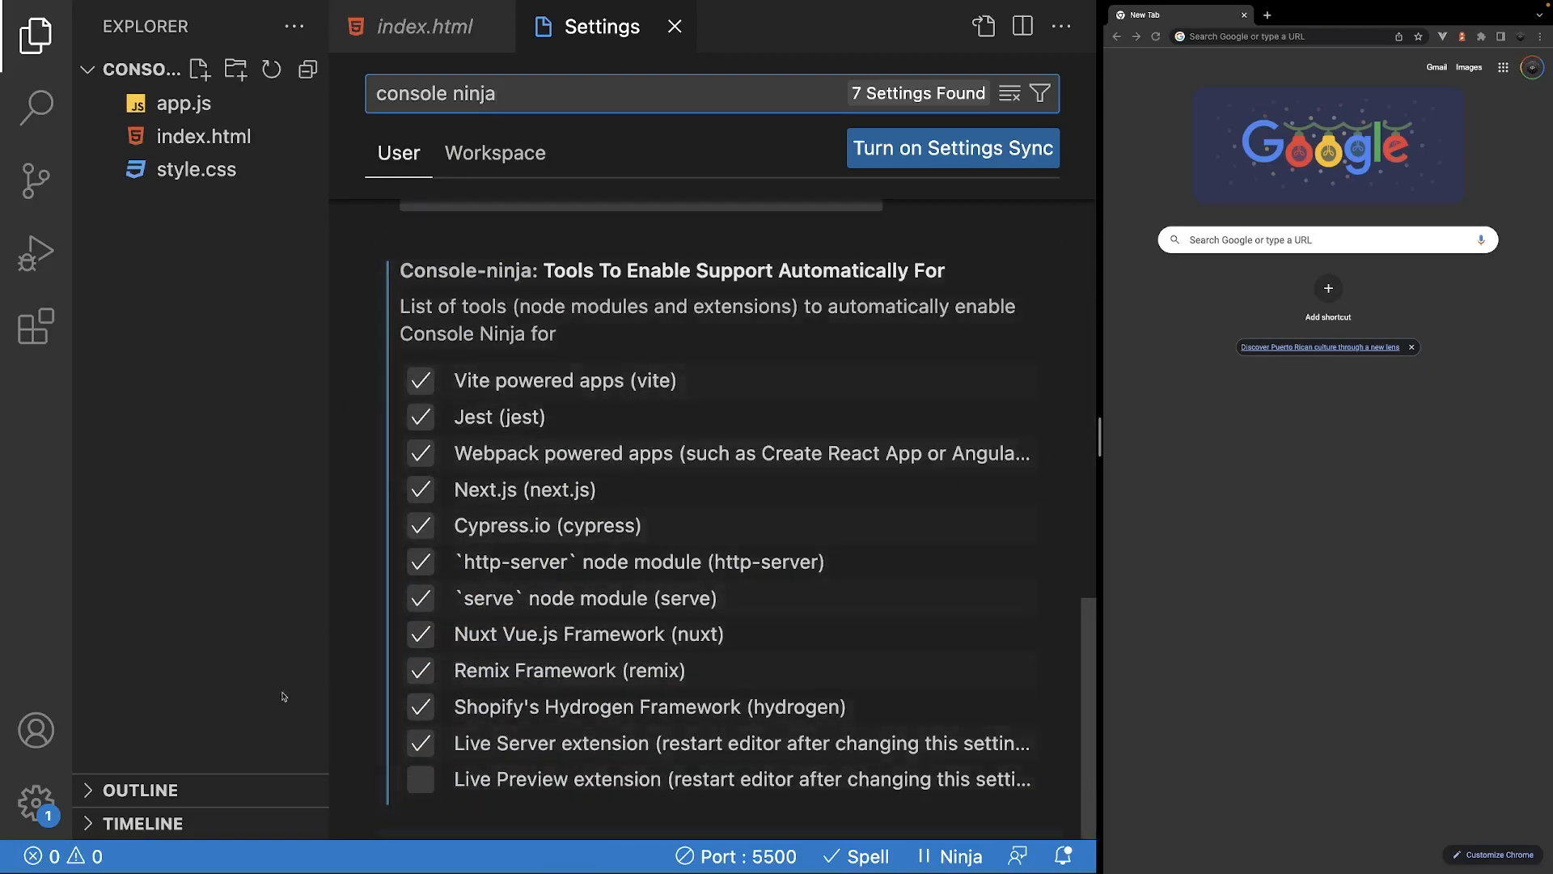
scroll("up", 3)
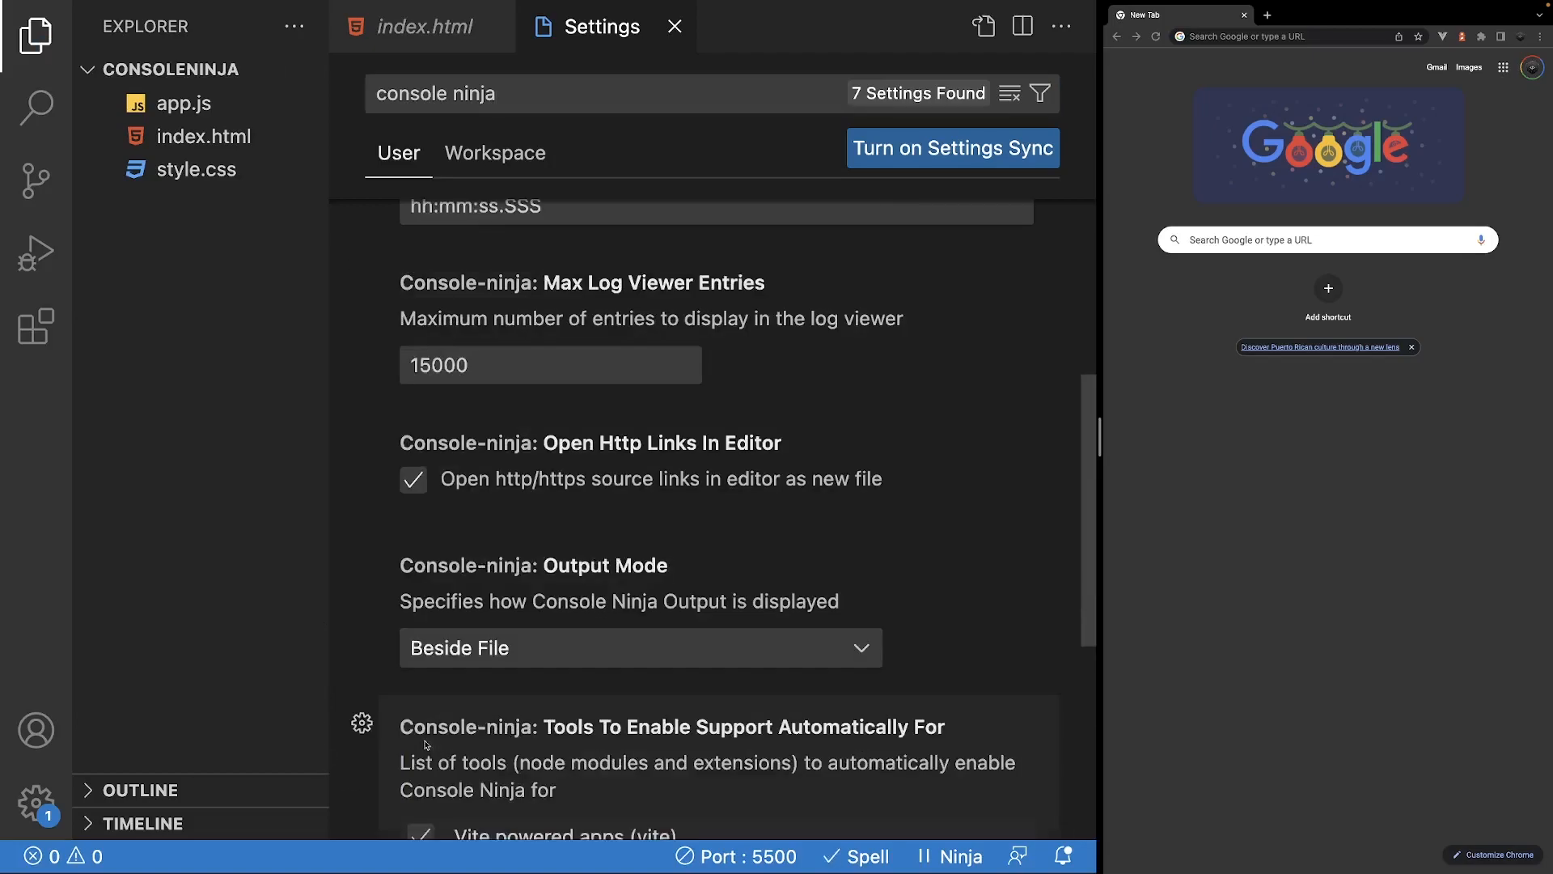
scroll("down", 3)
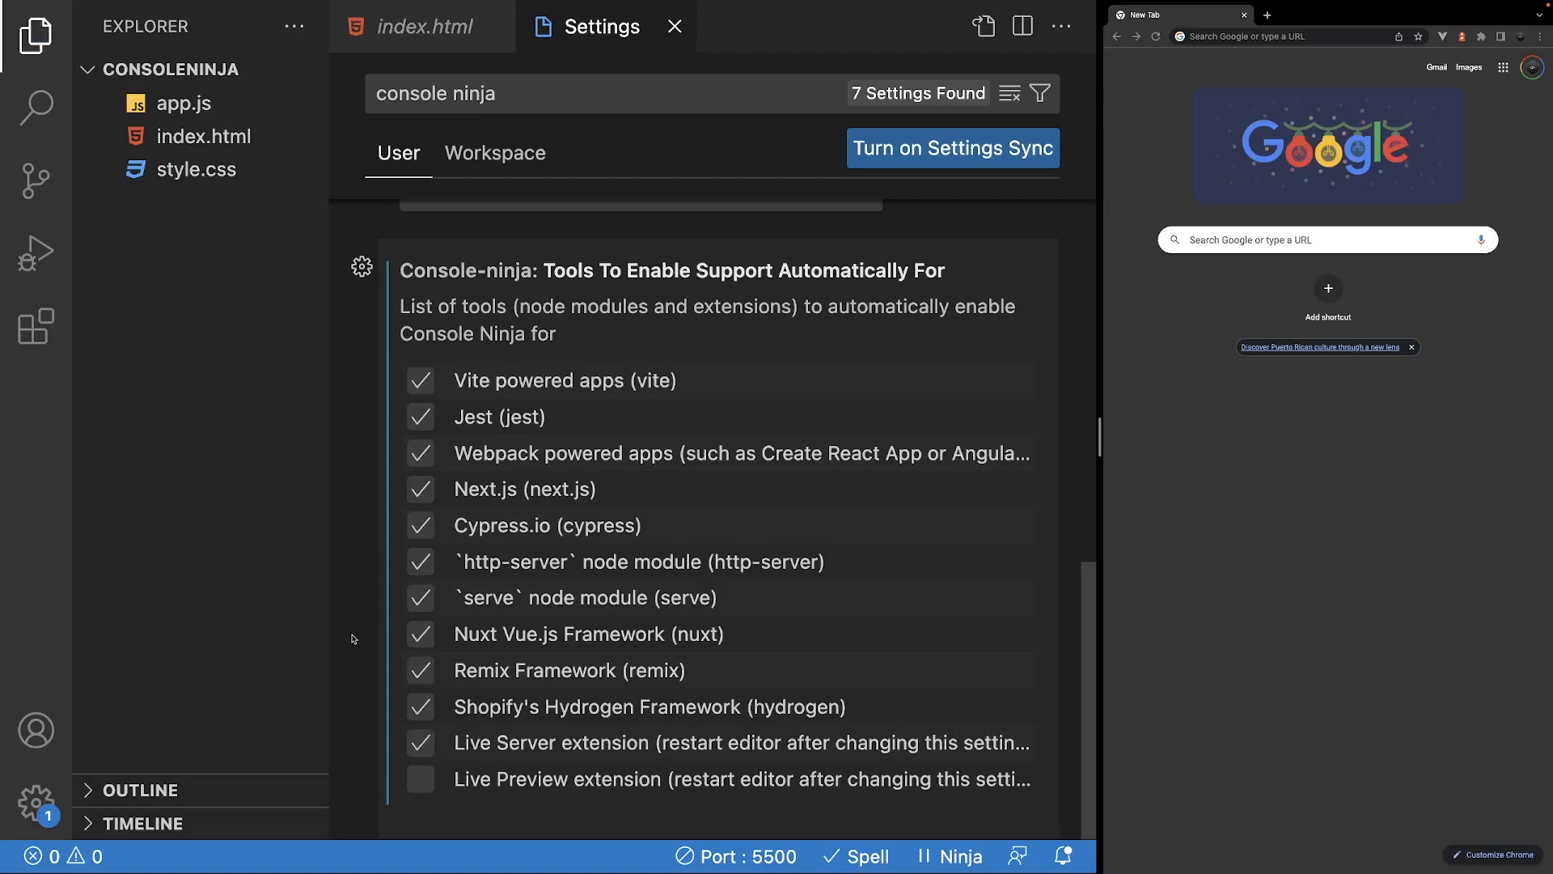
left_click(675, 27)
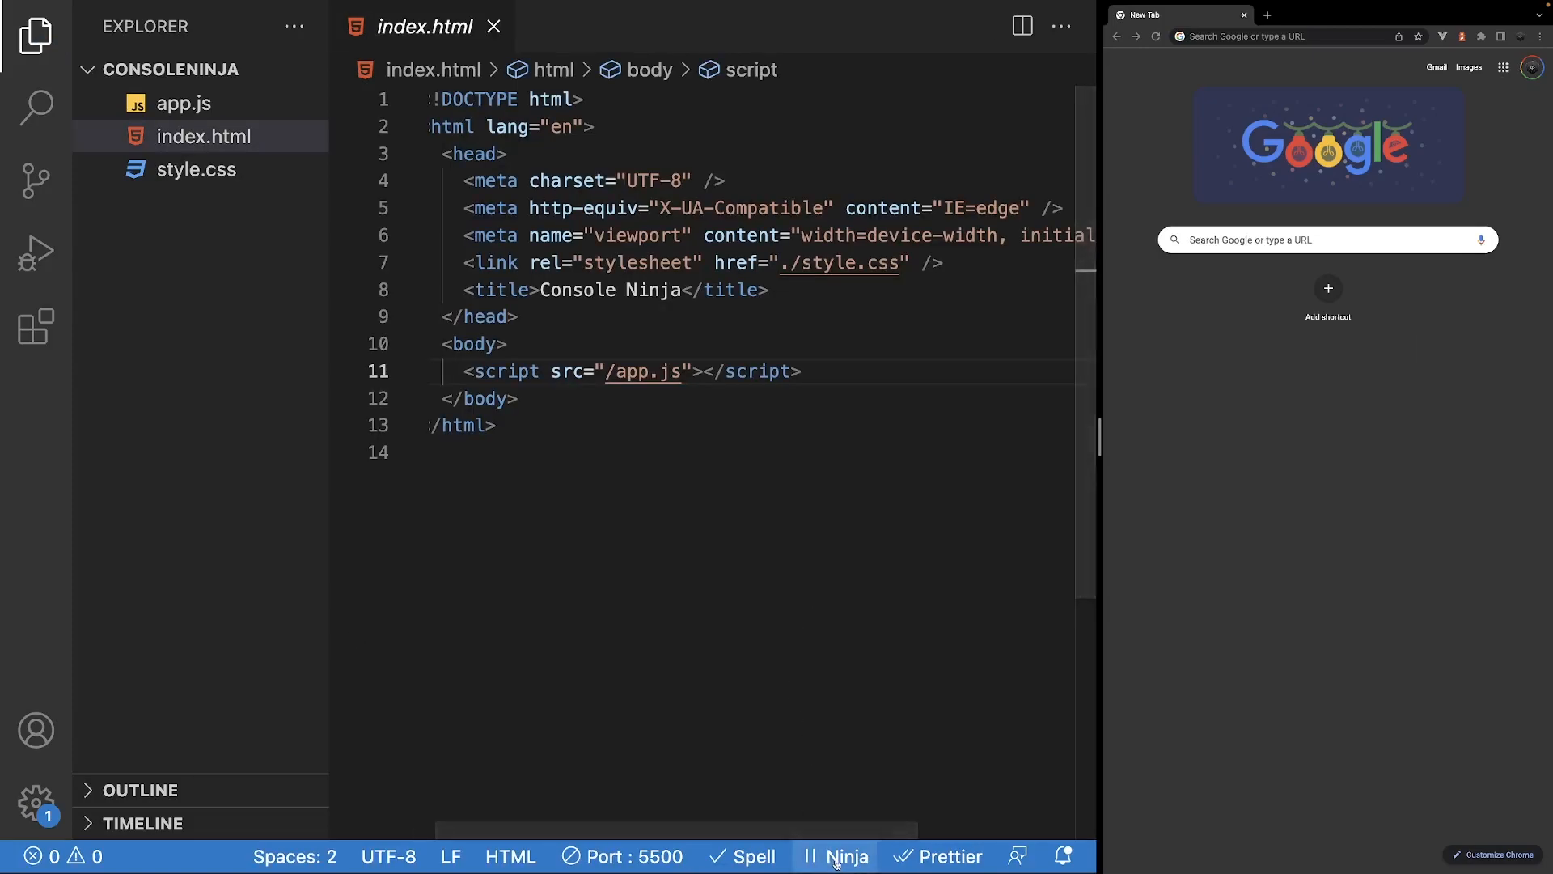
- Check Console Ninja's paused status from the status bar and start it on the project
left_click(845, 856)
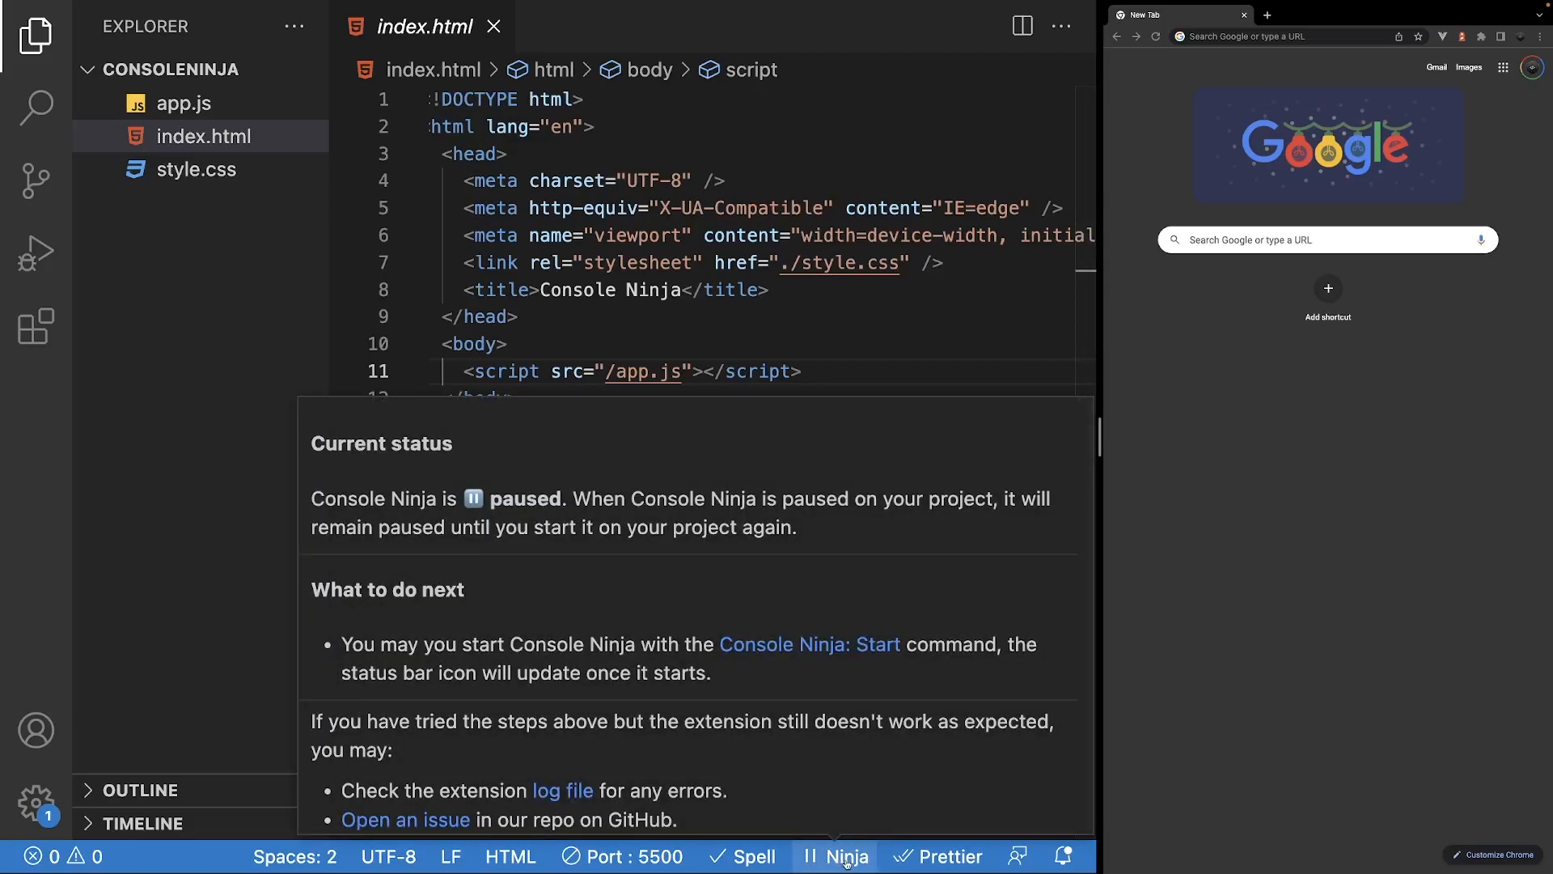
left_click(843, 856)
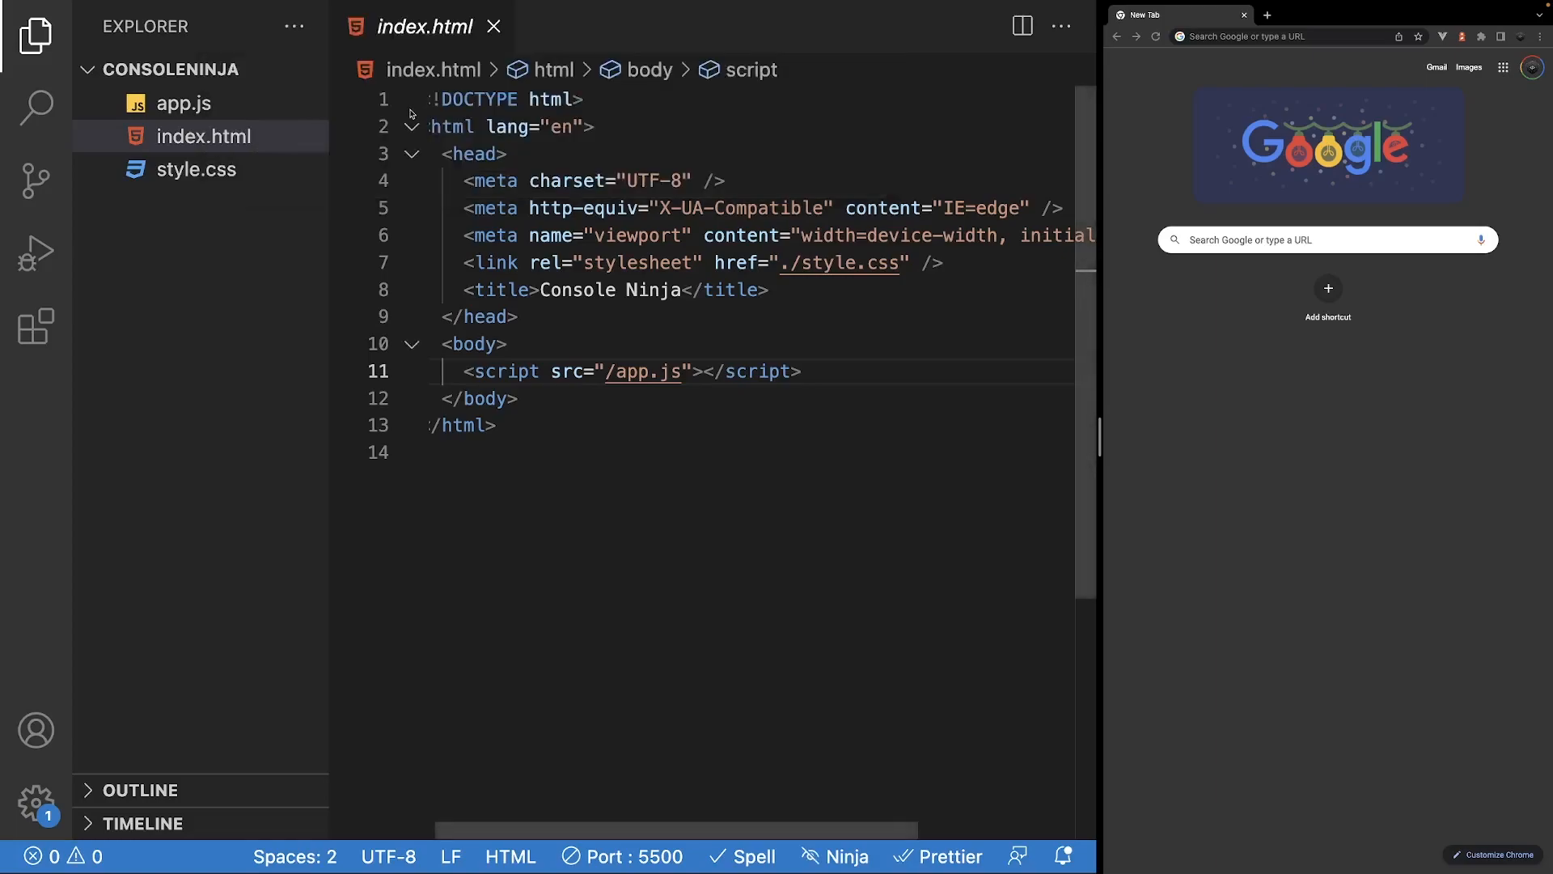
- Serve index.html with Live Server and return to app.js
right_click(204, 136)
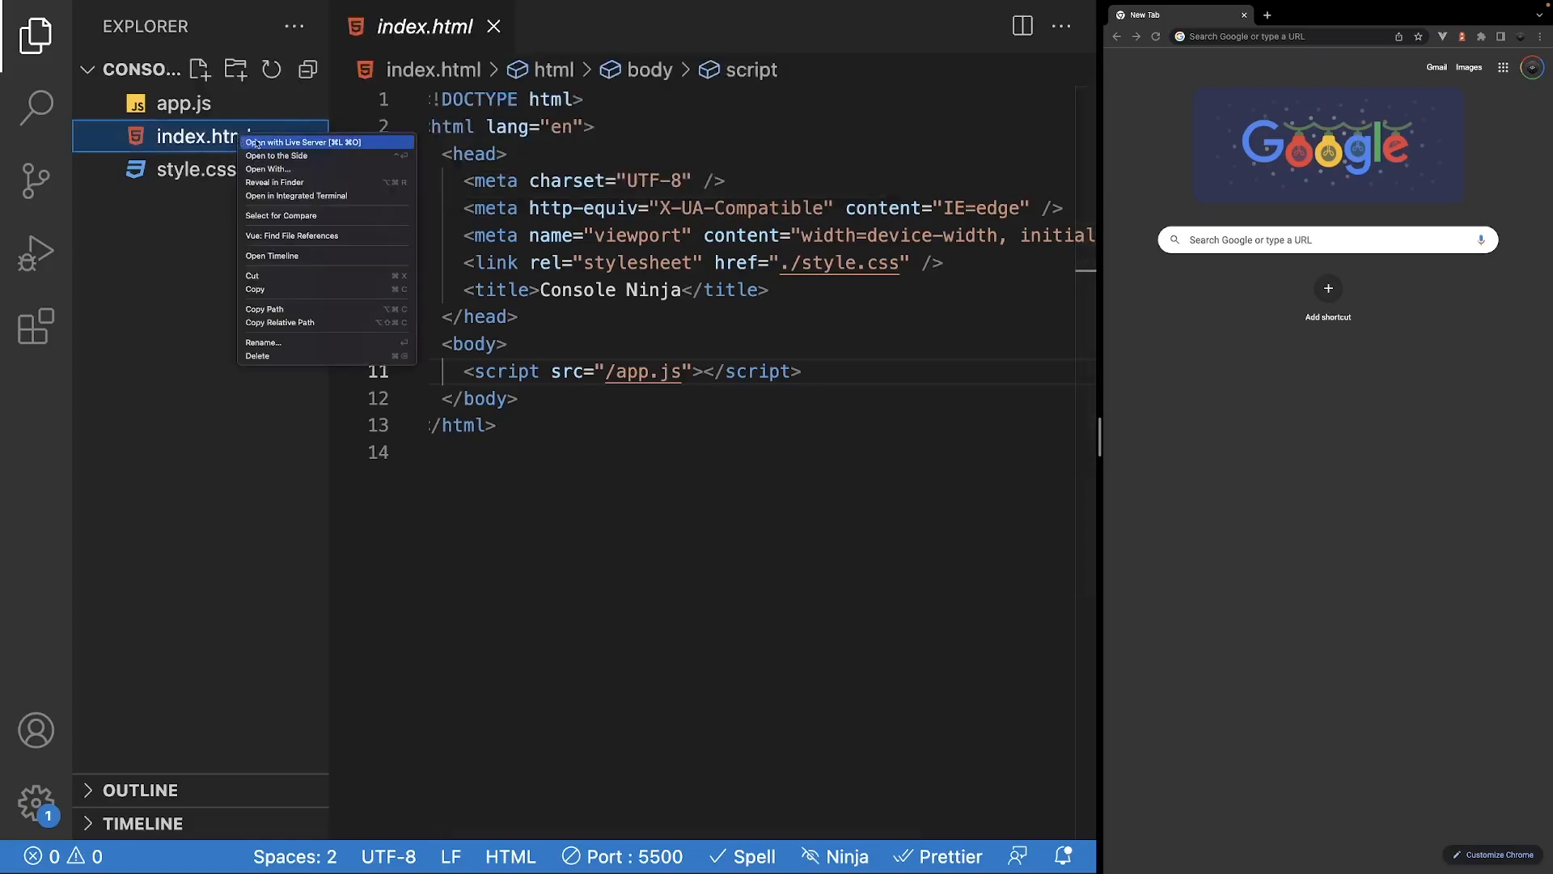
left_click(293, 143)
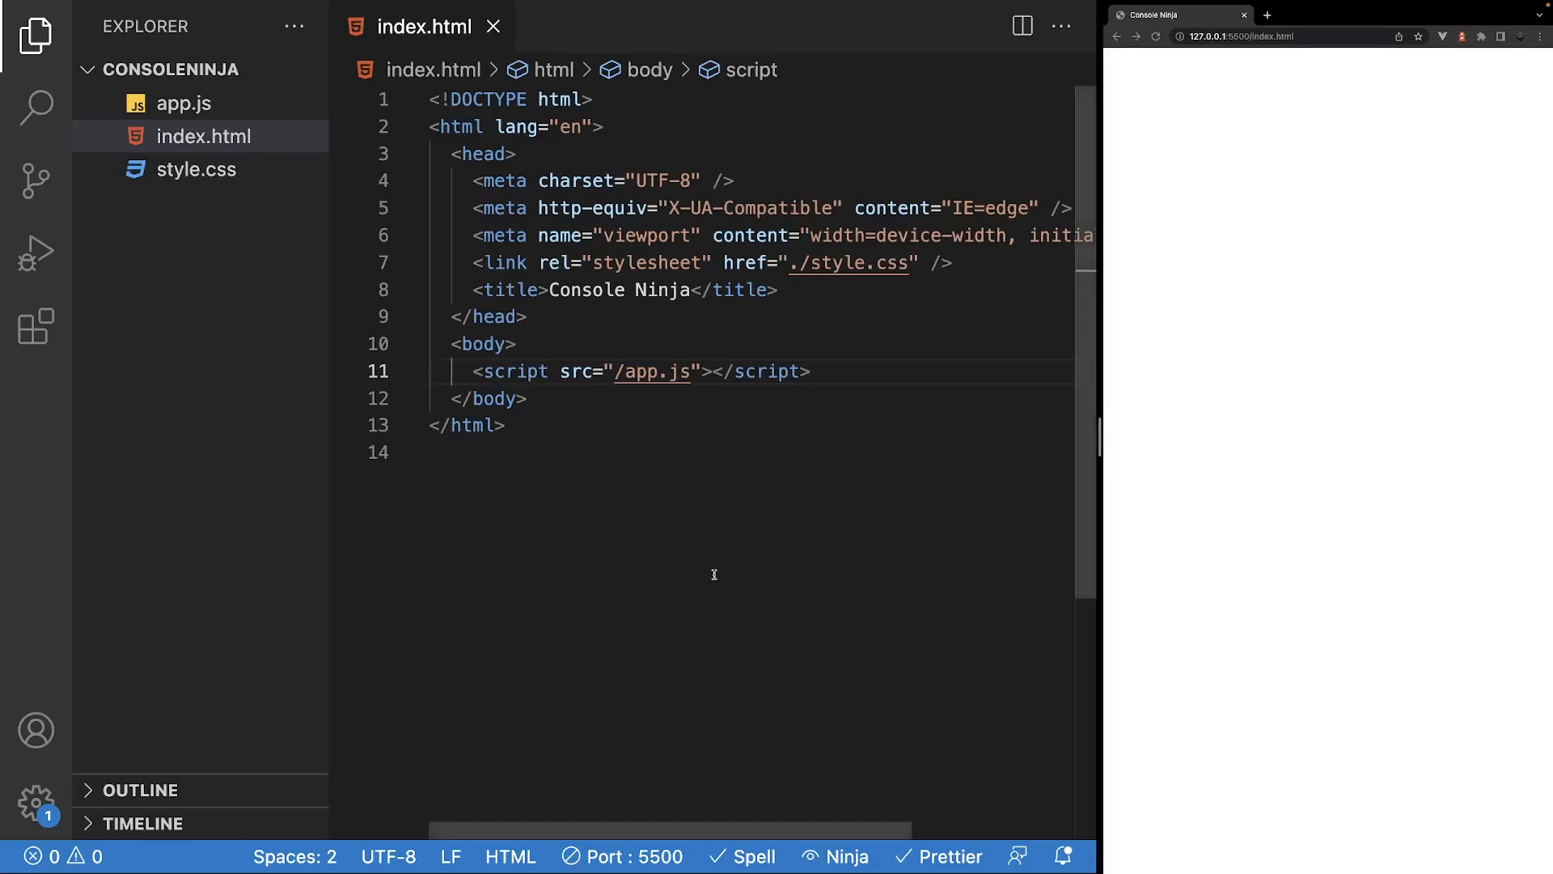
left_click(183, 104)
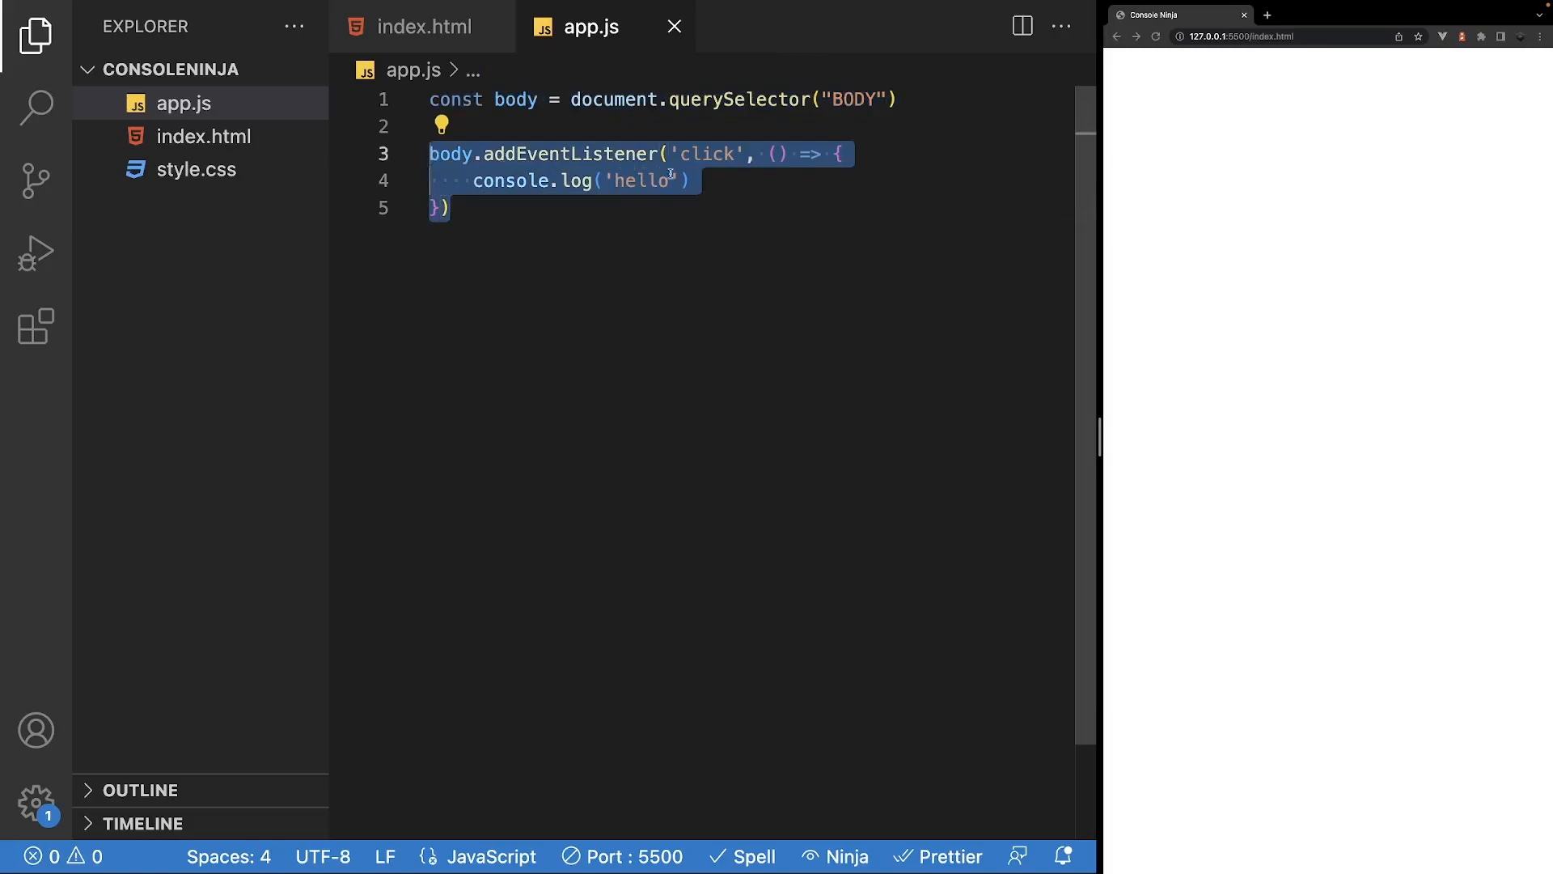
- Log 'hello' in the body click listener and view the inline 'hello' ×3 output
left_click(481, 180)
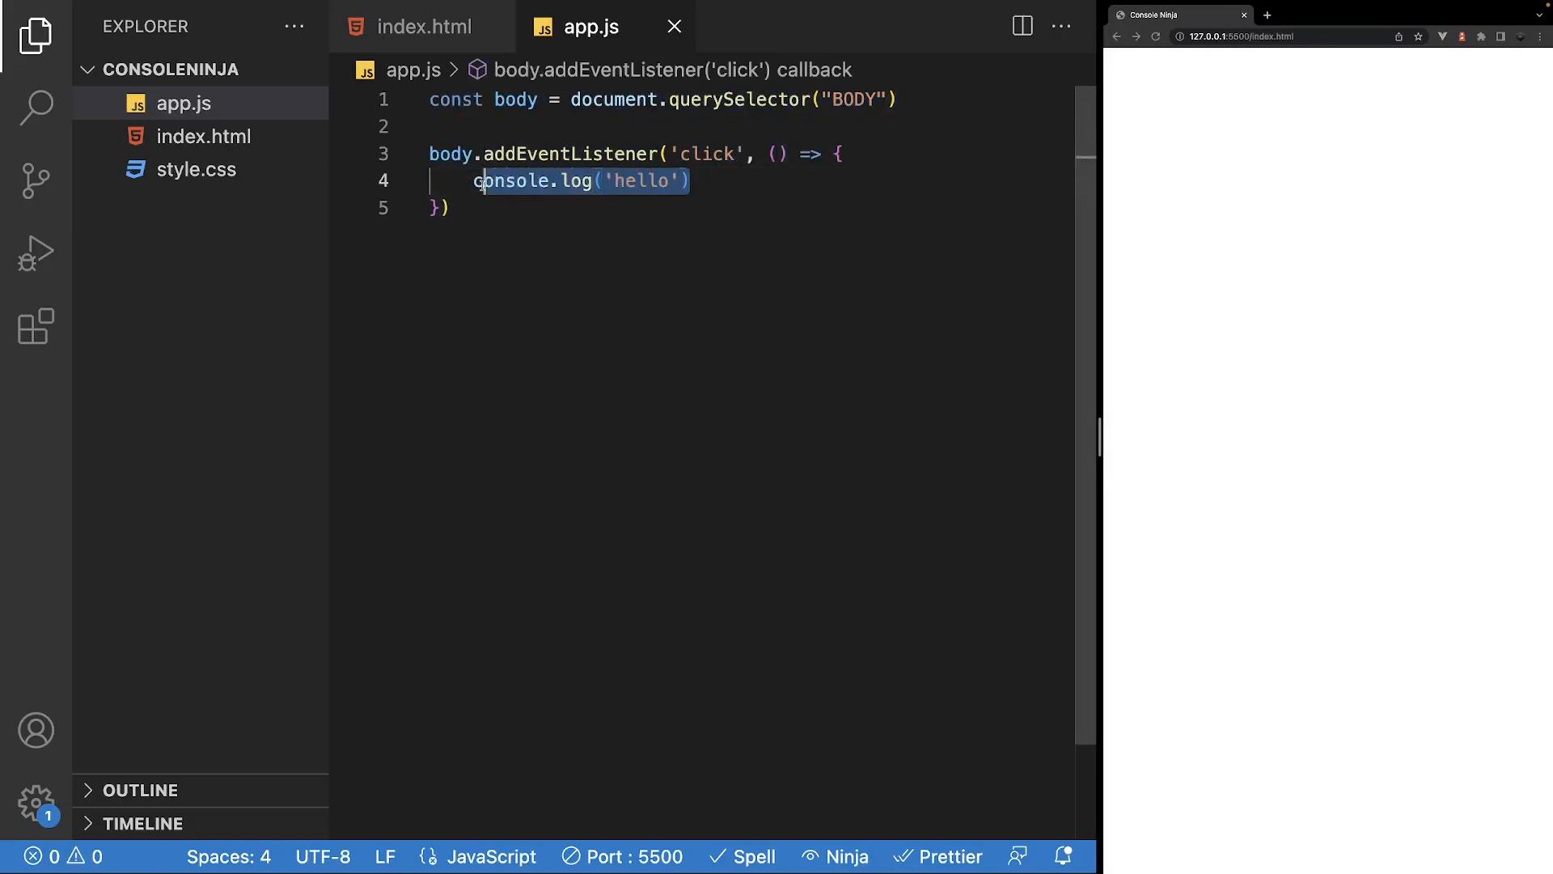
left_click(701, 179)
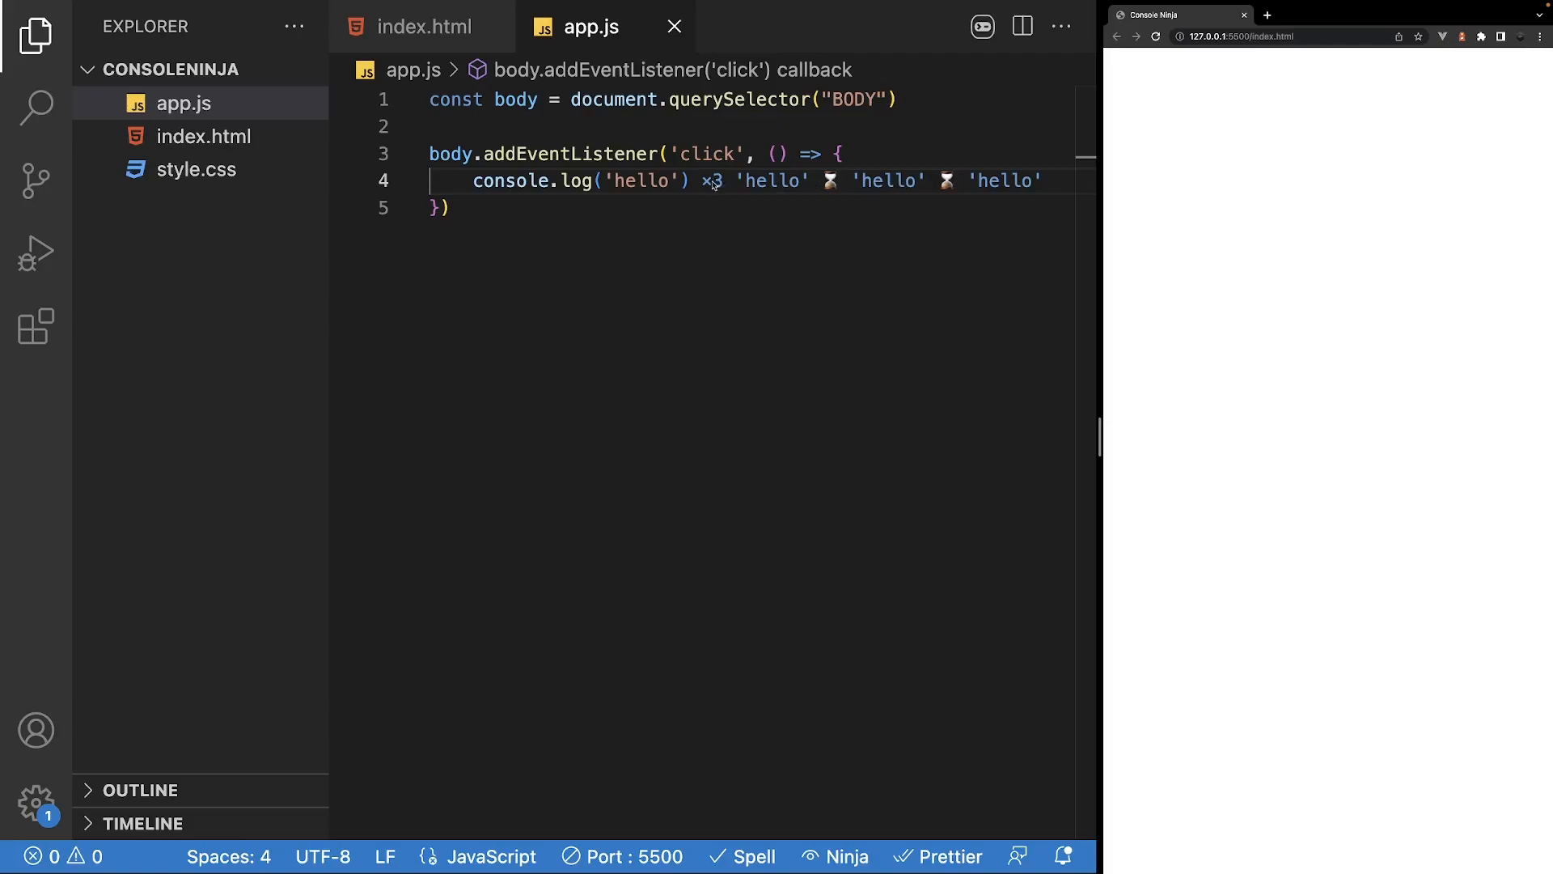
mouse_move(999, 208)
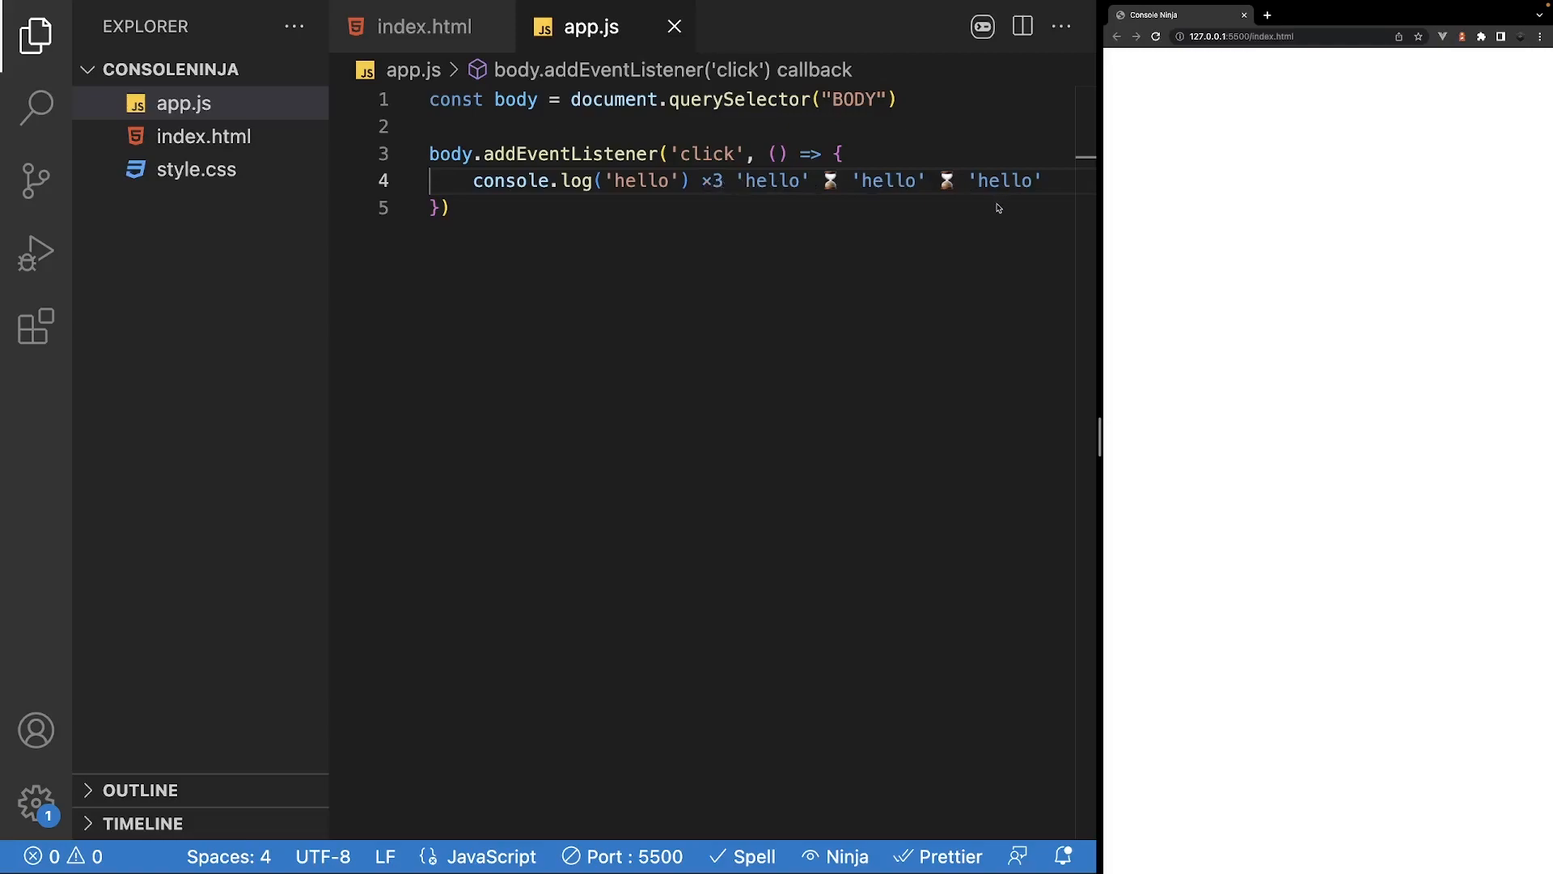
left_click(448, 209)
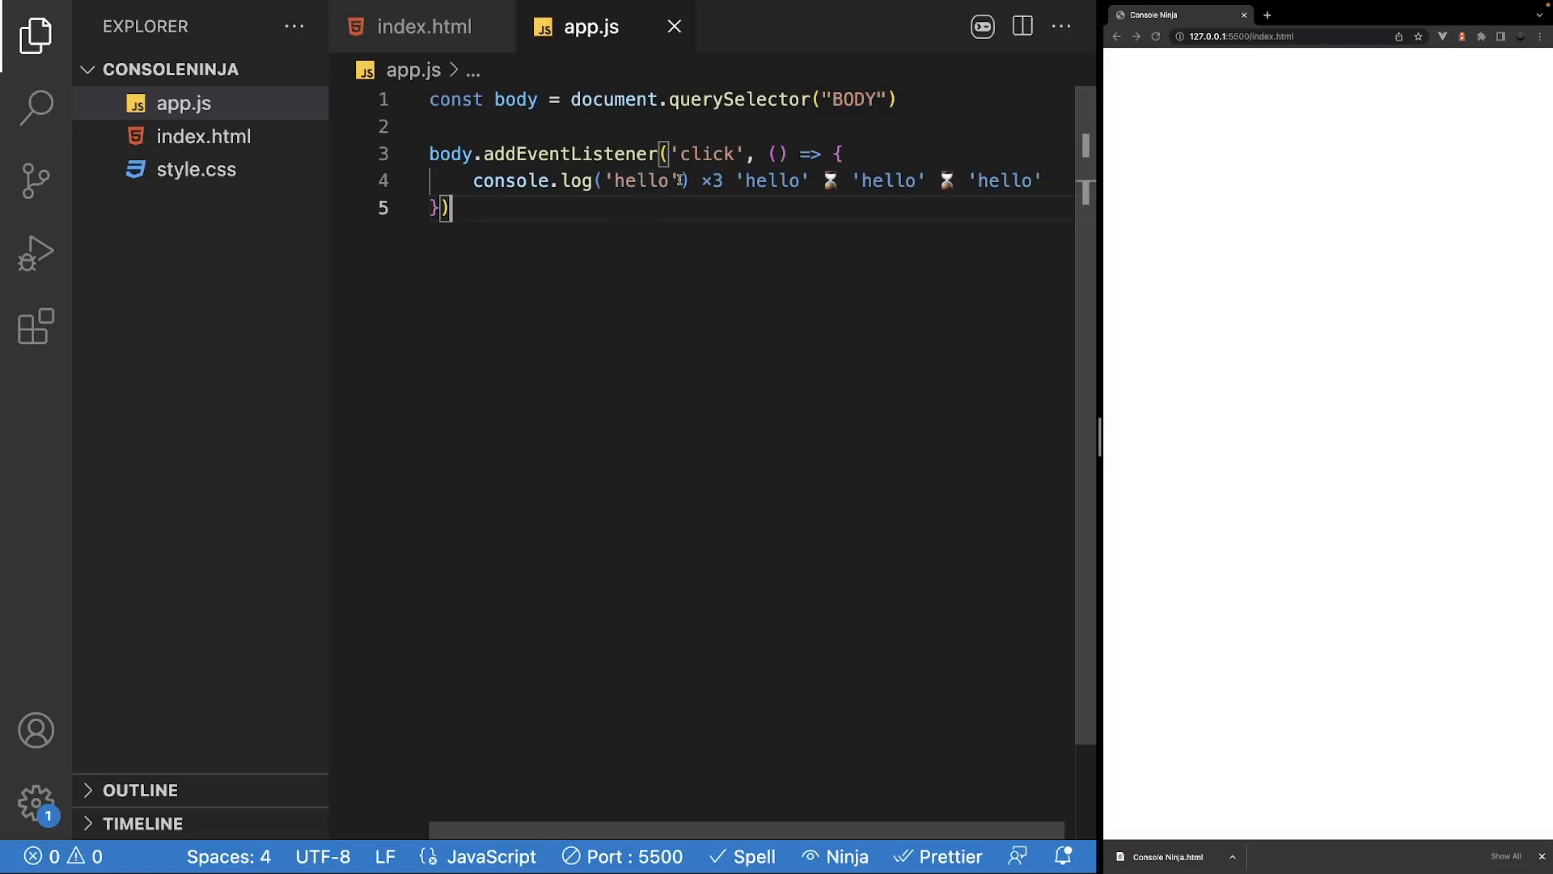
- Replace 'hello' with the event parameter e and read the inline event object ×3
double_click(645, 180)
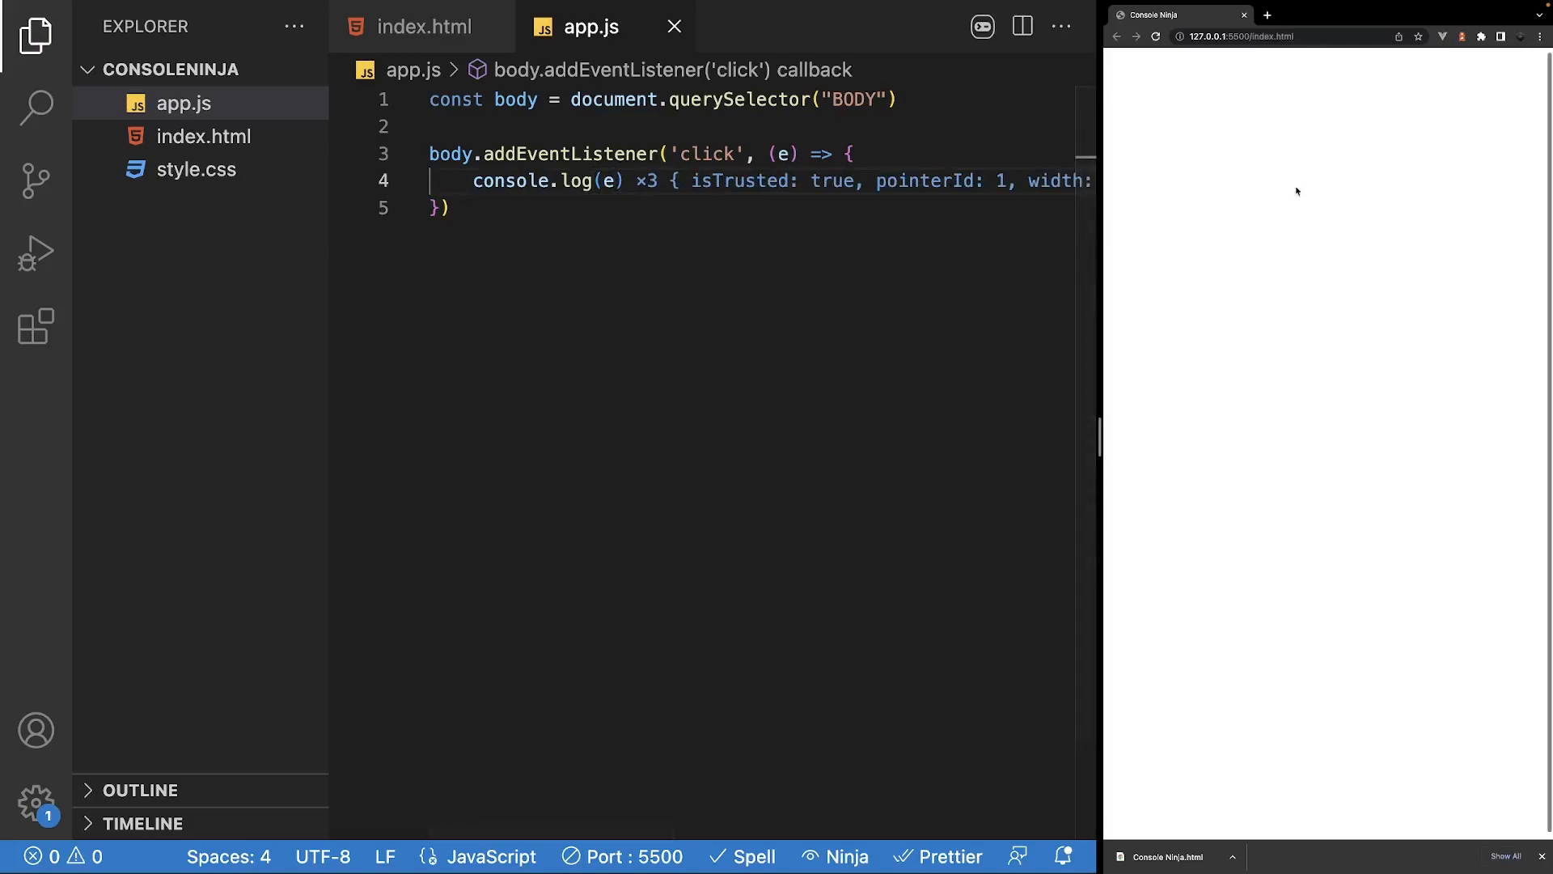
scroll("right", 3)
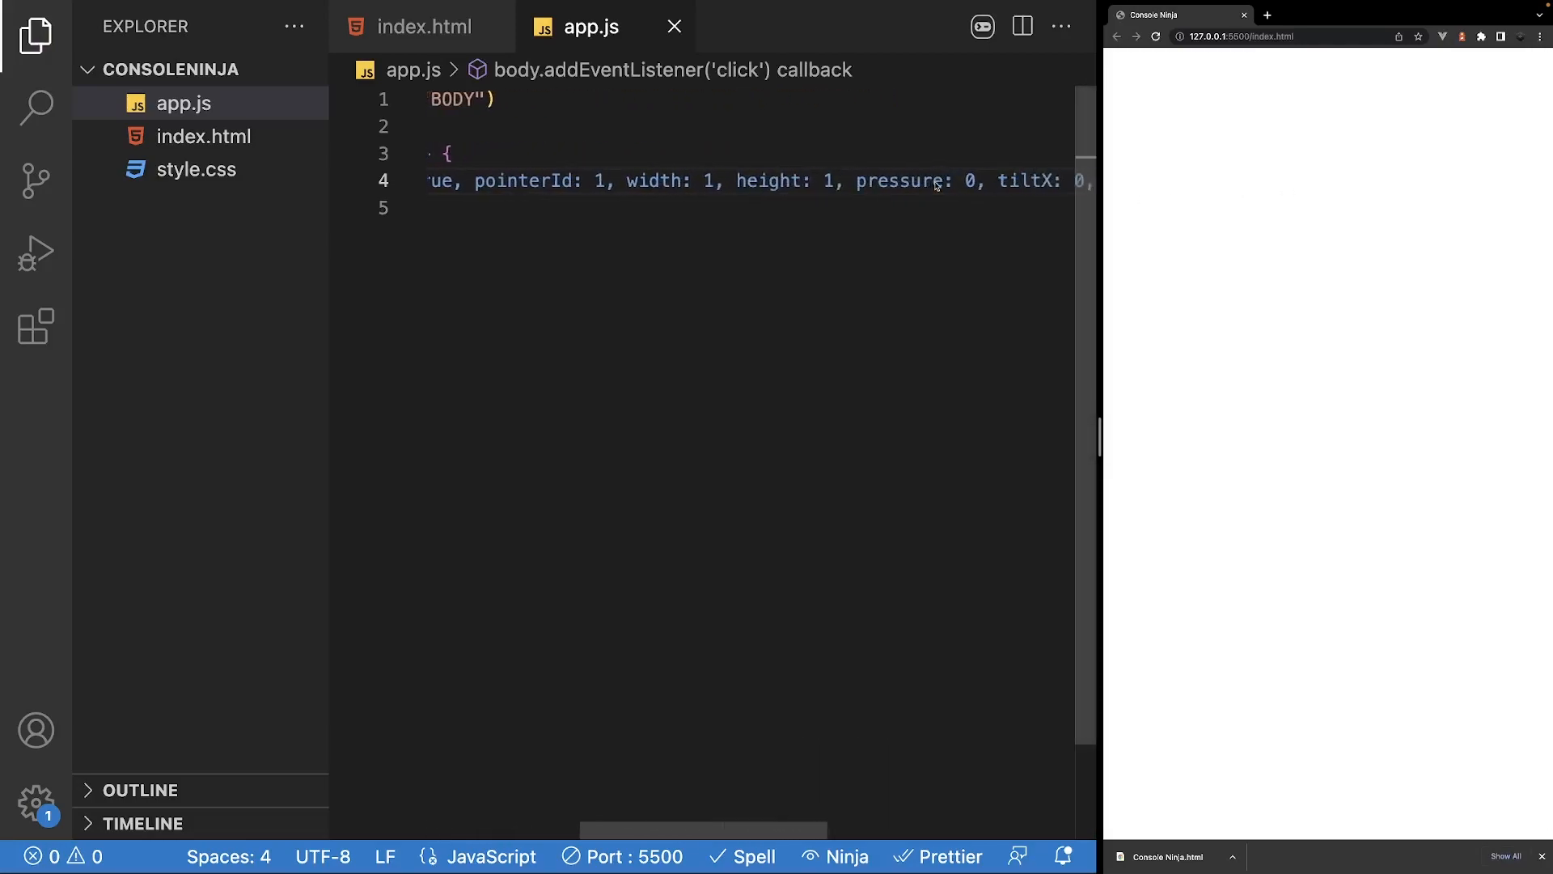
scroll("left", 3)
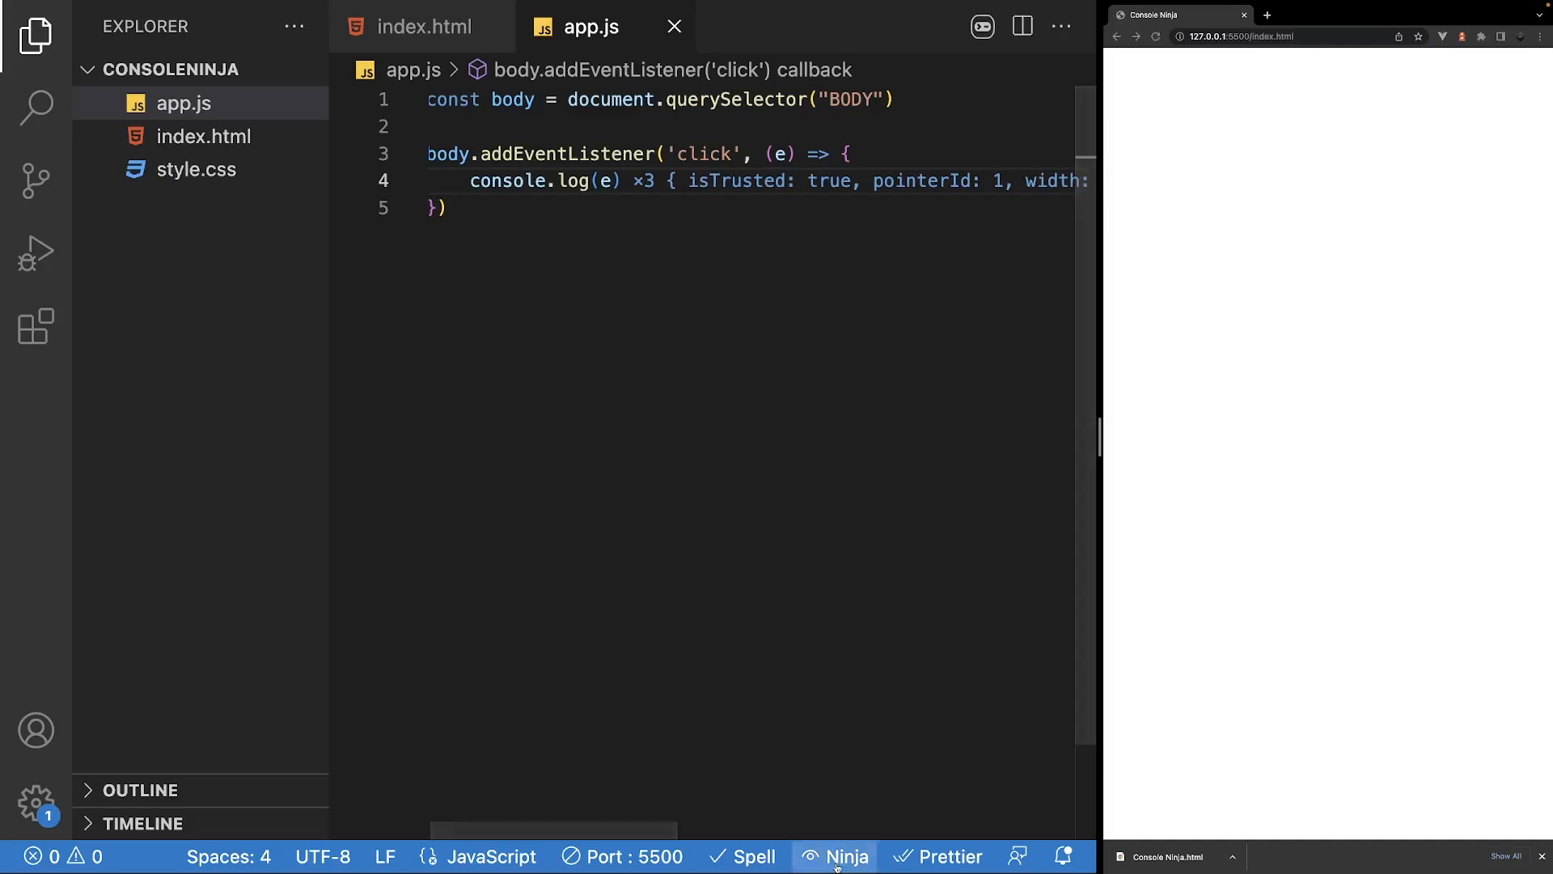
left_click(847, 856)
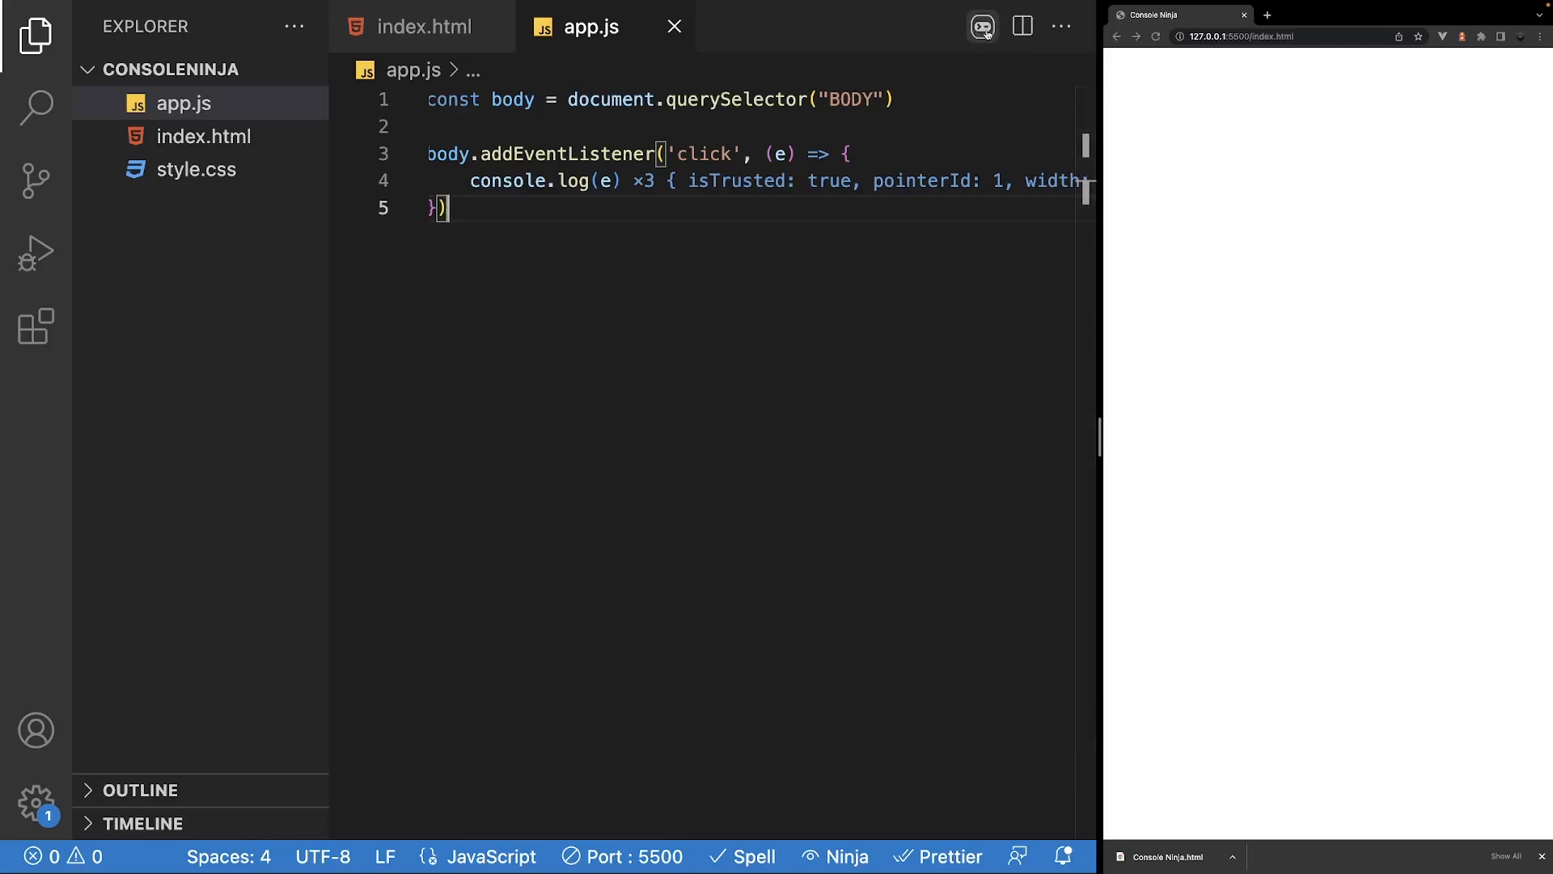
- Inspect the logged event's full properties in Console Output and find 'metaKey'
left_click(982, 27)
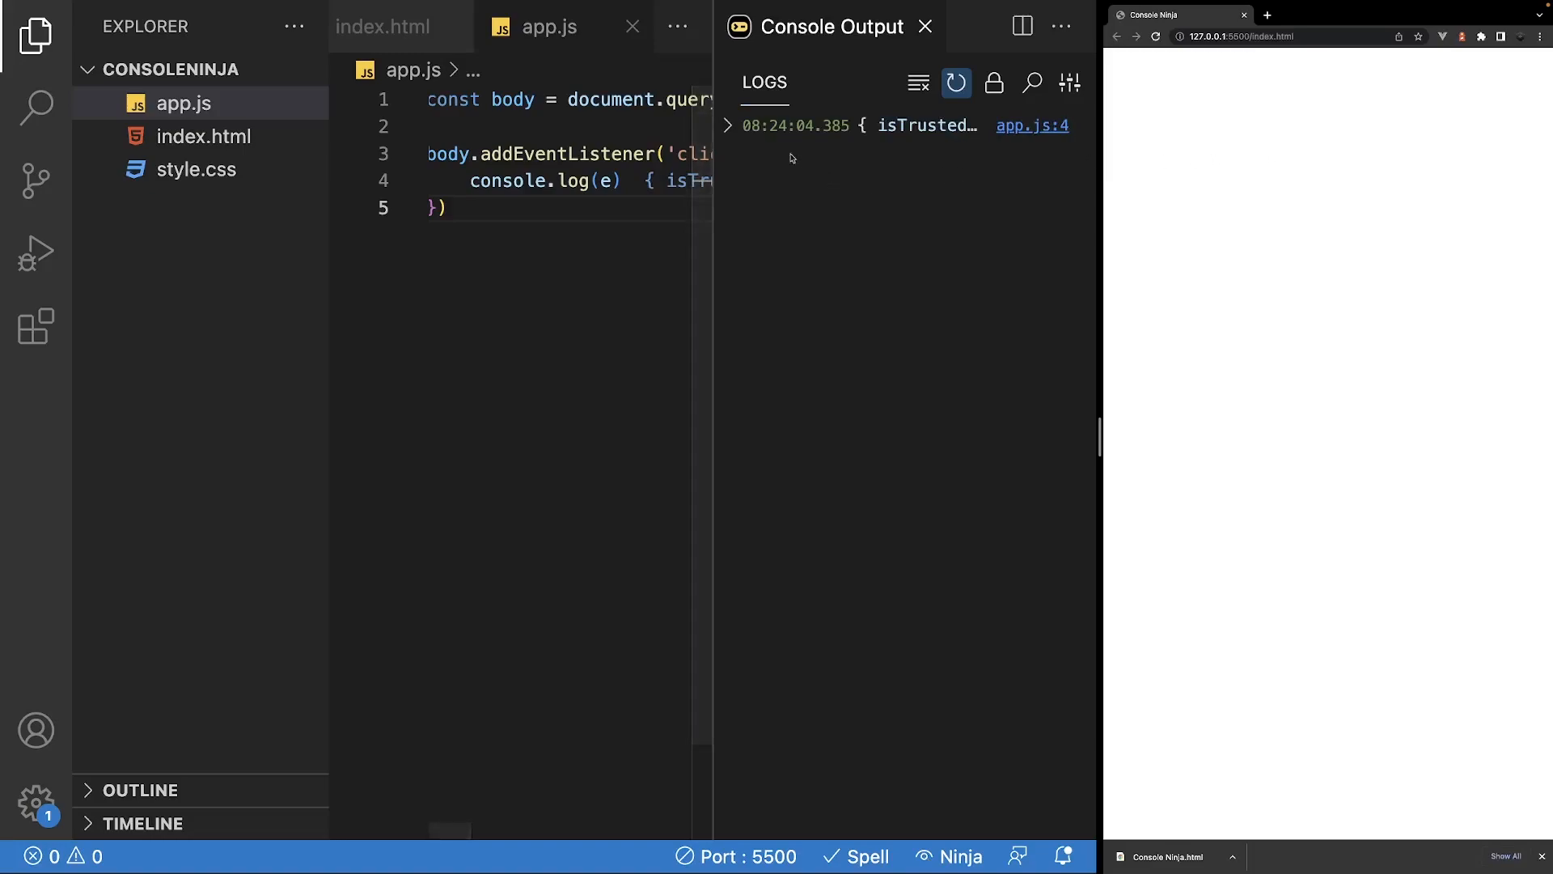
left_click(727, 126)
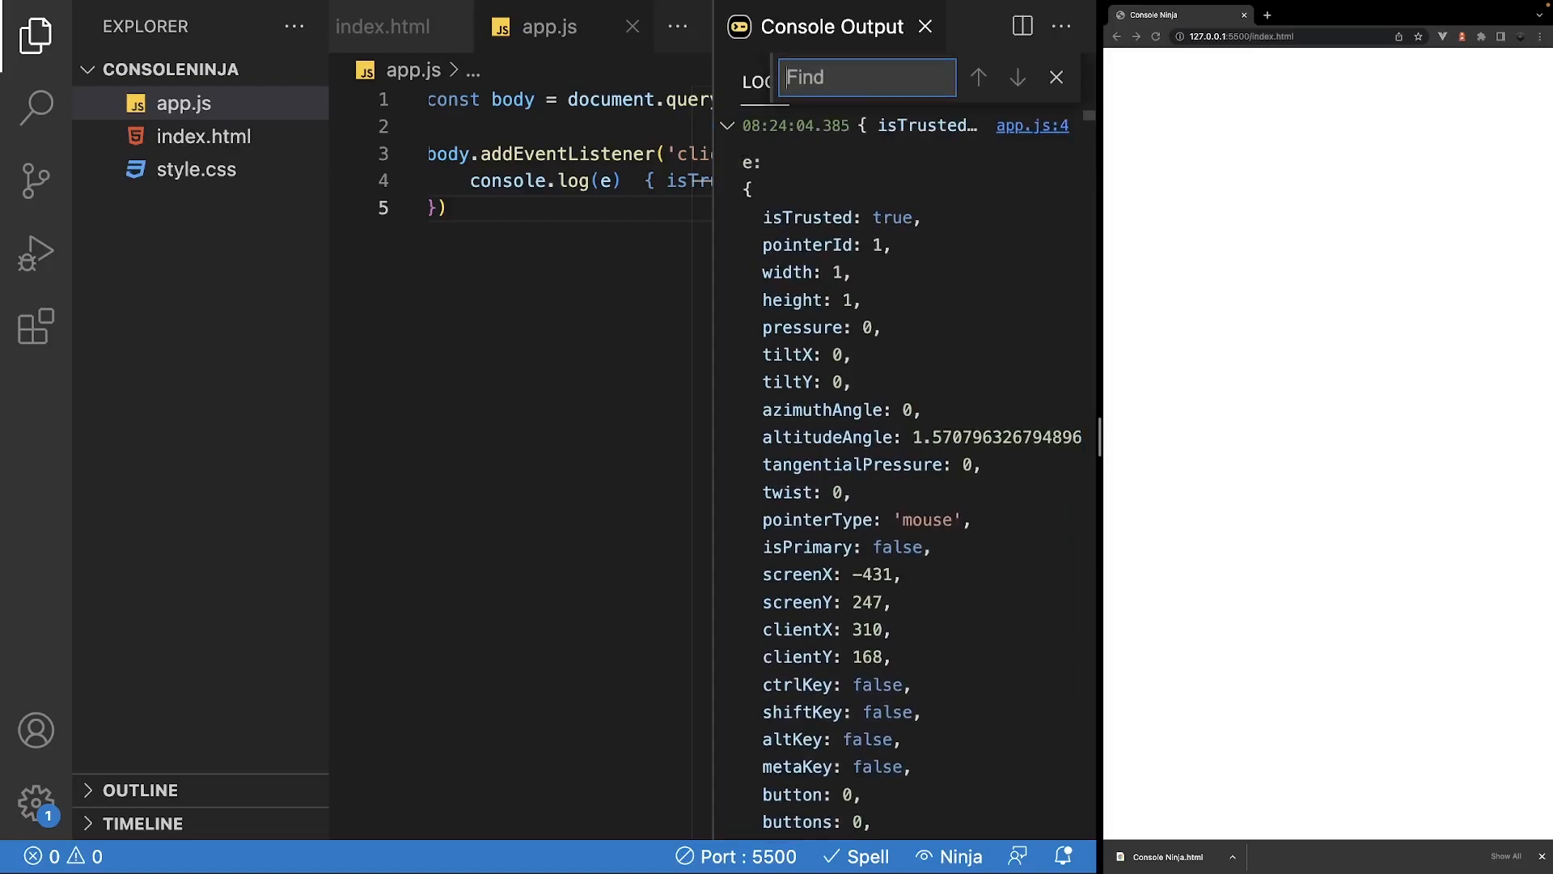
type("meta")
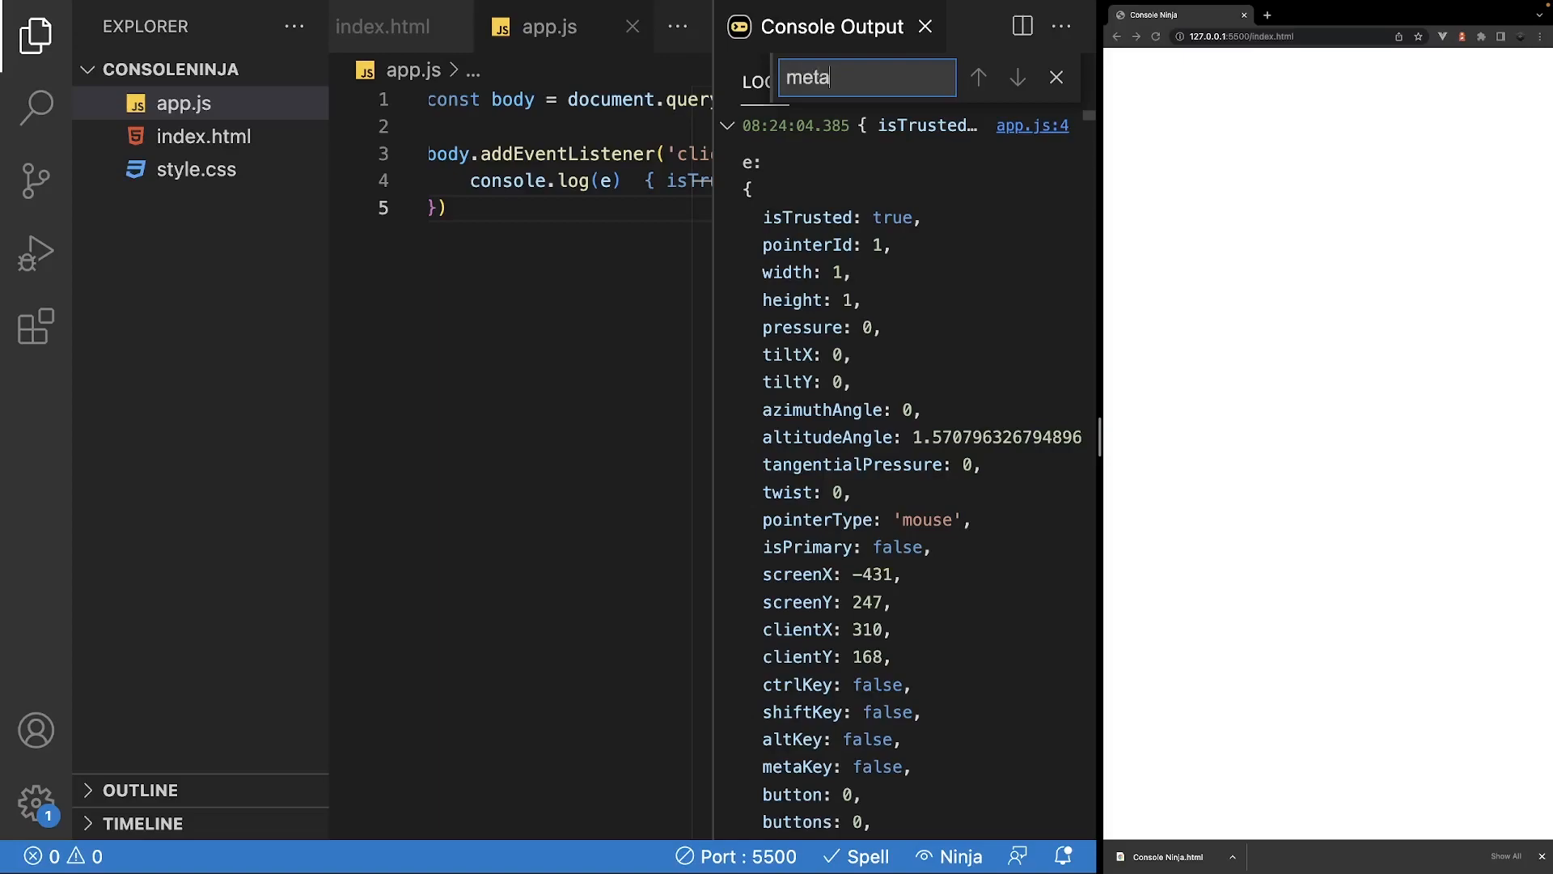
type("Key")
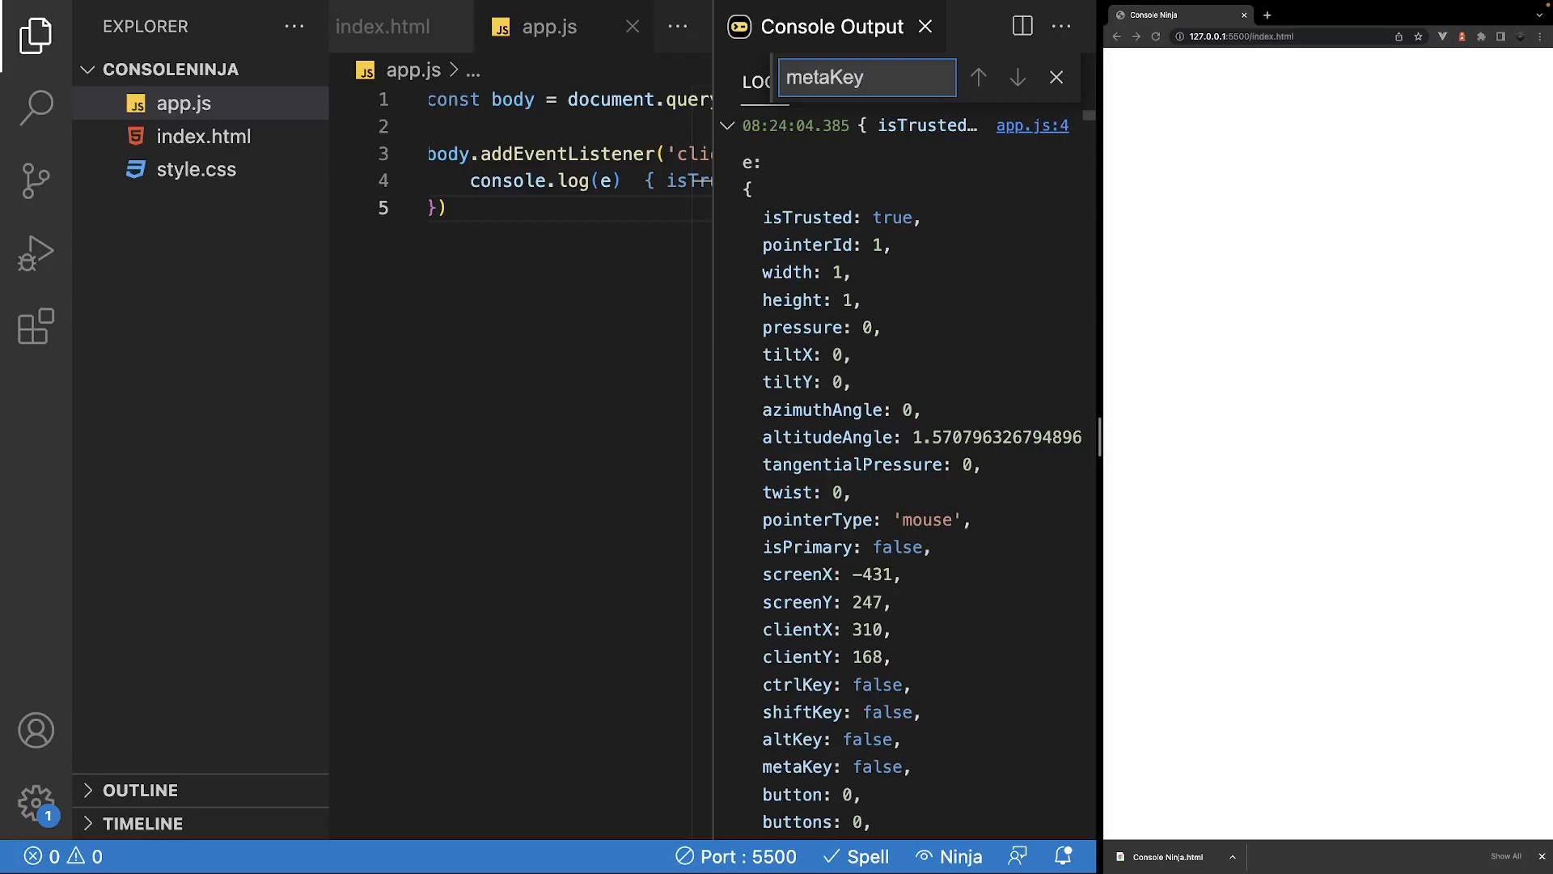
key("ctrl+a")
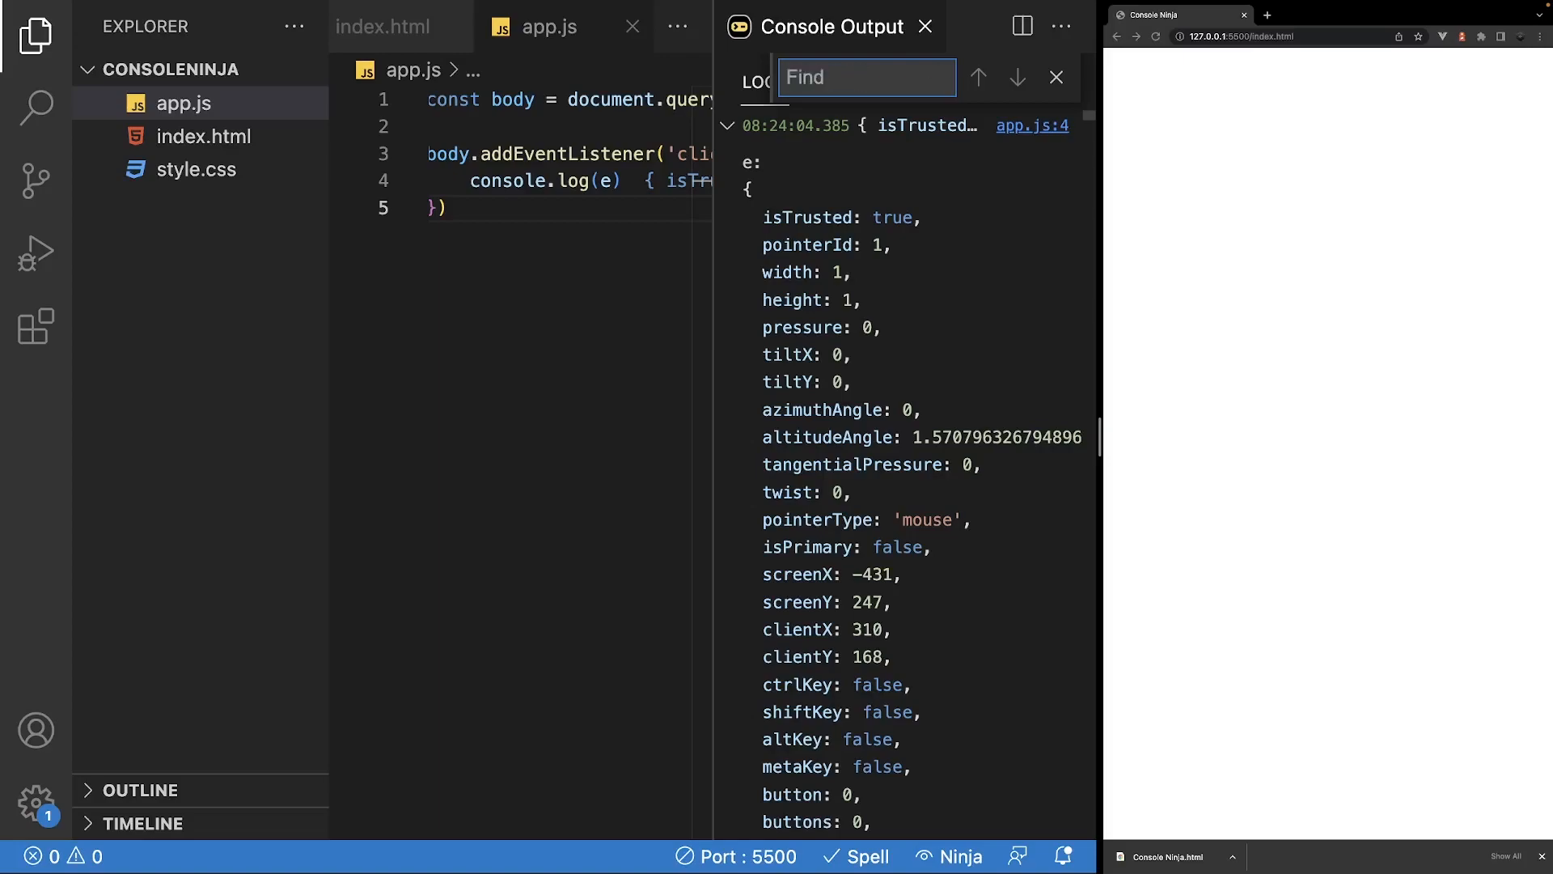
left_click(1056, 78)
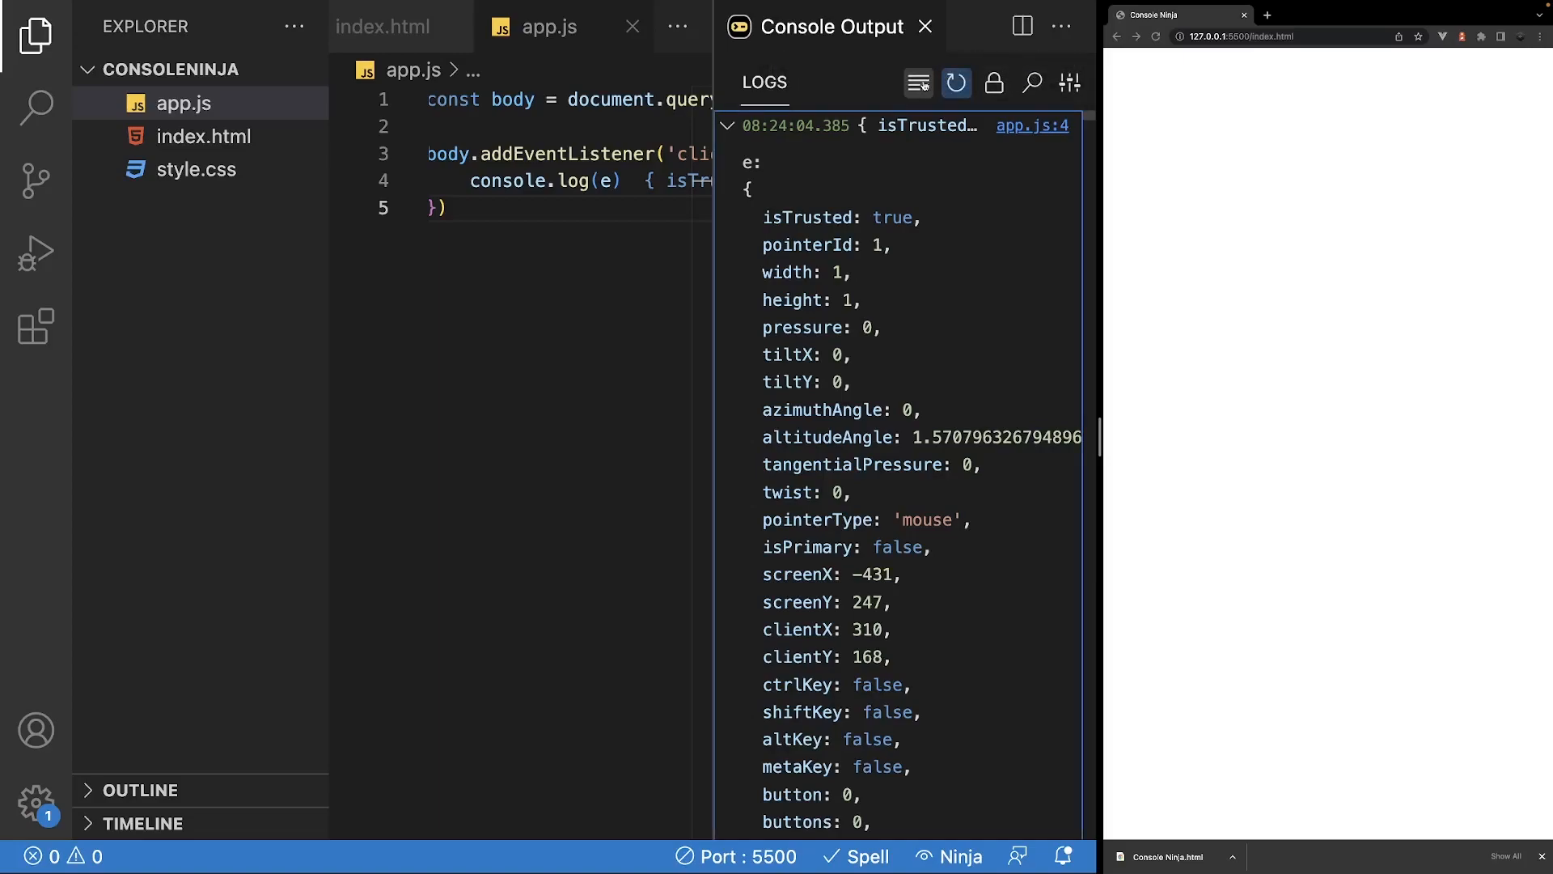
- Clear all captured logs and close the Console Output panel
left_click(915, 82)
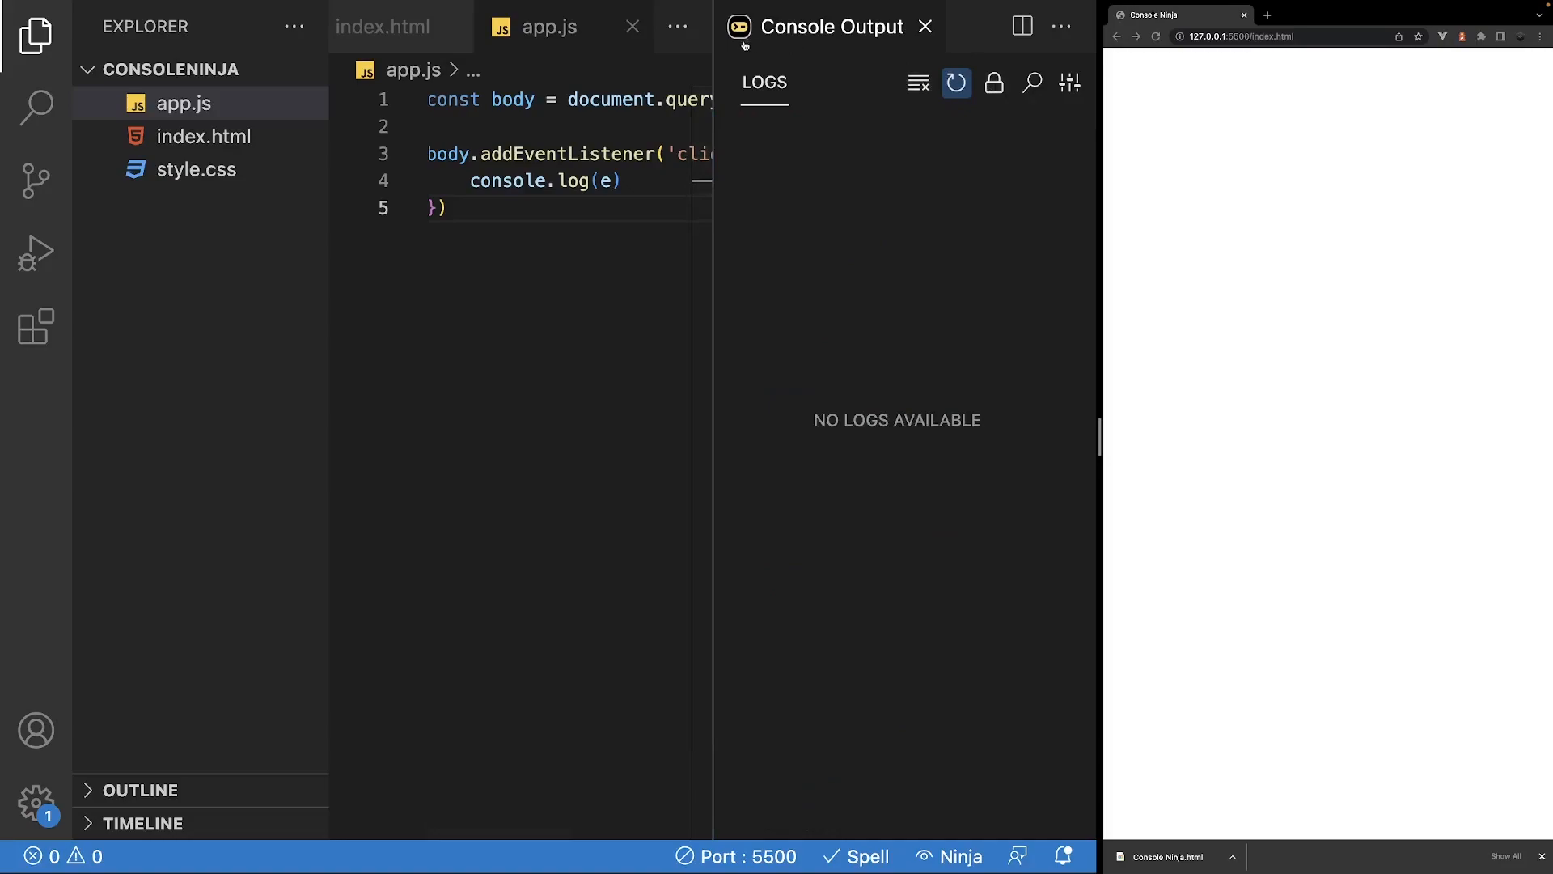
left_click(924, 28)
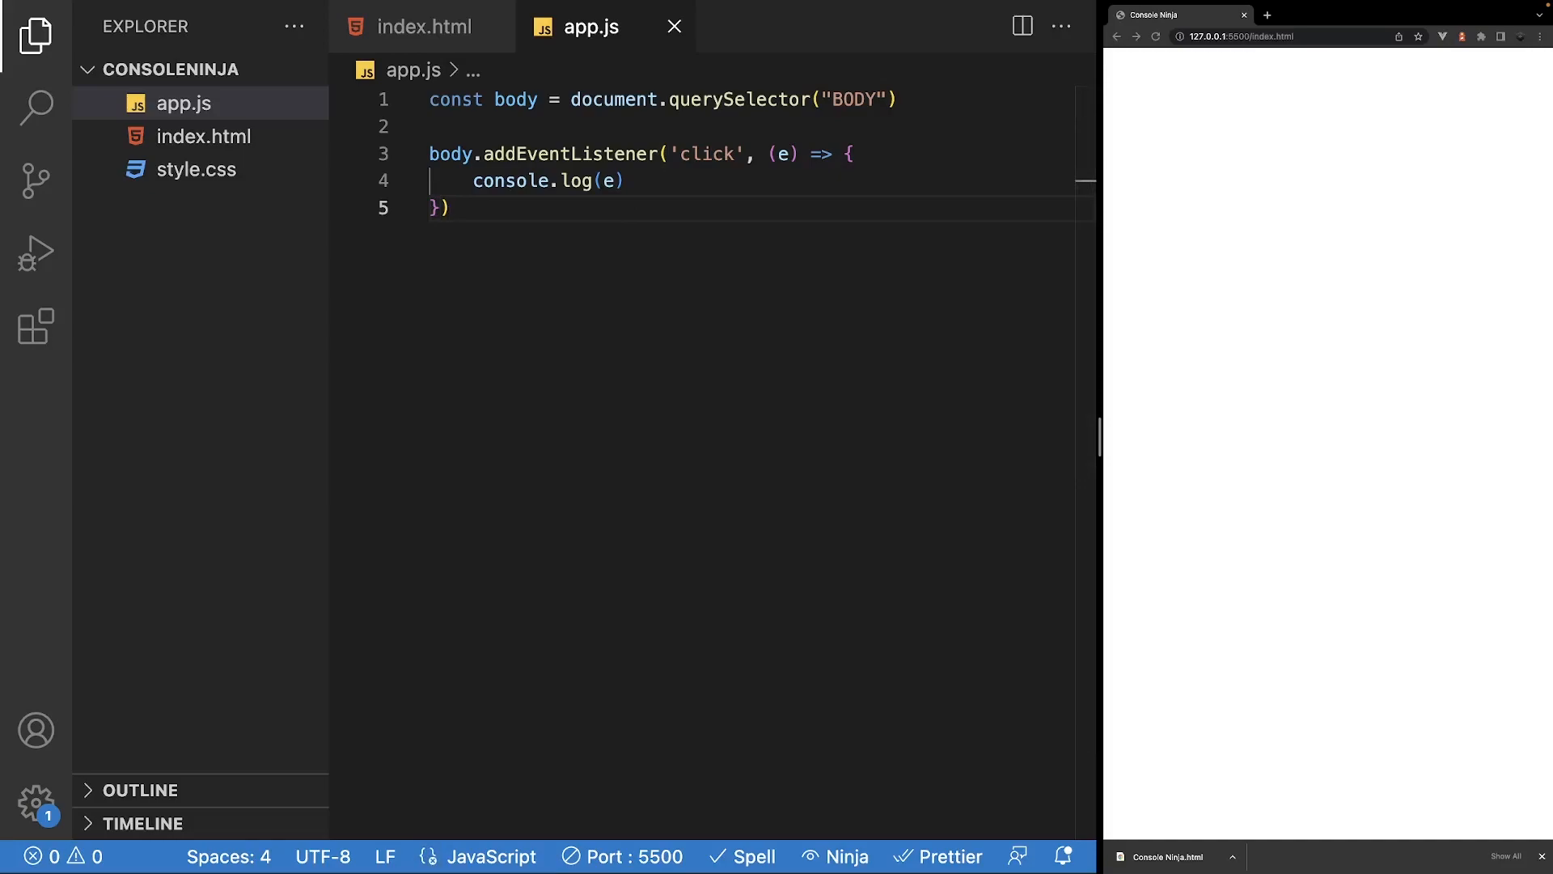
mouse_move(1442, 709)
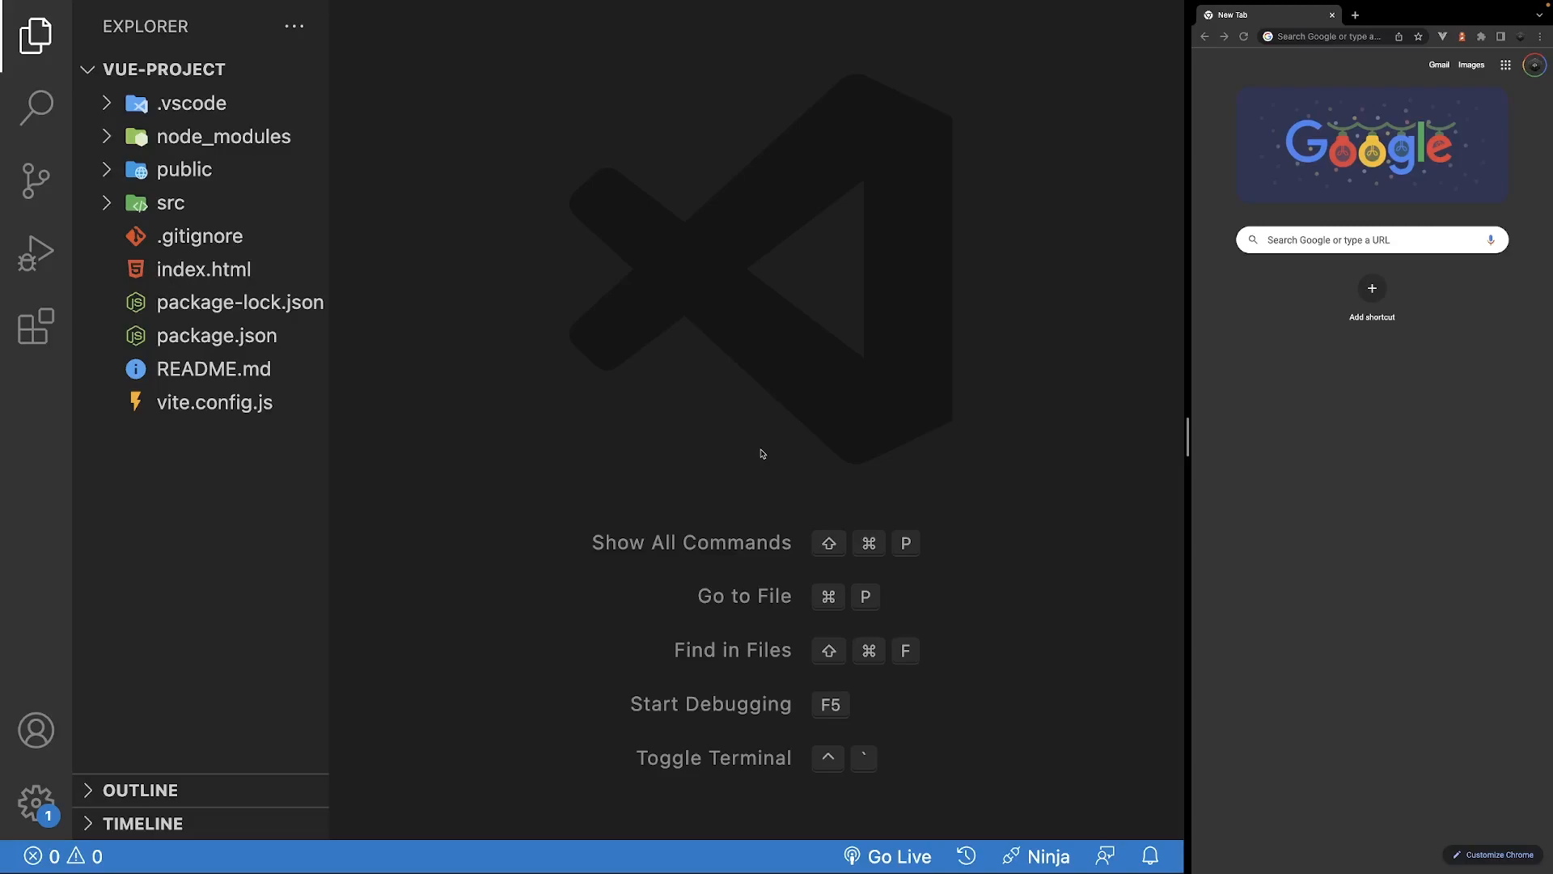
mouse_move(840, 473)
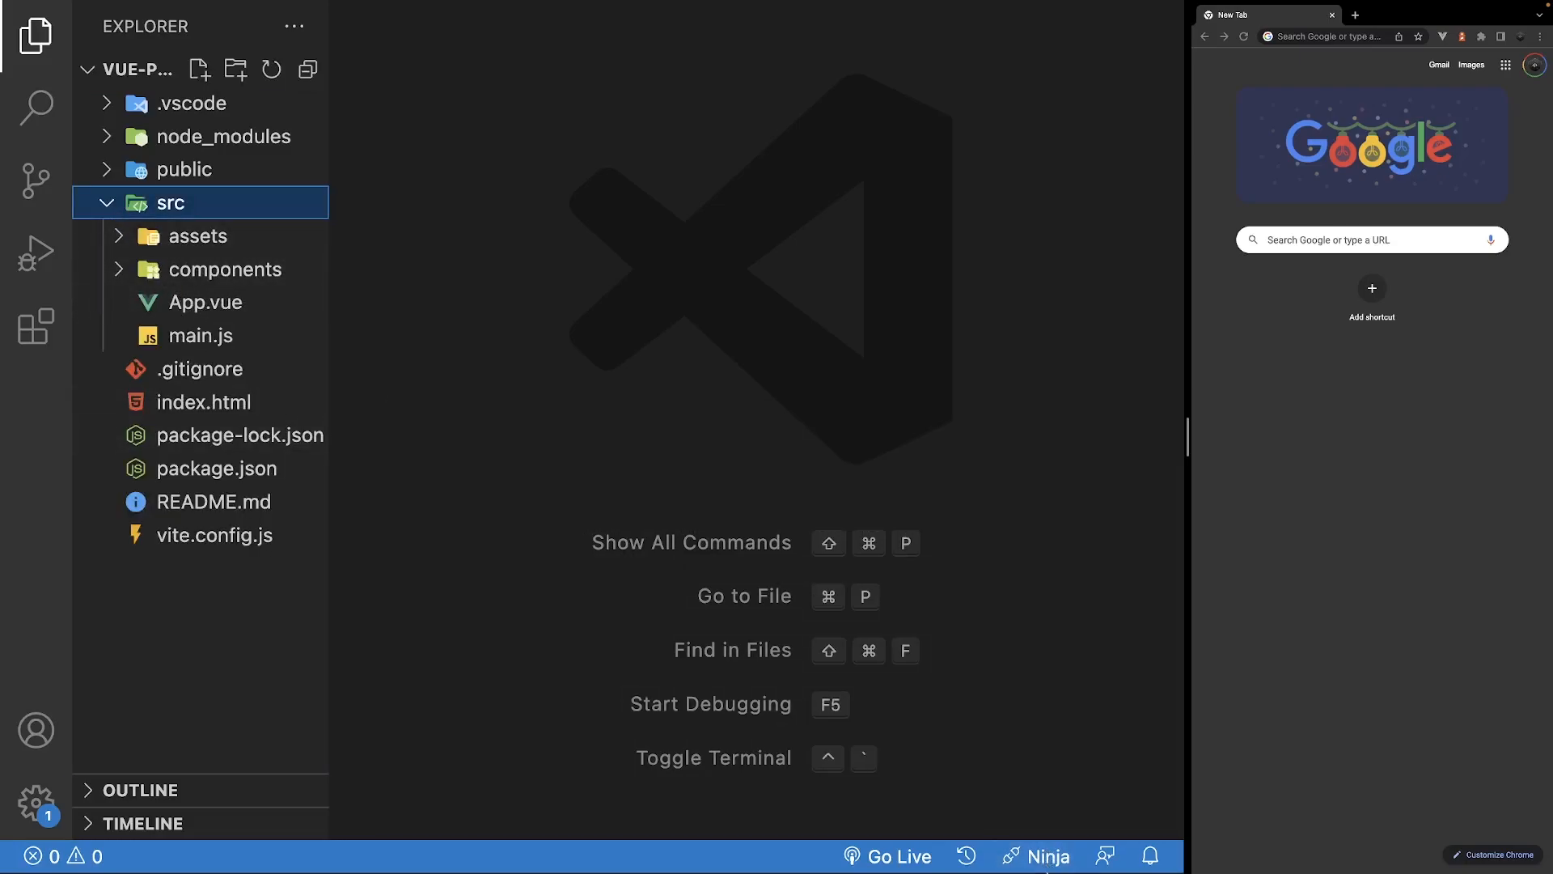
- Run npm run dev in the terminal to start the Vite dev server at localhost:5173
left_click(1047, 855)
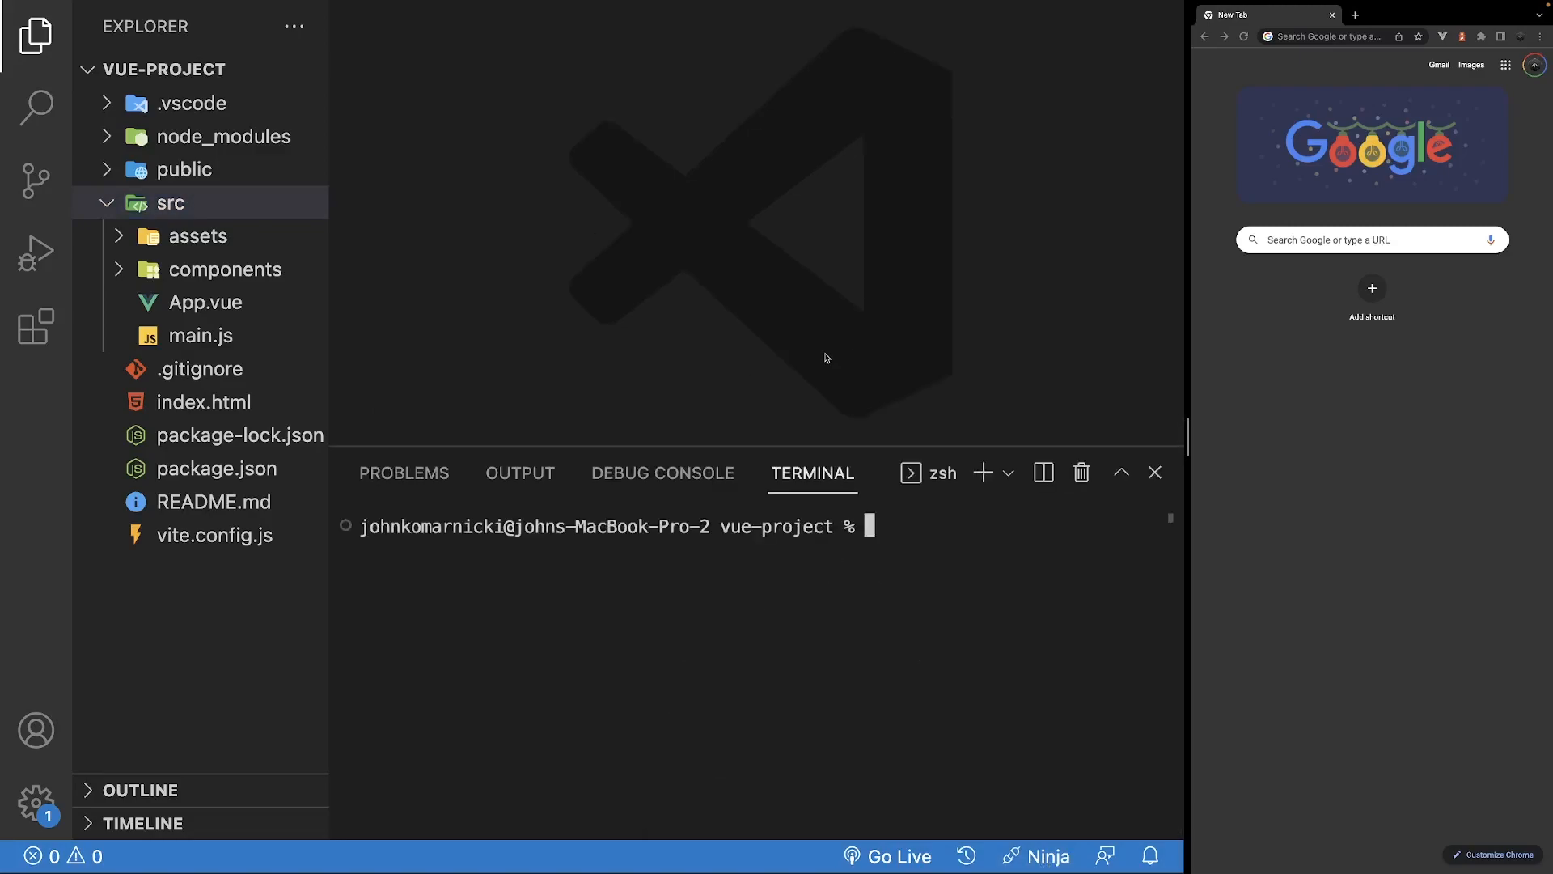
type("npm run dev")
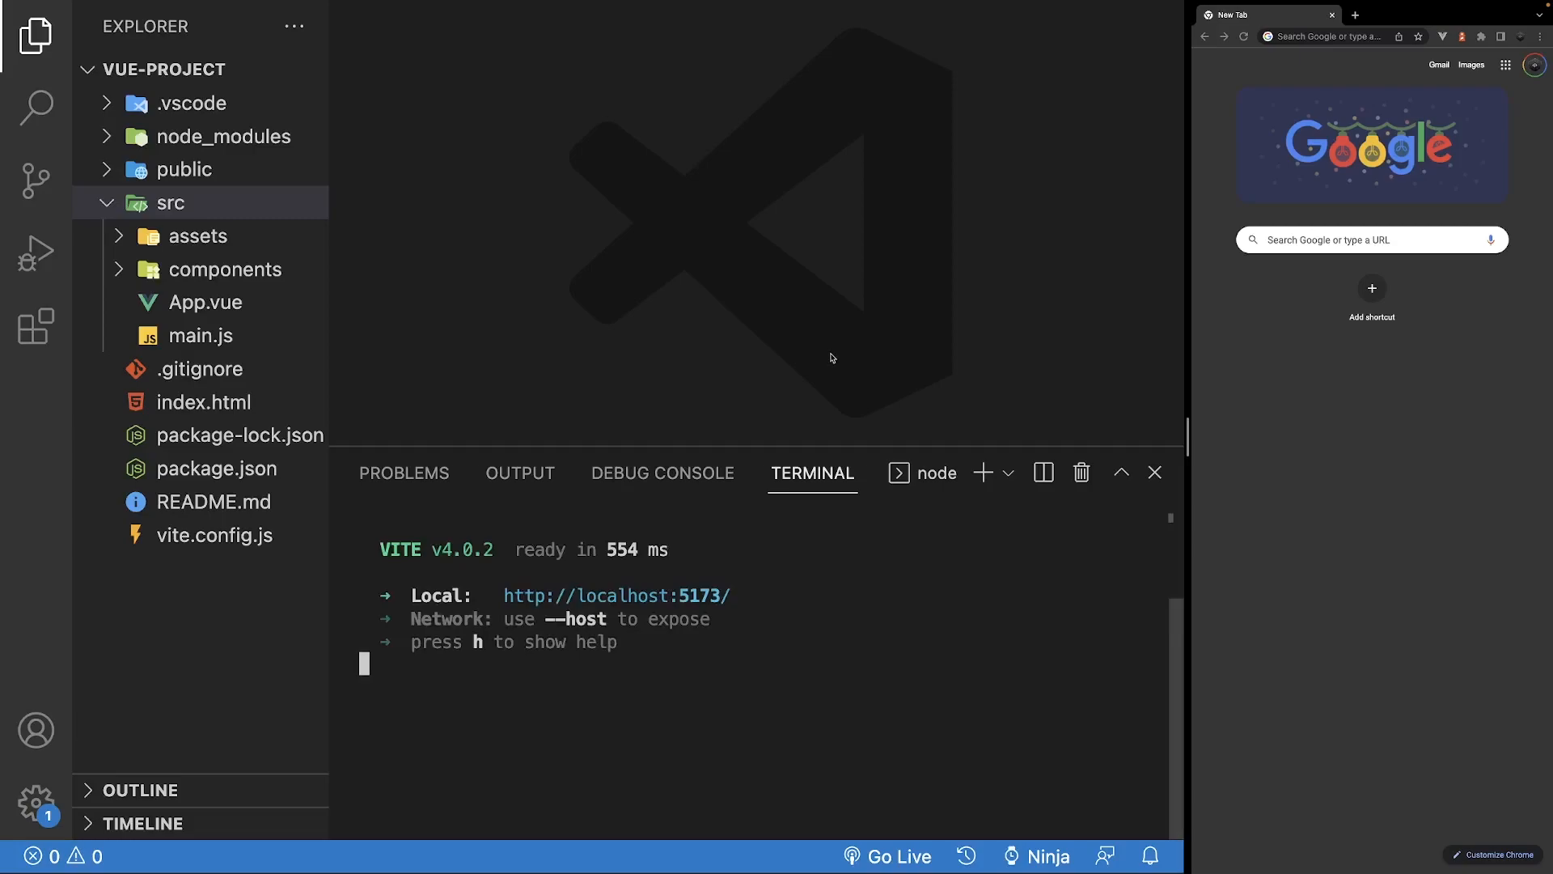
left_click(1047, 854)
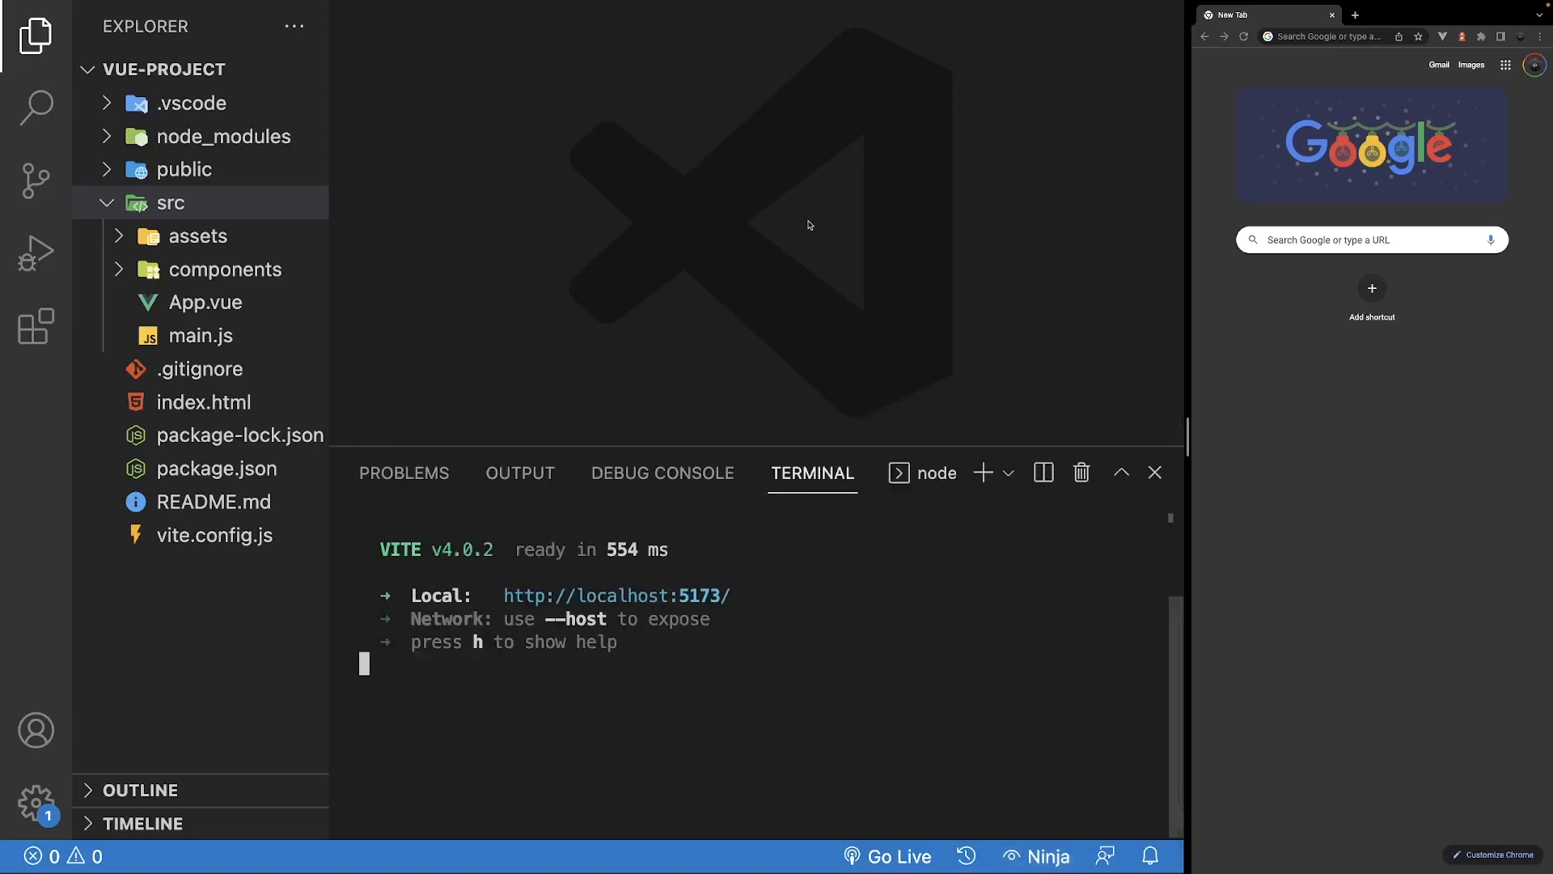
- Add console.log(count.value); after count.value++ in App.vue and press Increment Count in the app
left_click(208, 302)
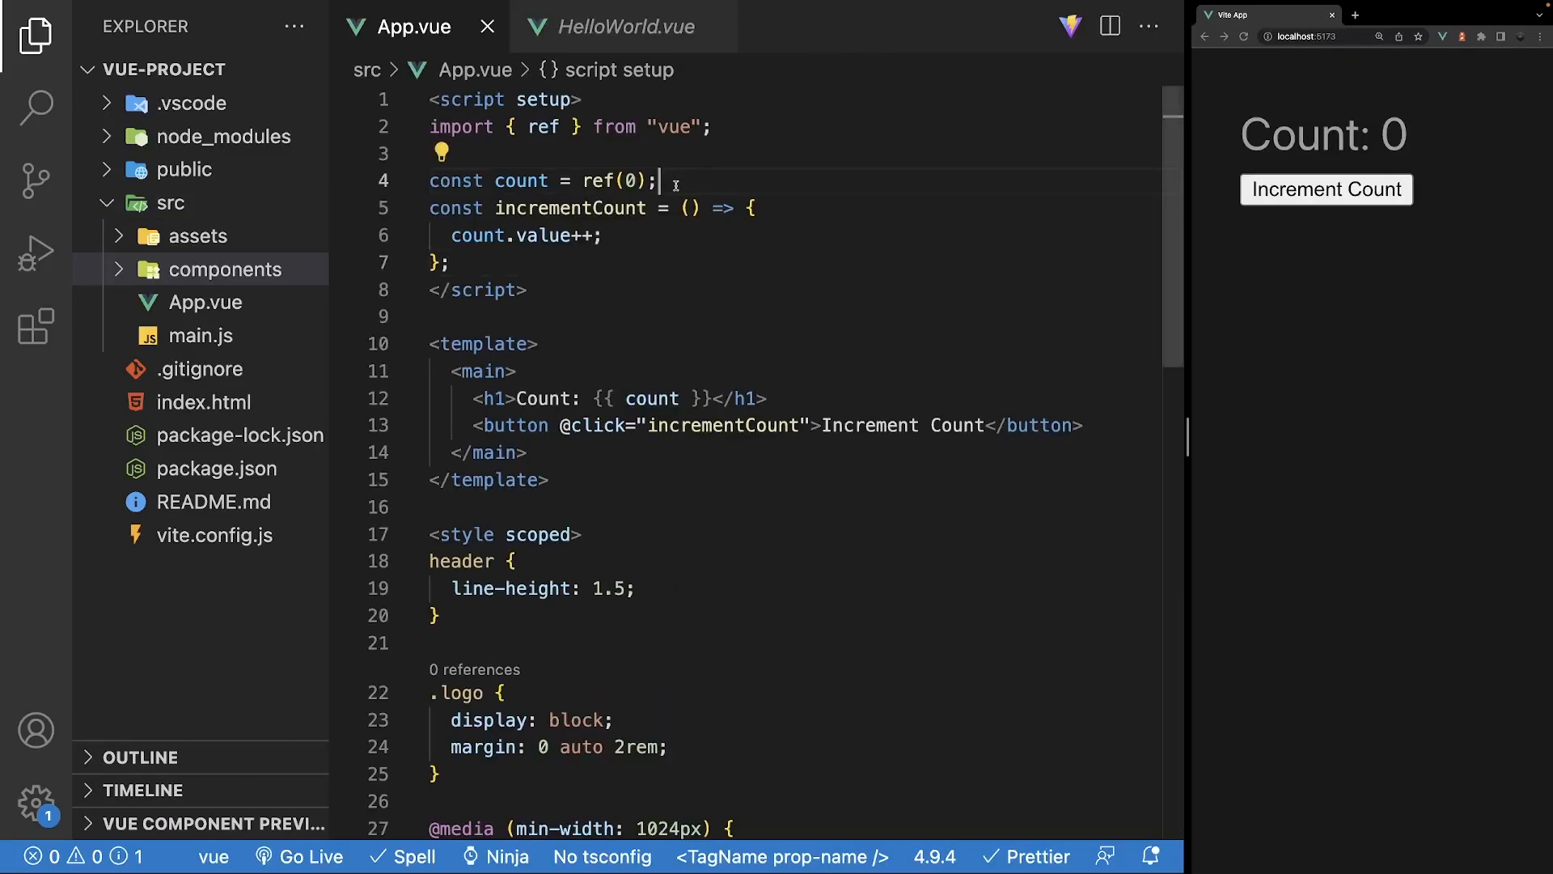
triple_click(542, 180)
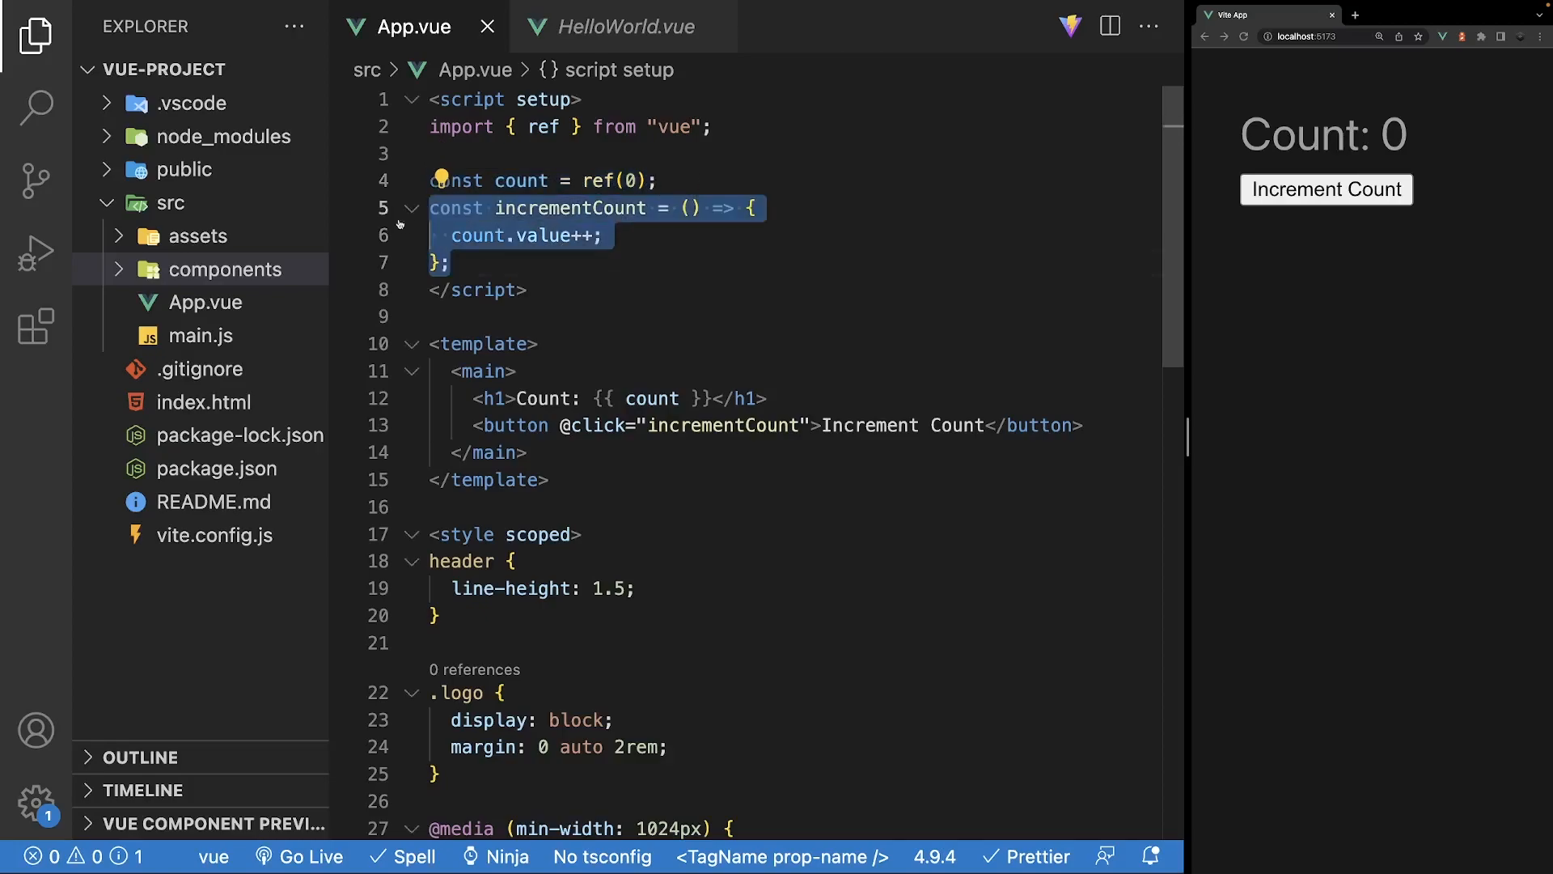
left_click(765, 398)
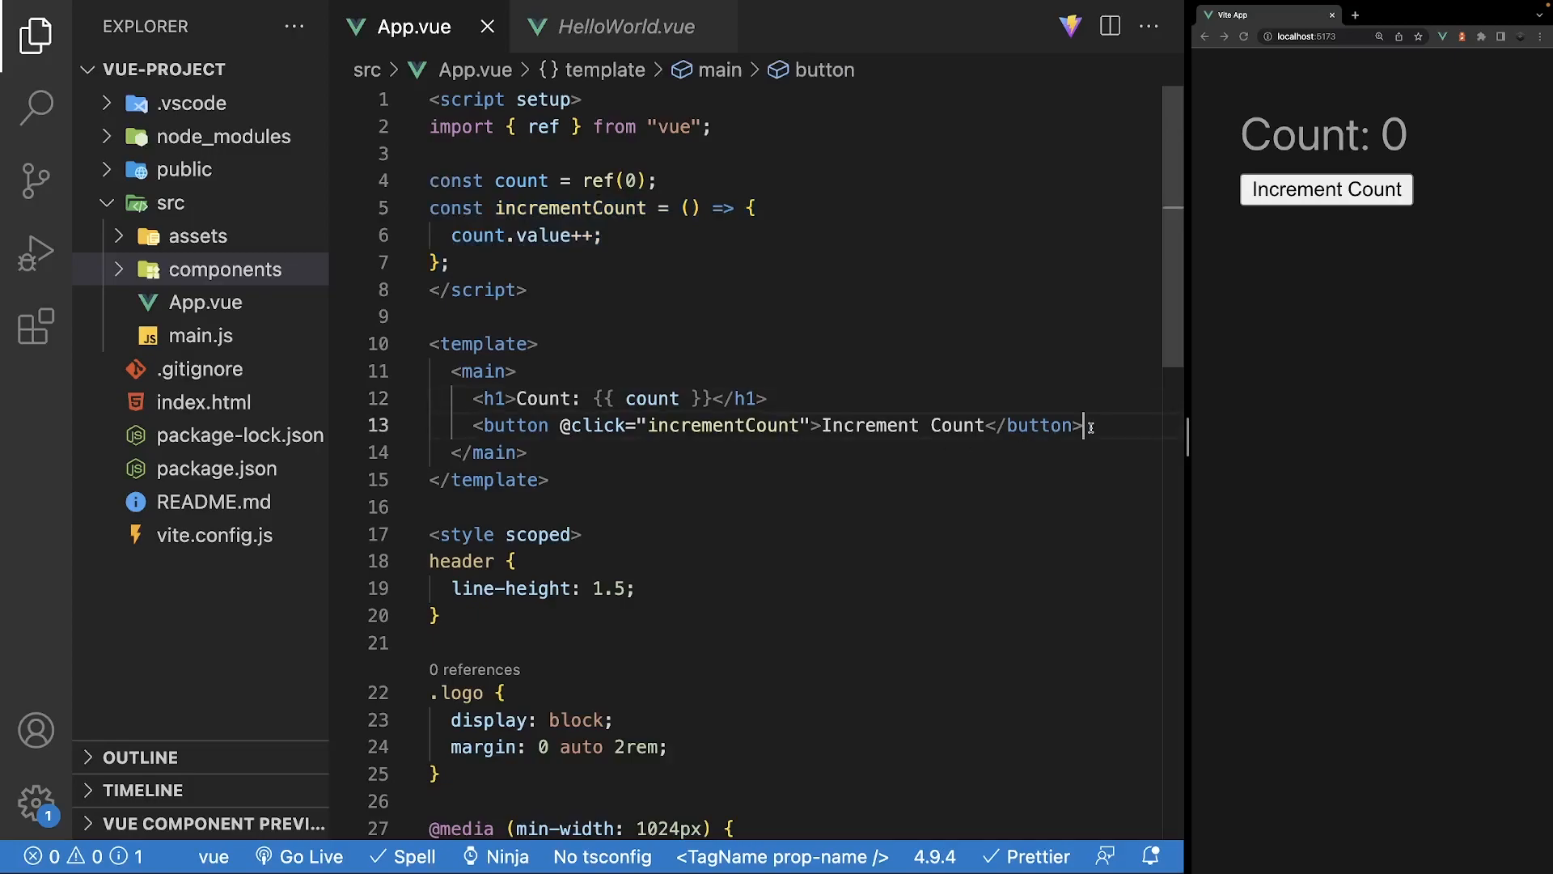
left_click(603, 235)
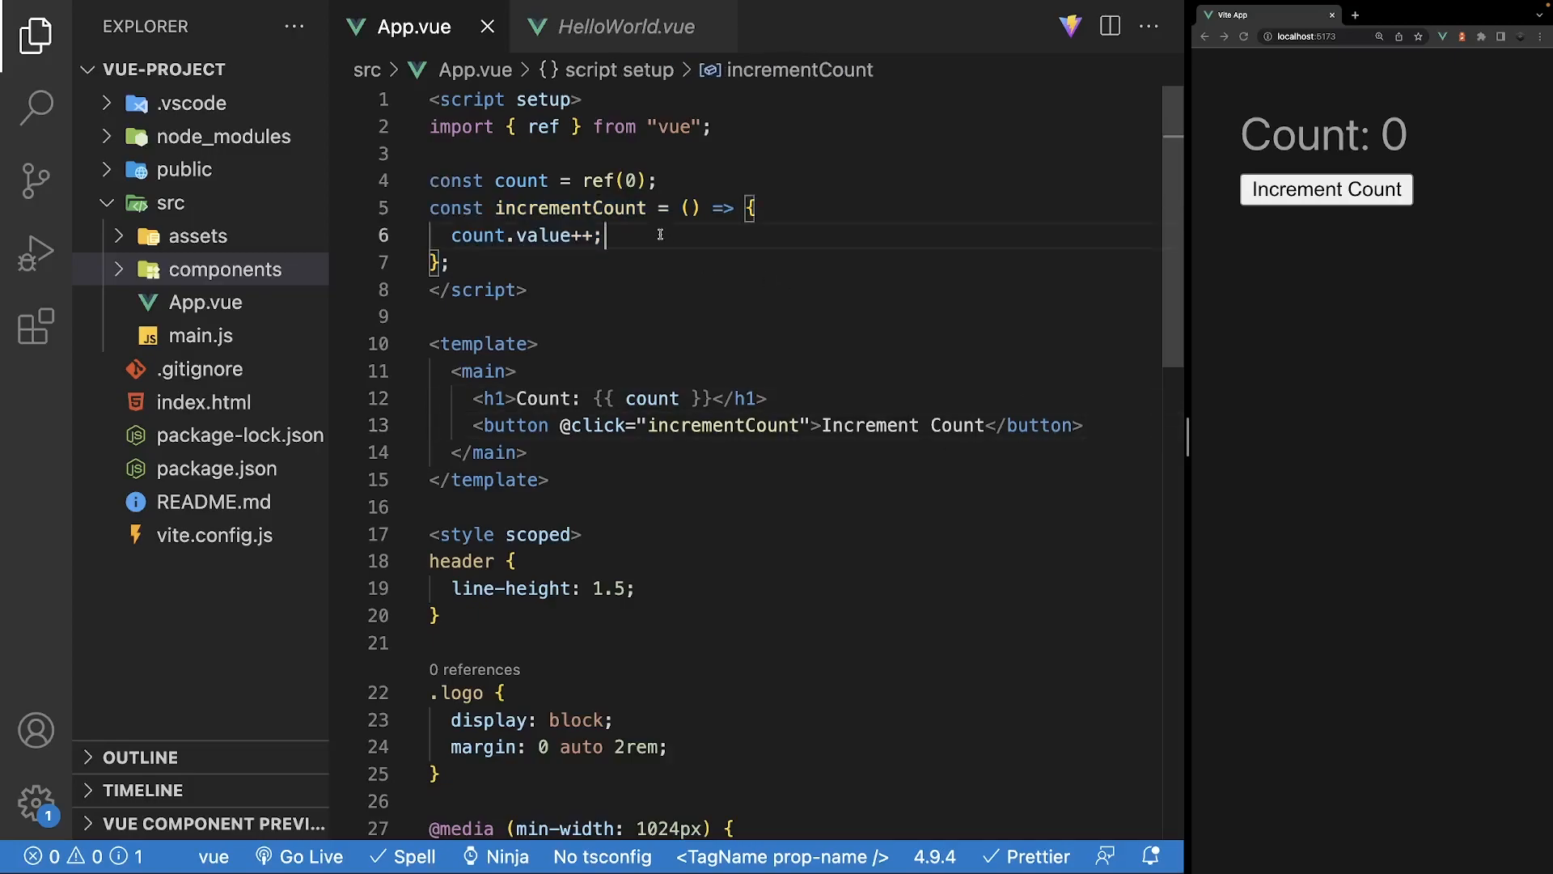
type("console.log(count.value);")
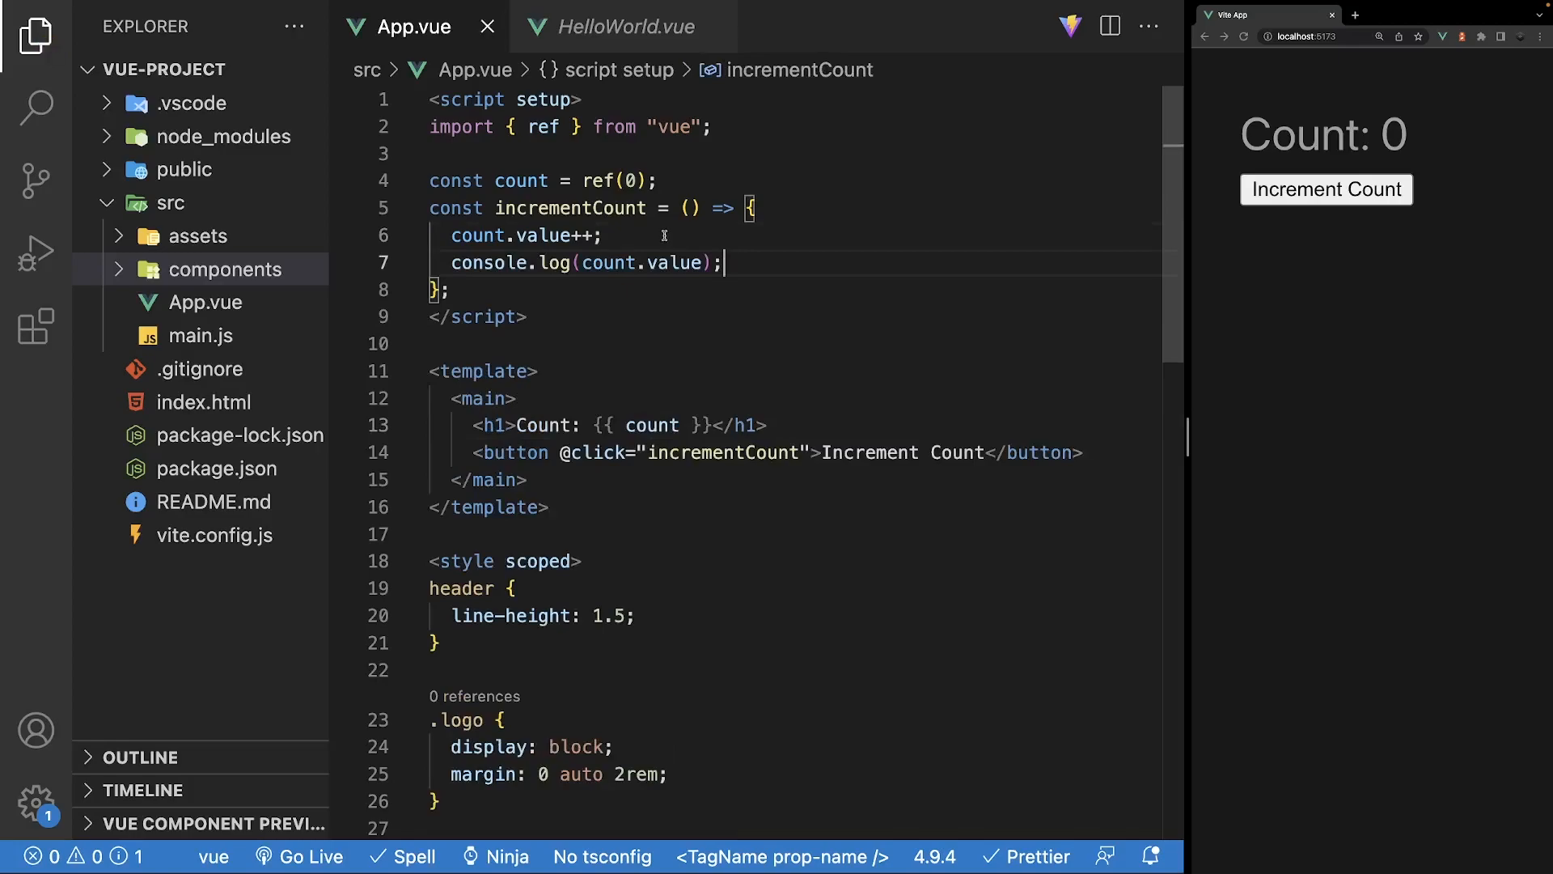
mouse_move(1325, 189)
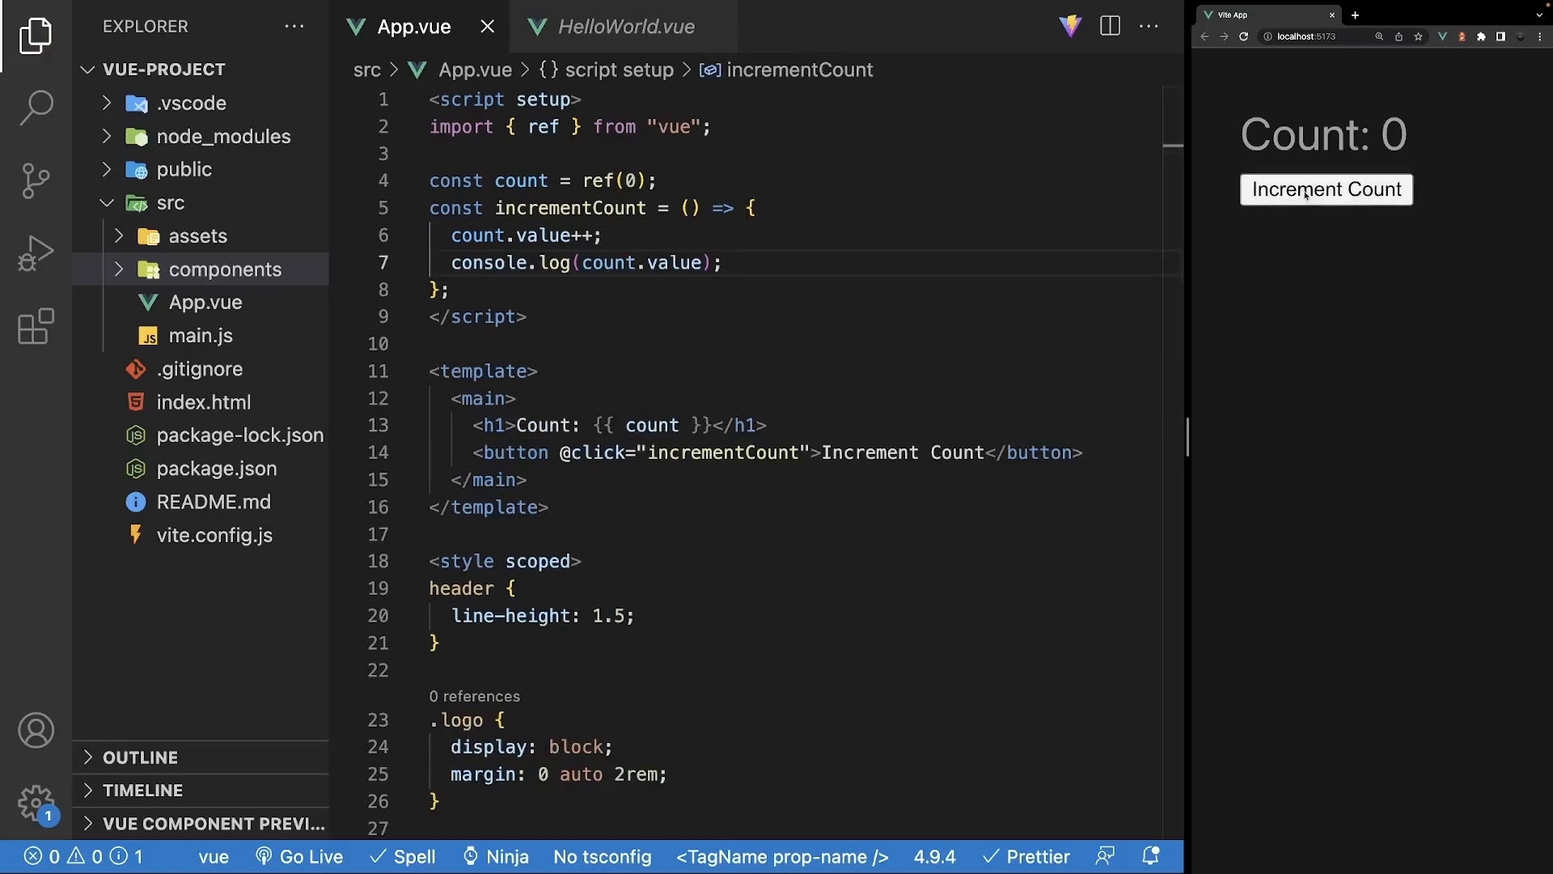
left_click(1325, 189)
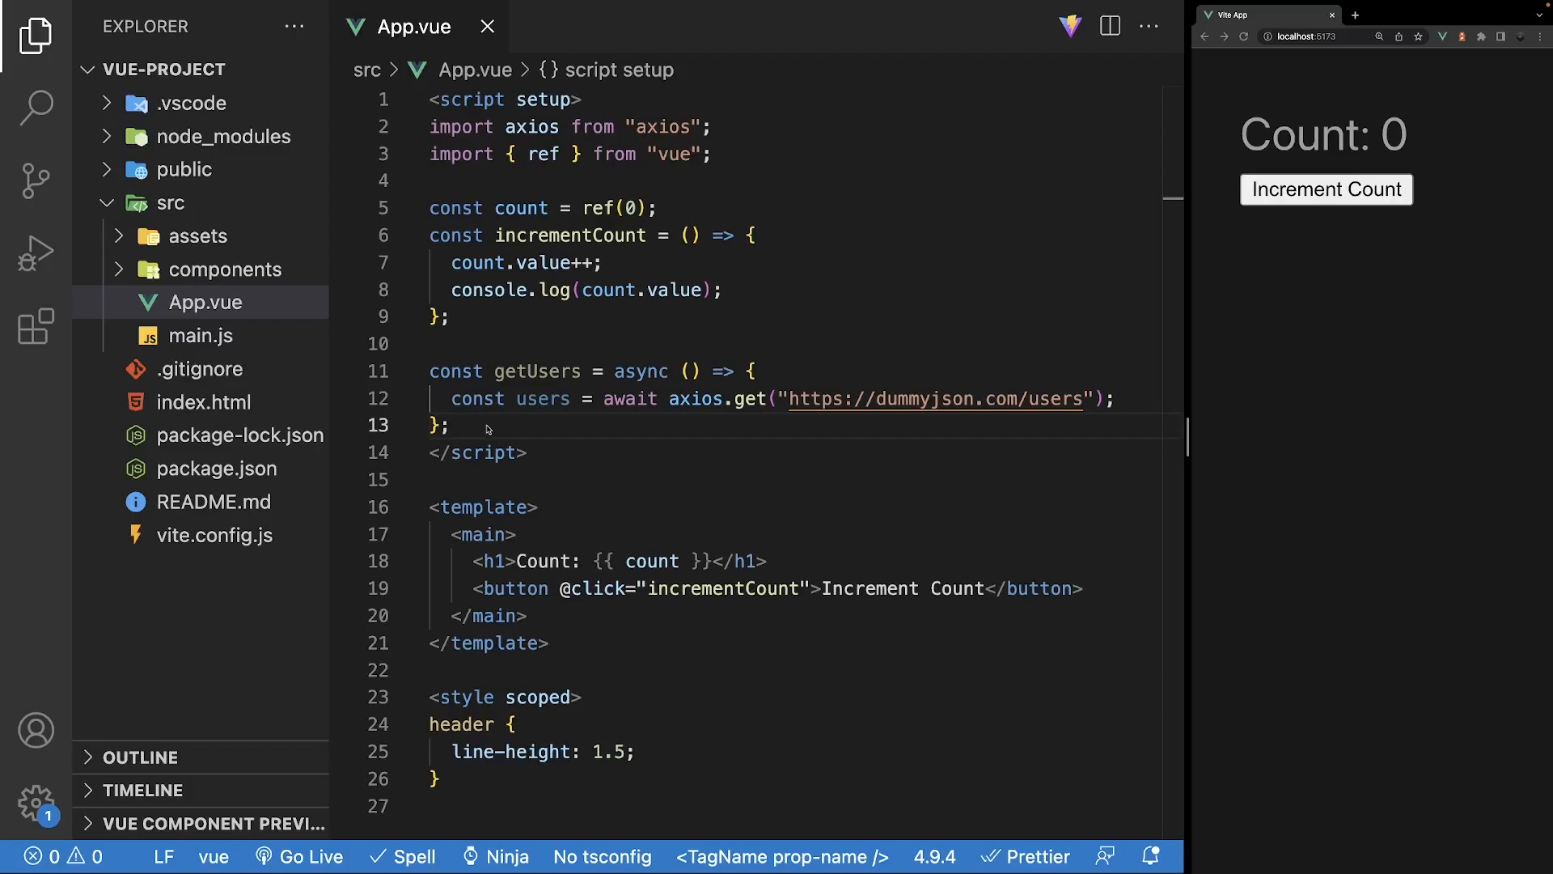
- Add console.log(users); inside getUsers and call getUsers(); below the function
left_click(448, 426)
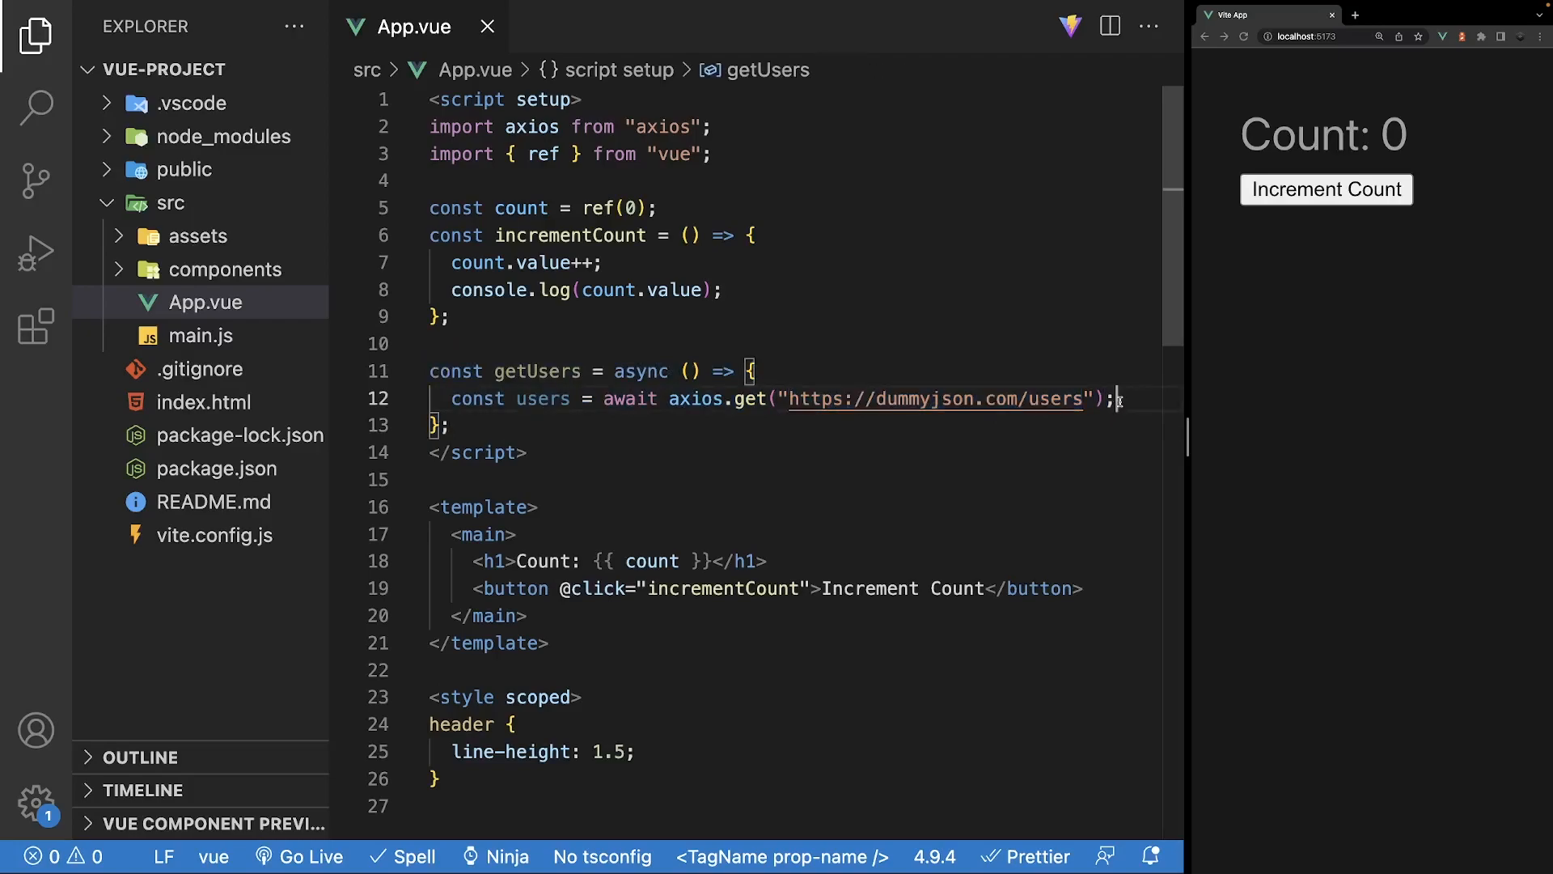
key("Enter")
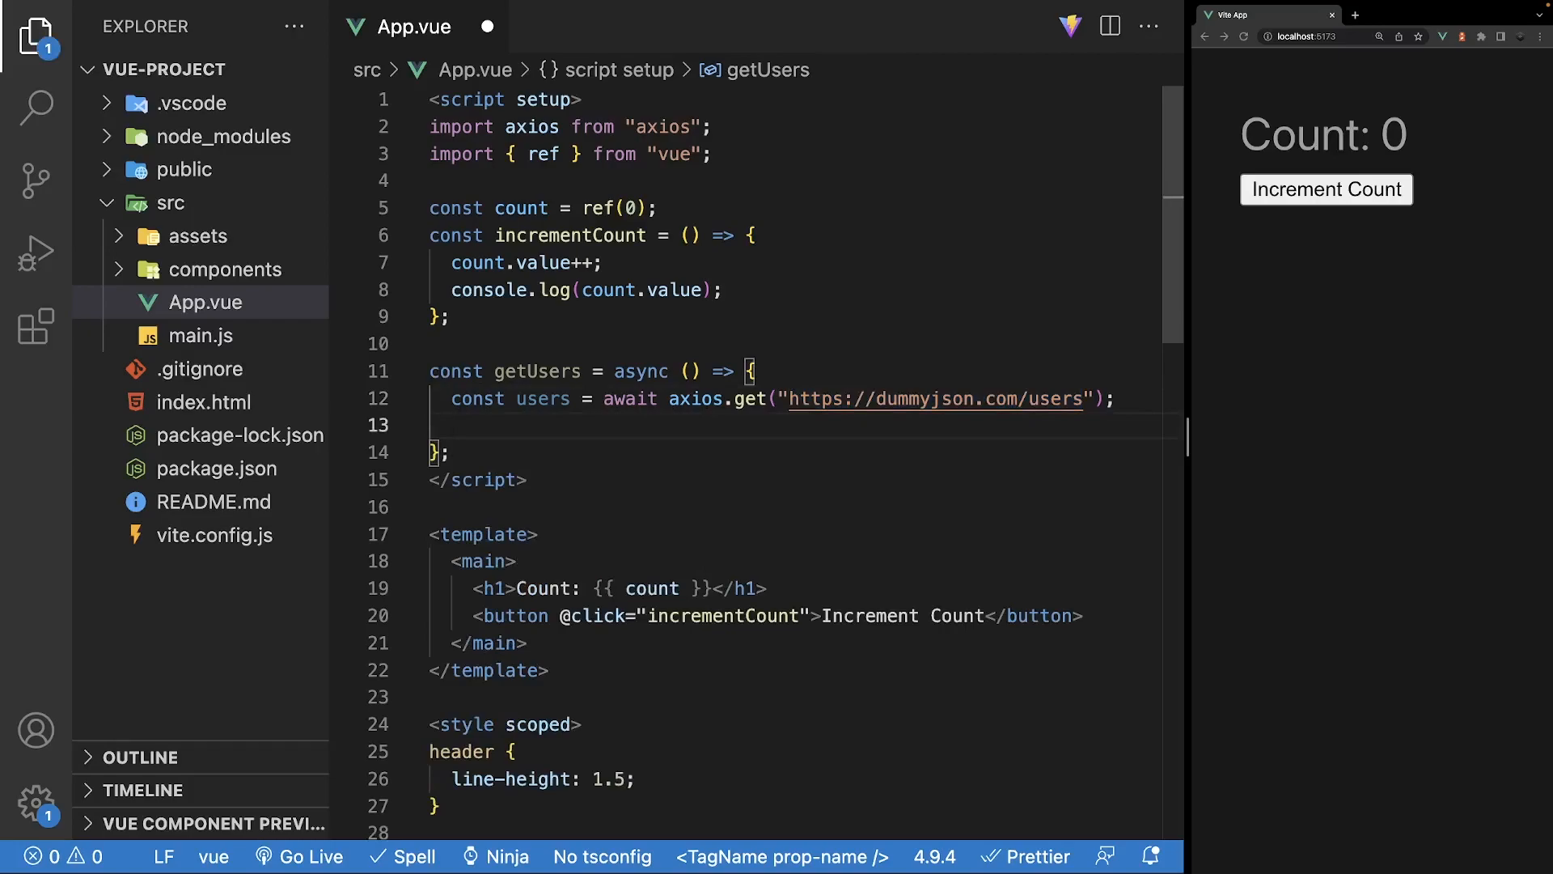
type("console.log(users);")
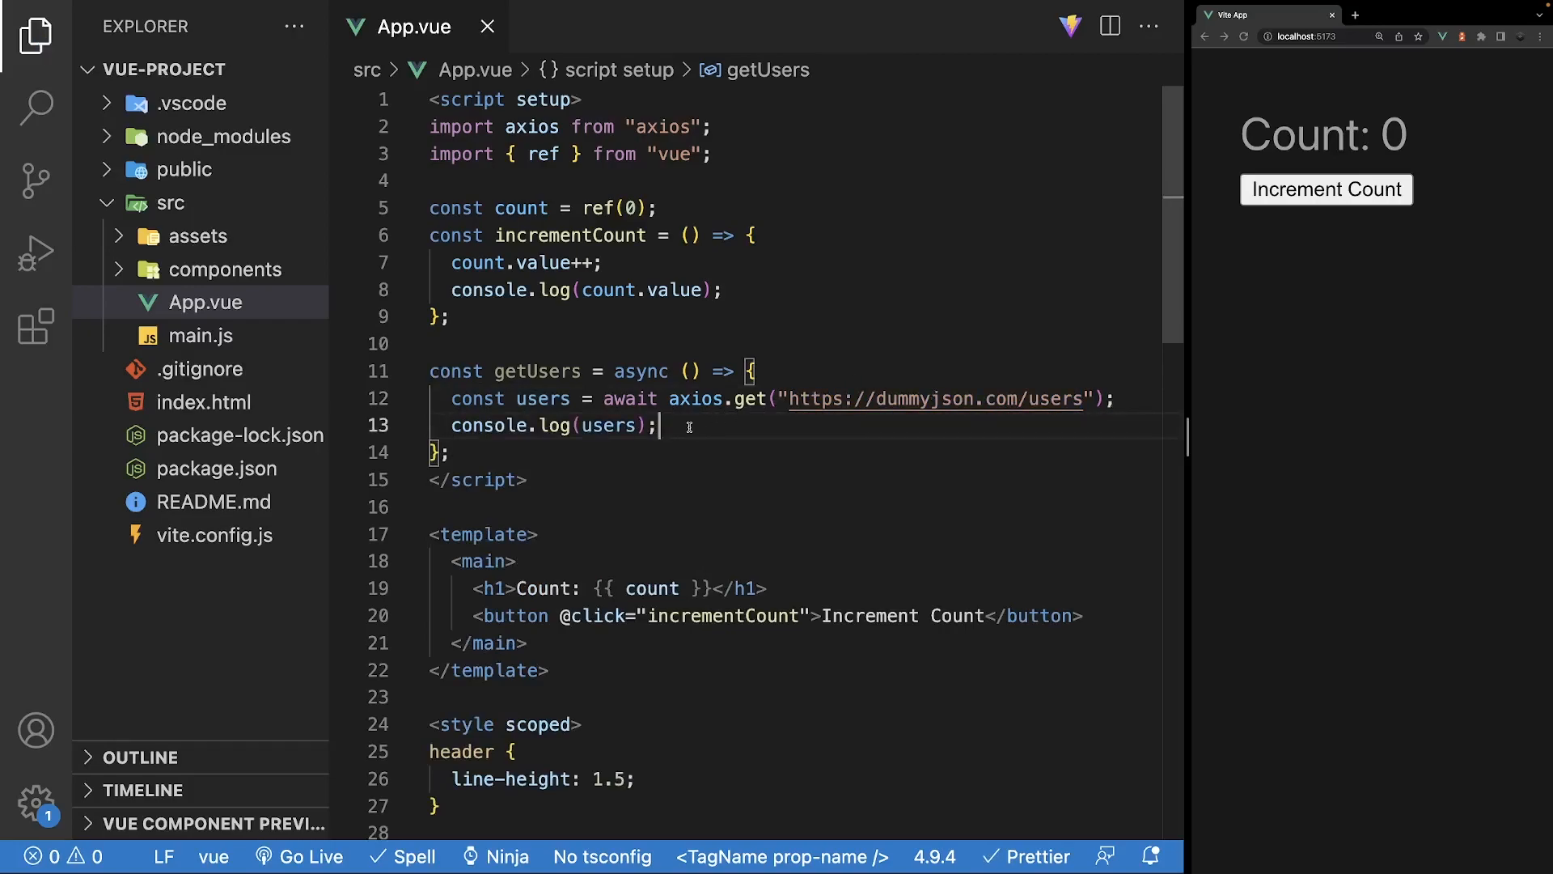
left_click(447, 453)
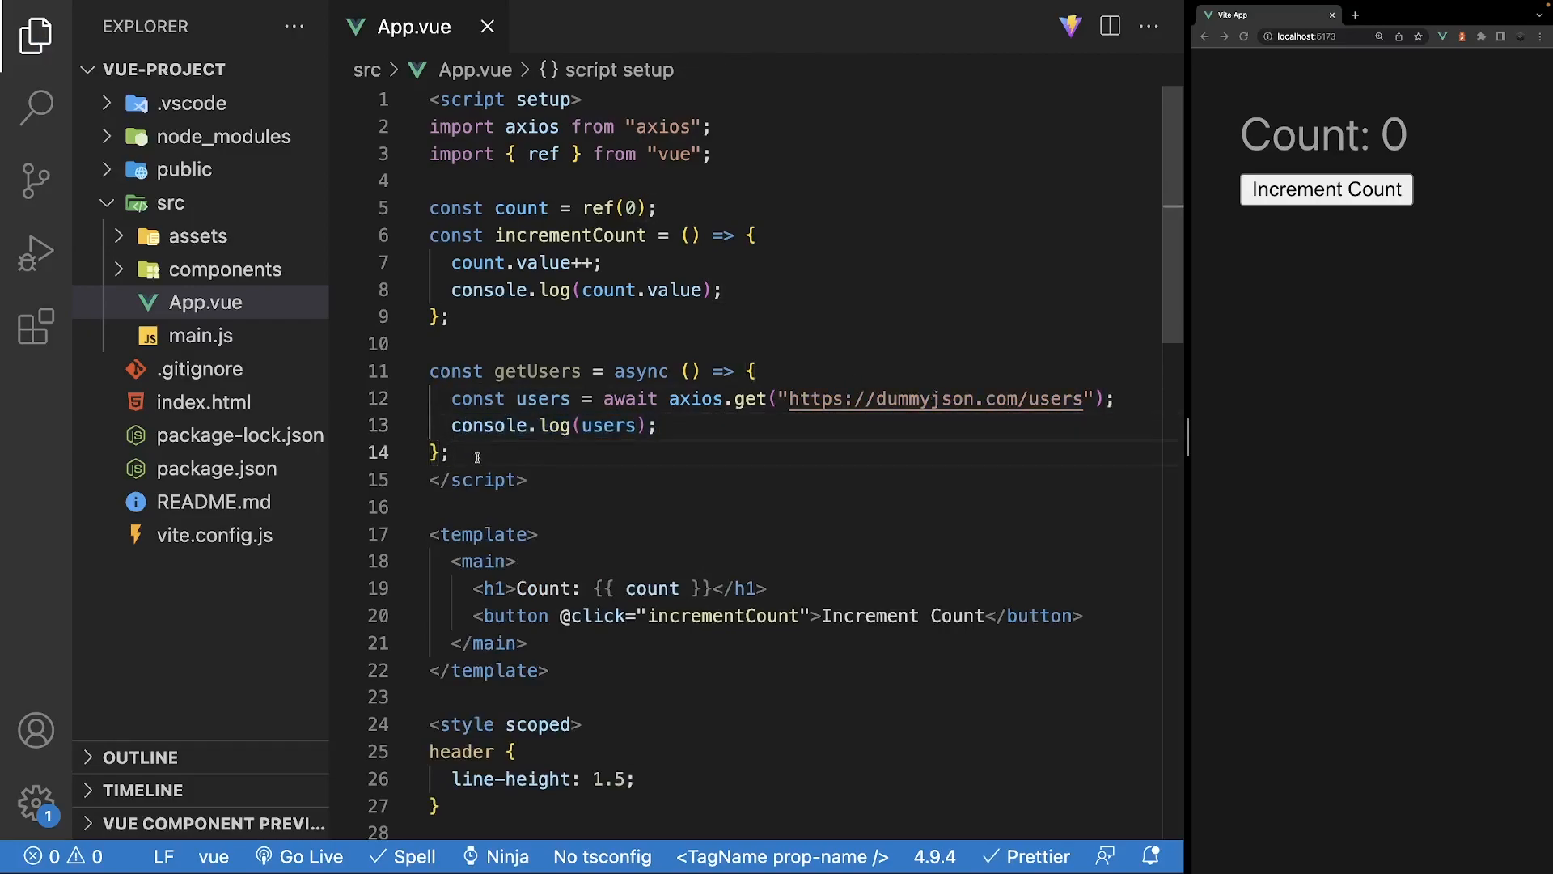
type("getUsers();")
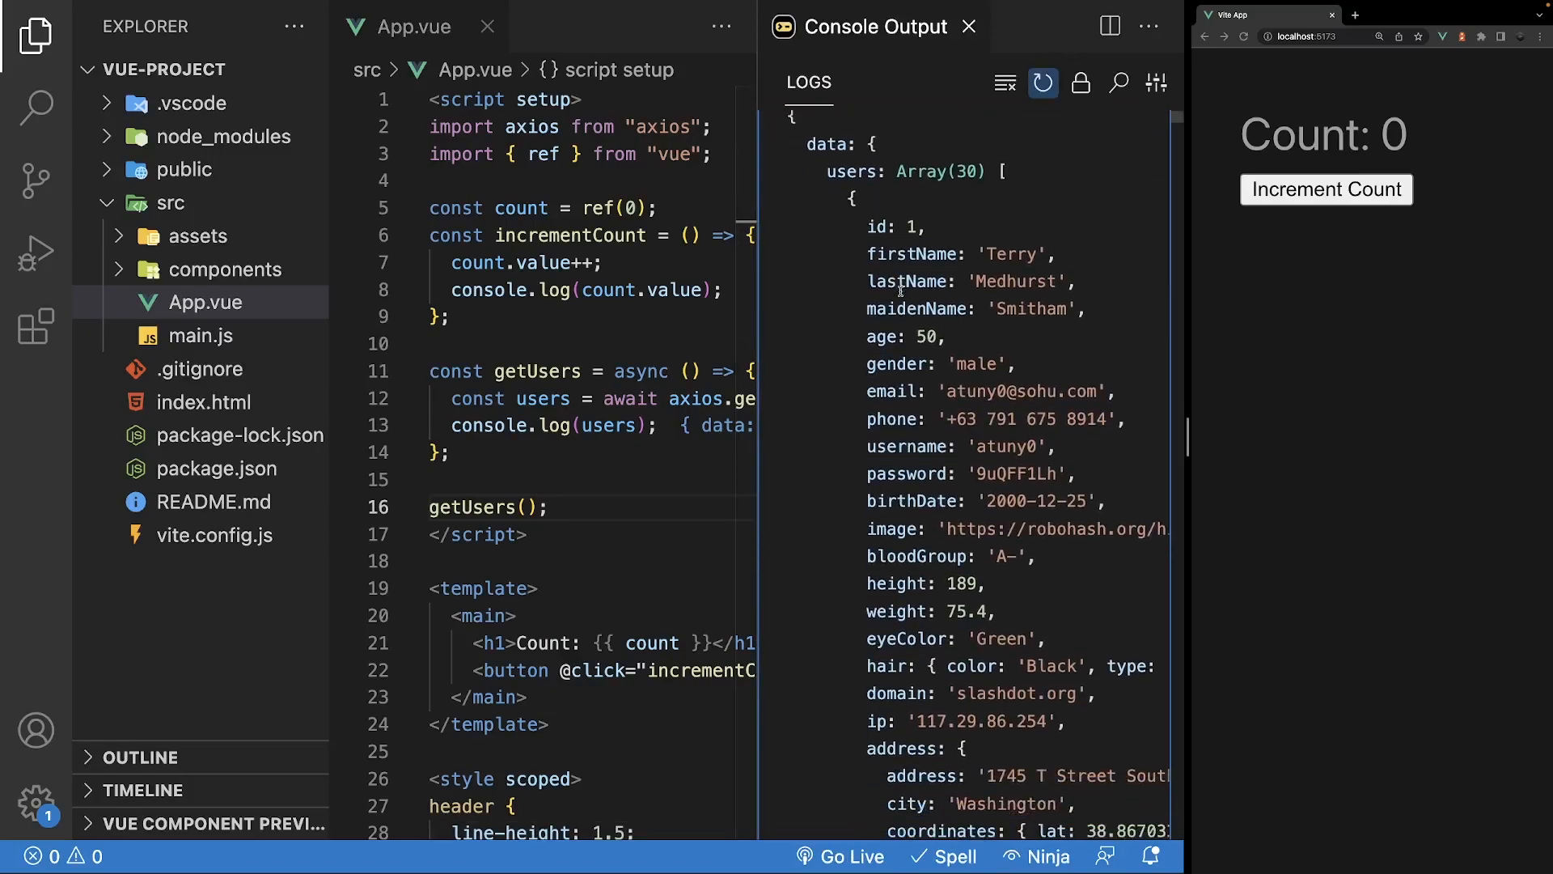
- Scroll through the dummyjson users response in the Console Output panel
scroll("down", 3)
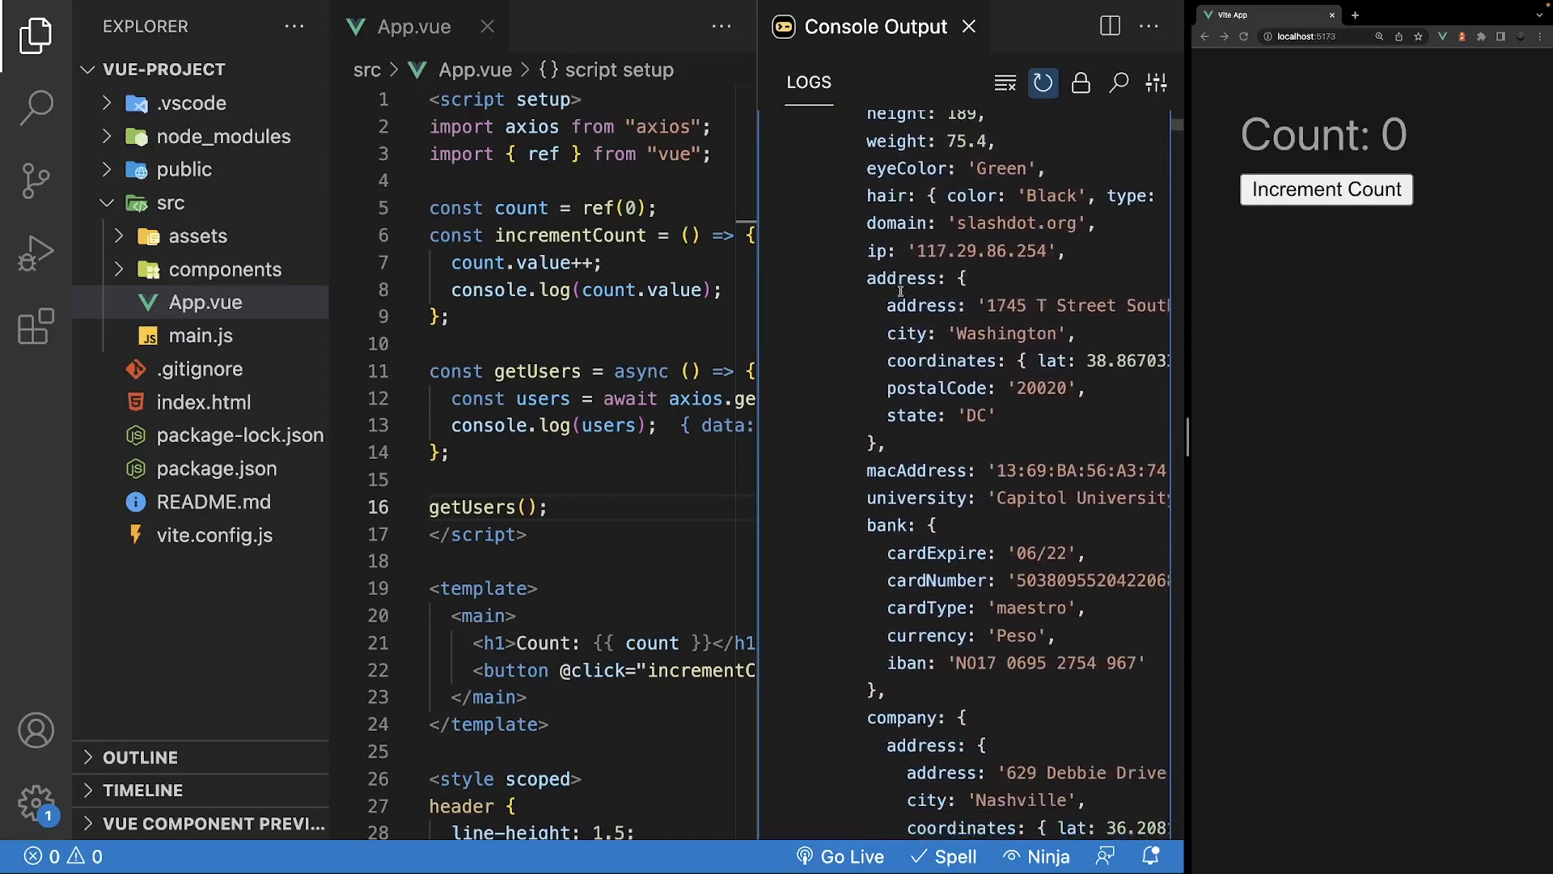
left_click(970, 28)
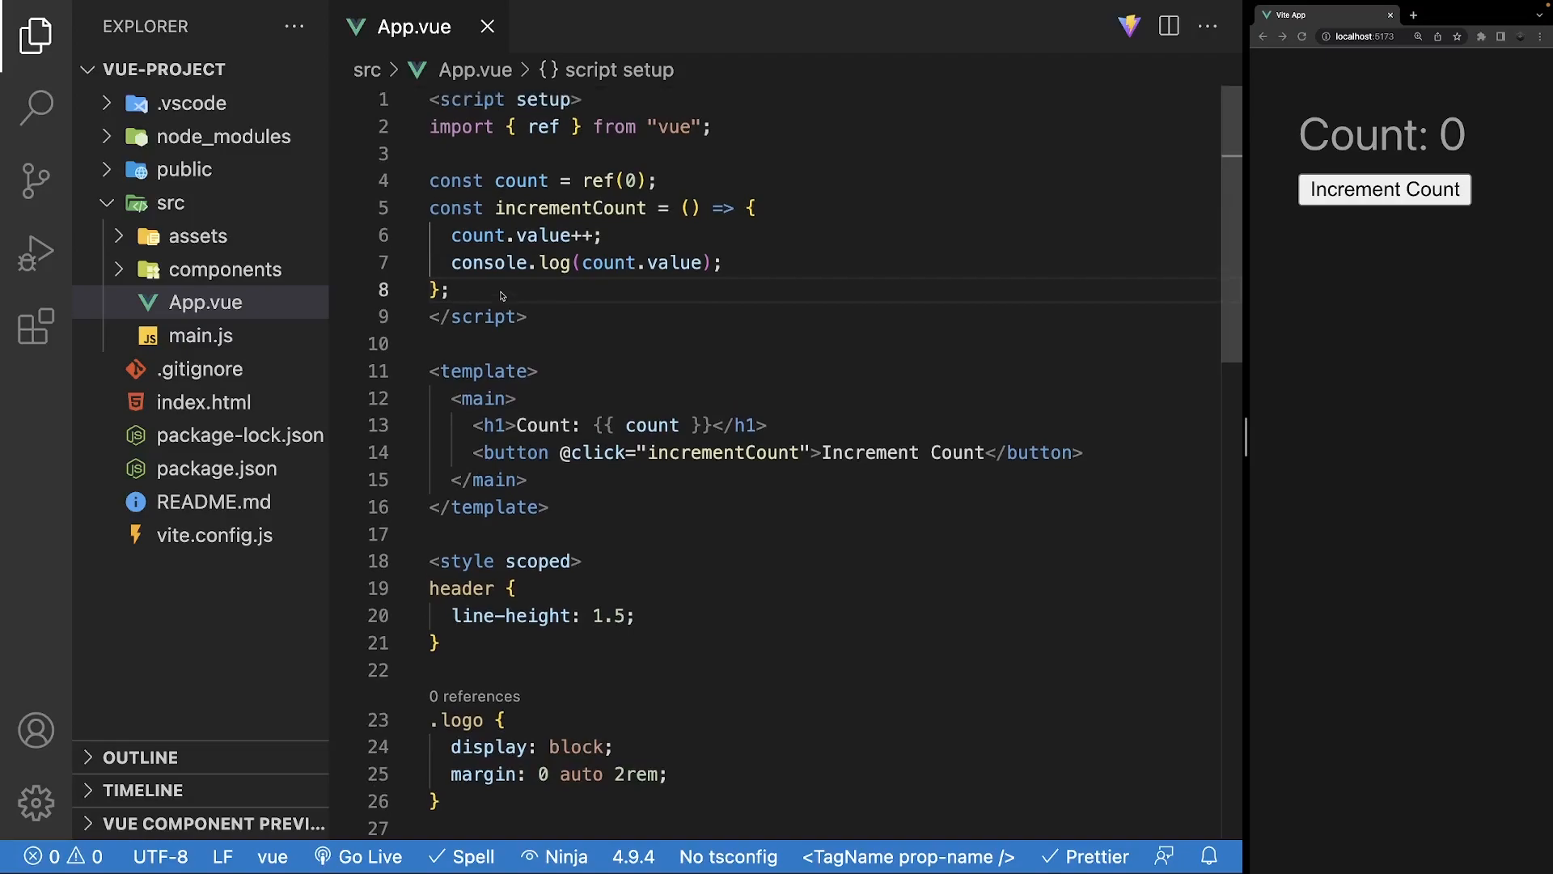
- Log counts.value below incrementCount to surface an undefined-variable error
key("Enter")
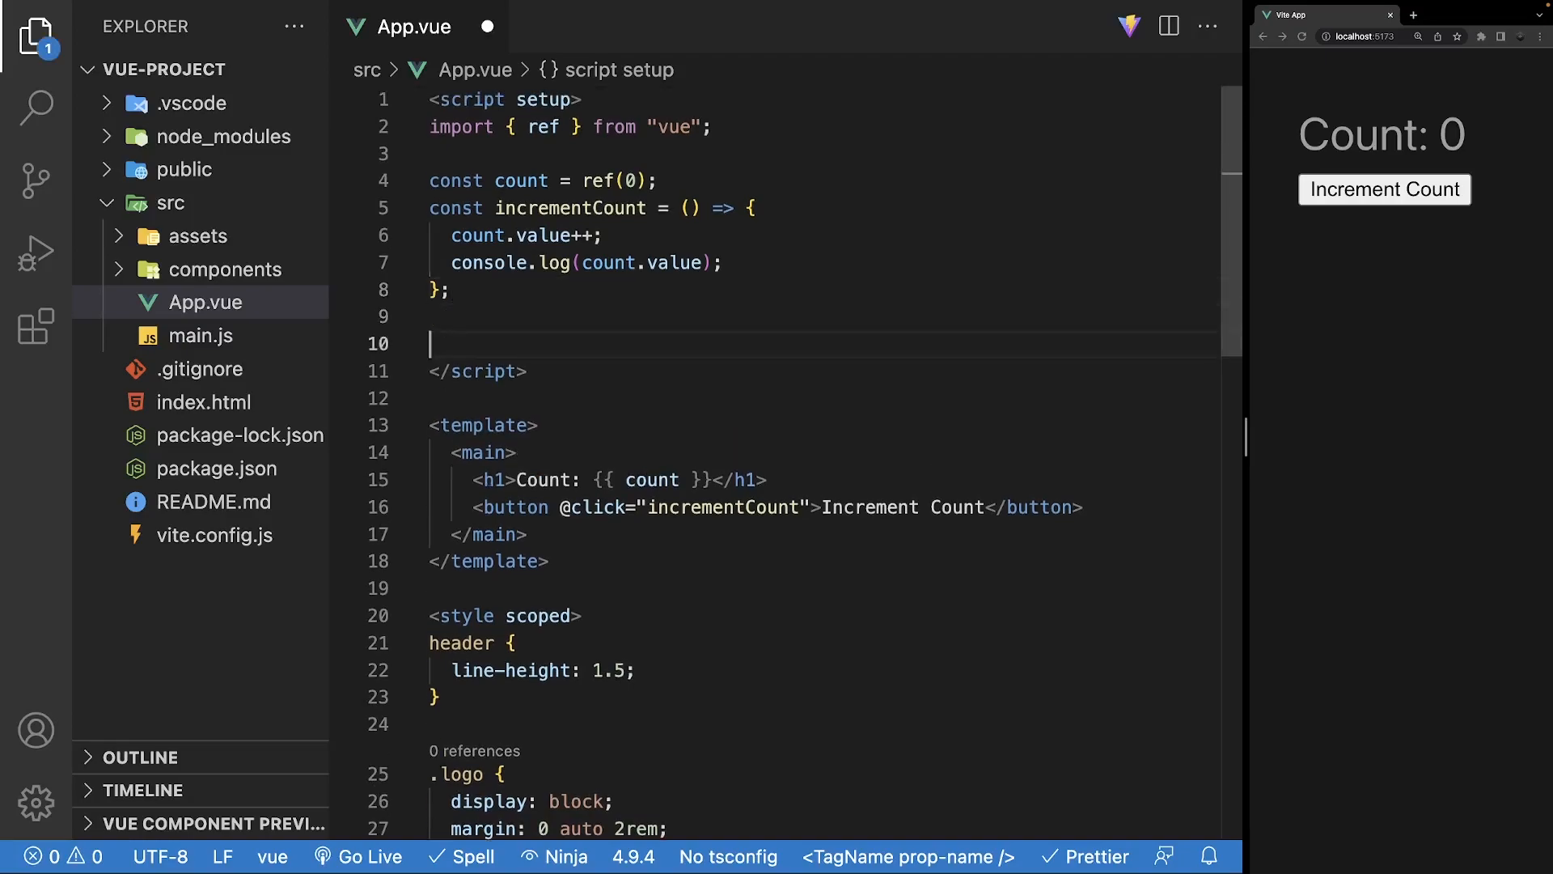
type("console.log(counts.value);")
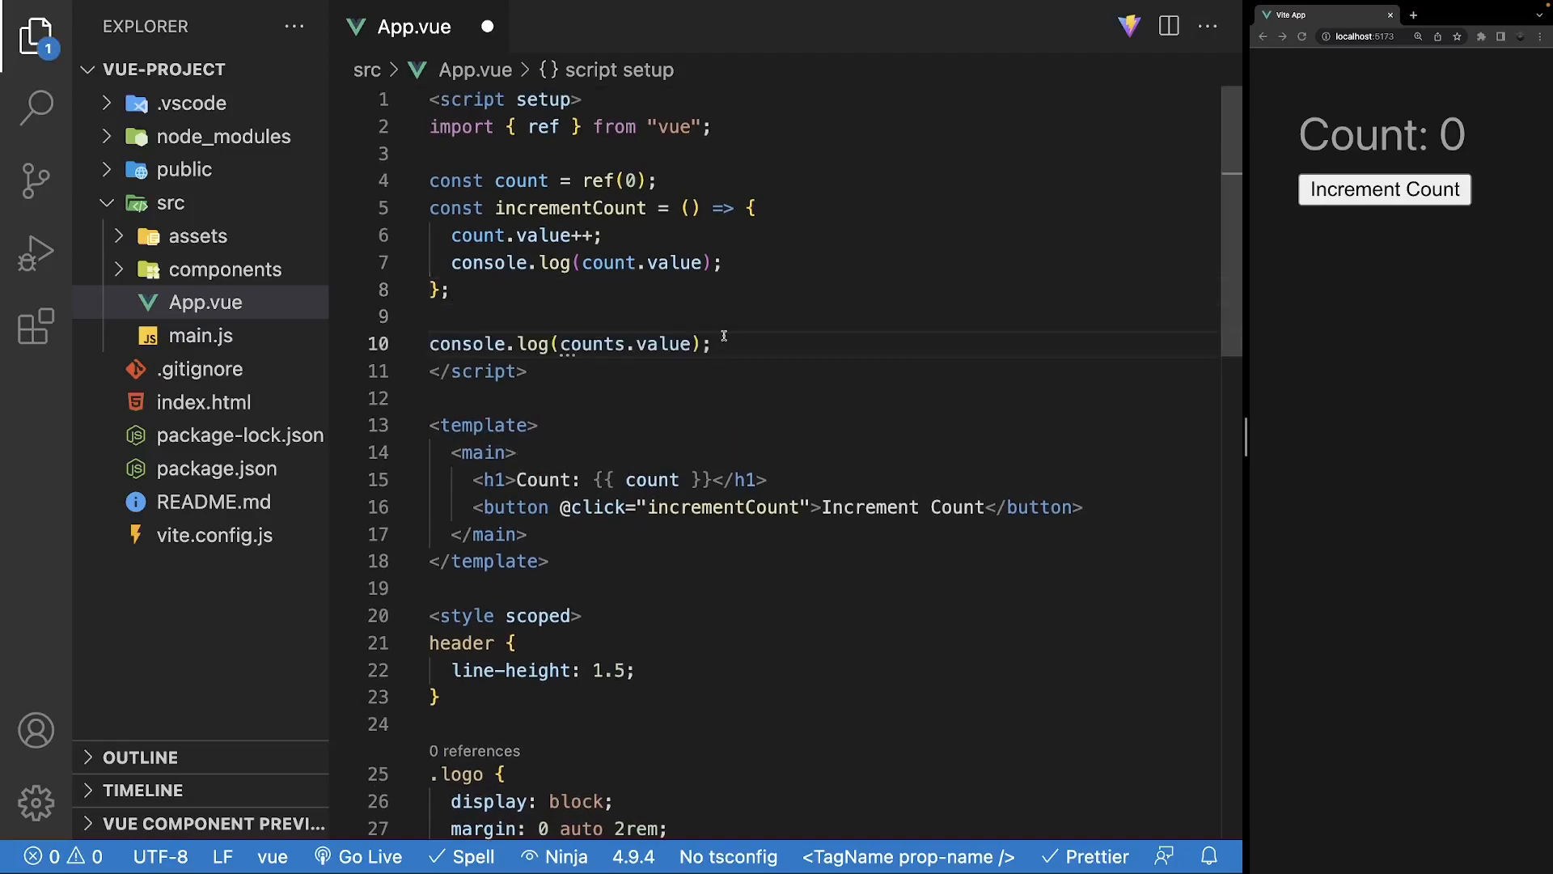
left_click(712, 343)
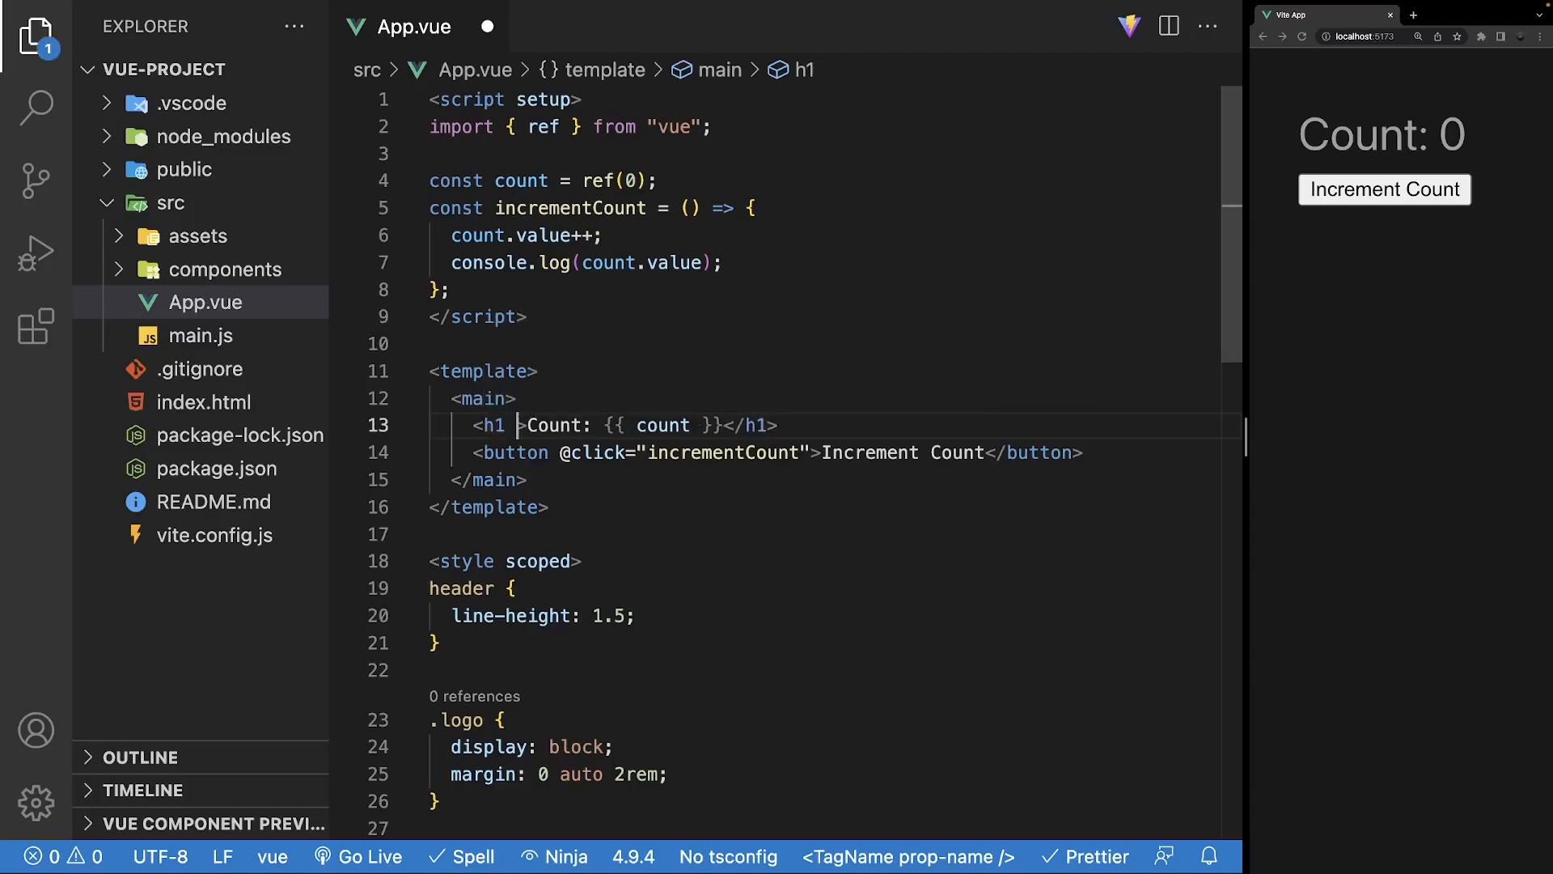
- Add v-if="count.length > 1" to the h1 and start count as ref(null), triggering a runtime error
type("v-if=\"count.length > 1\"")
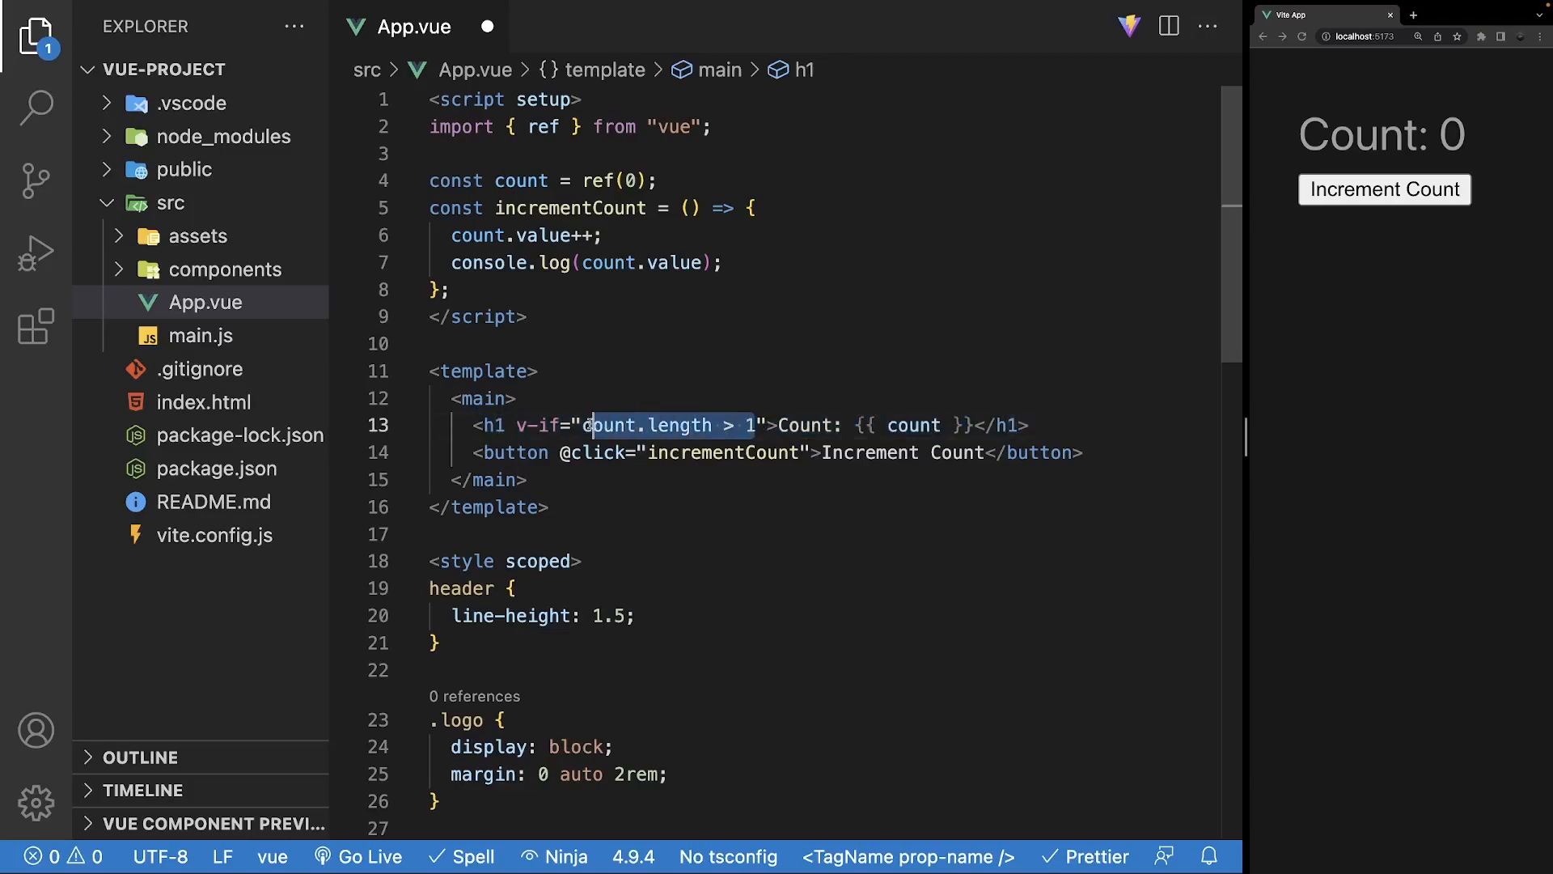
left_click(631, 179)
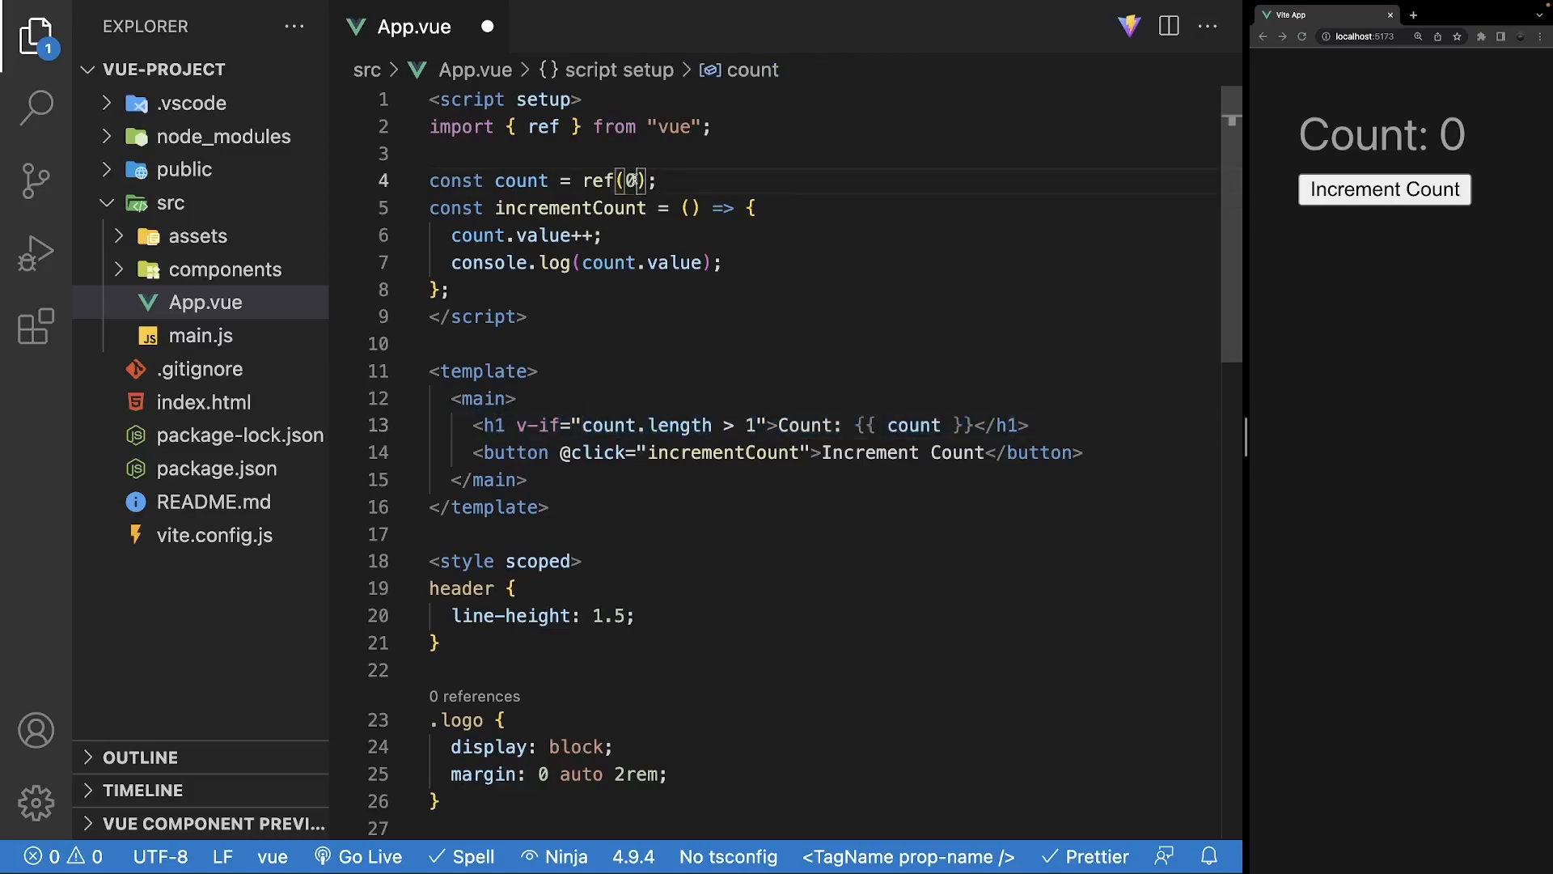
type("null")
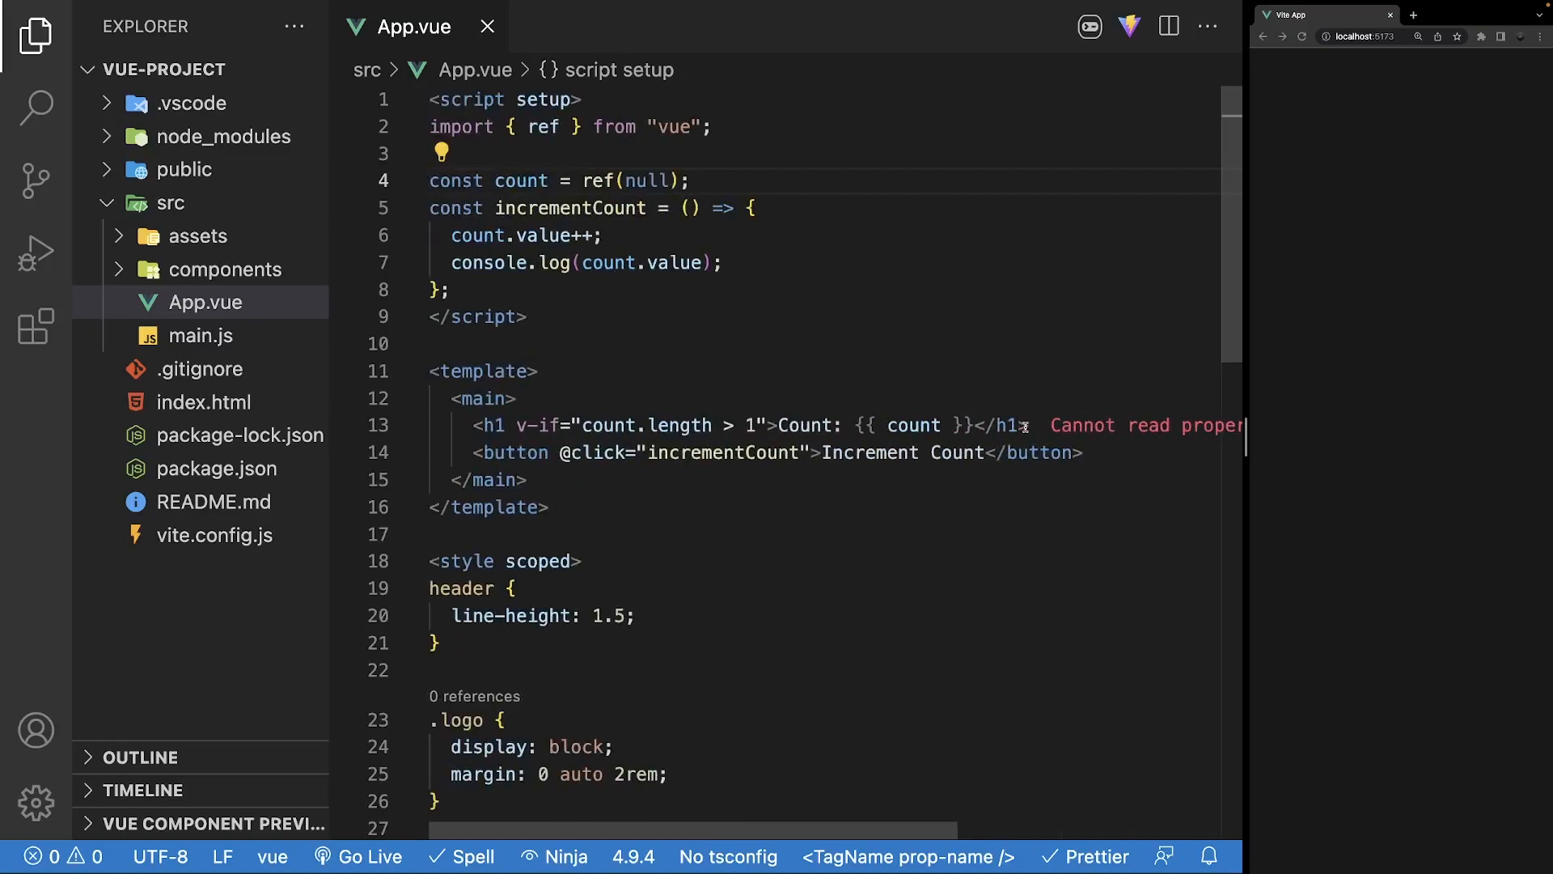
mouse_move(1040, 385)
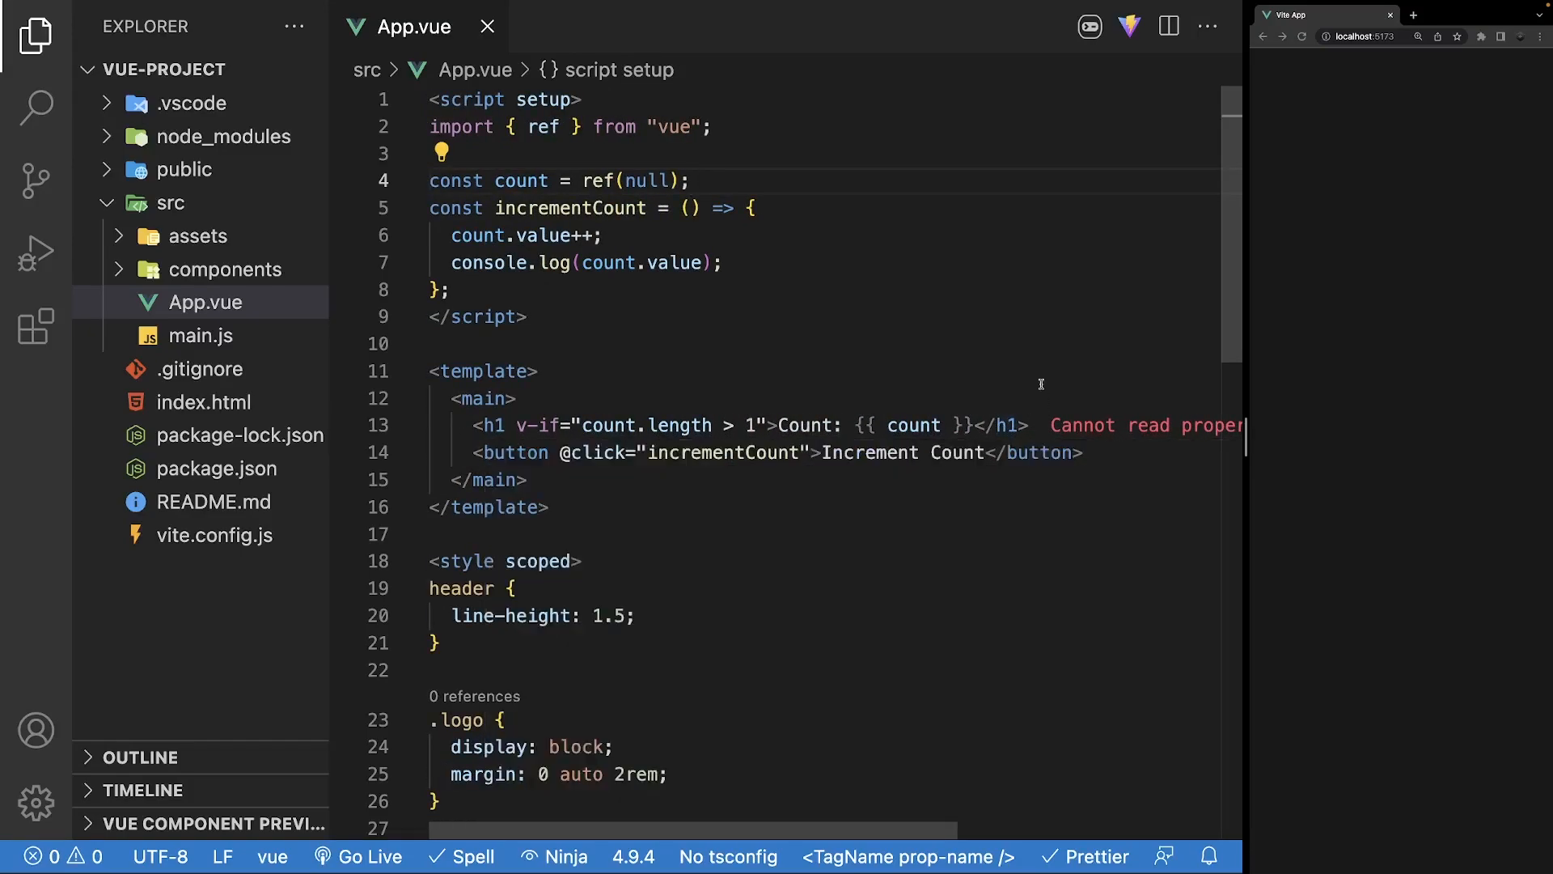
mouse_move(1038, 372)
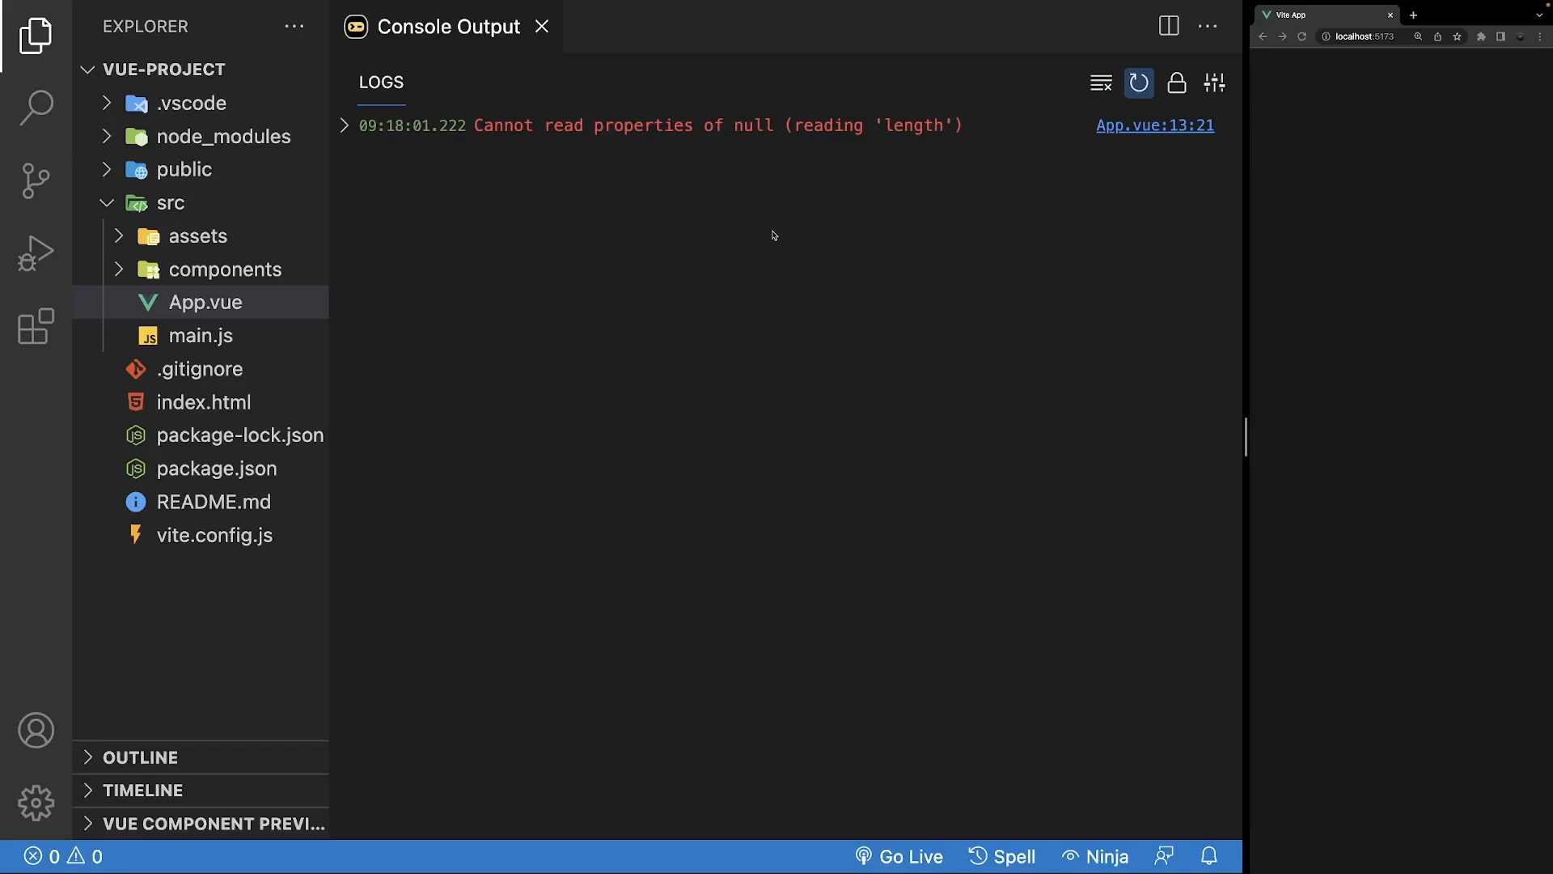
mouse_move(830, 212)
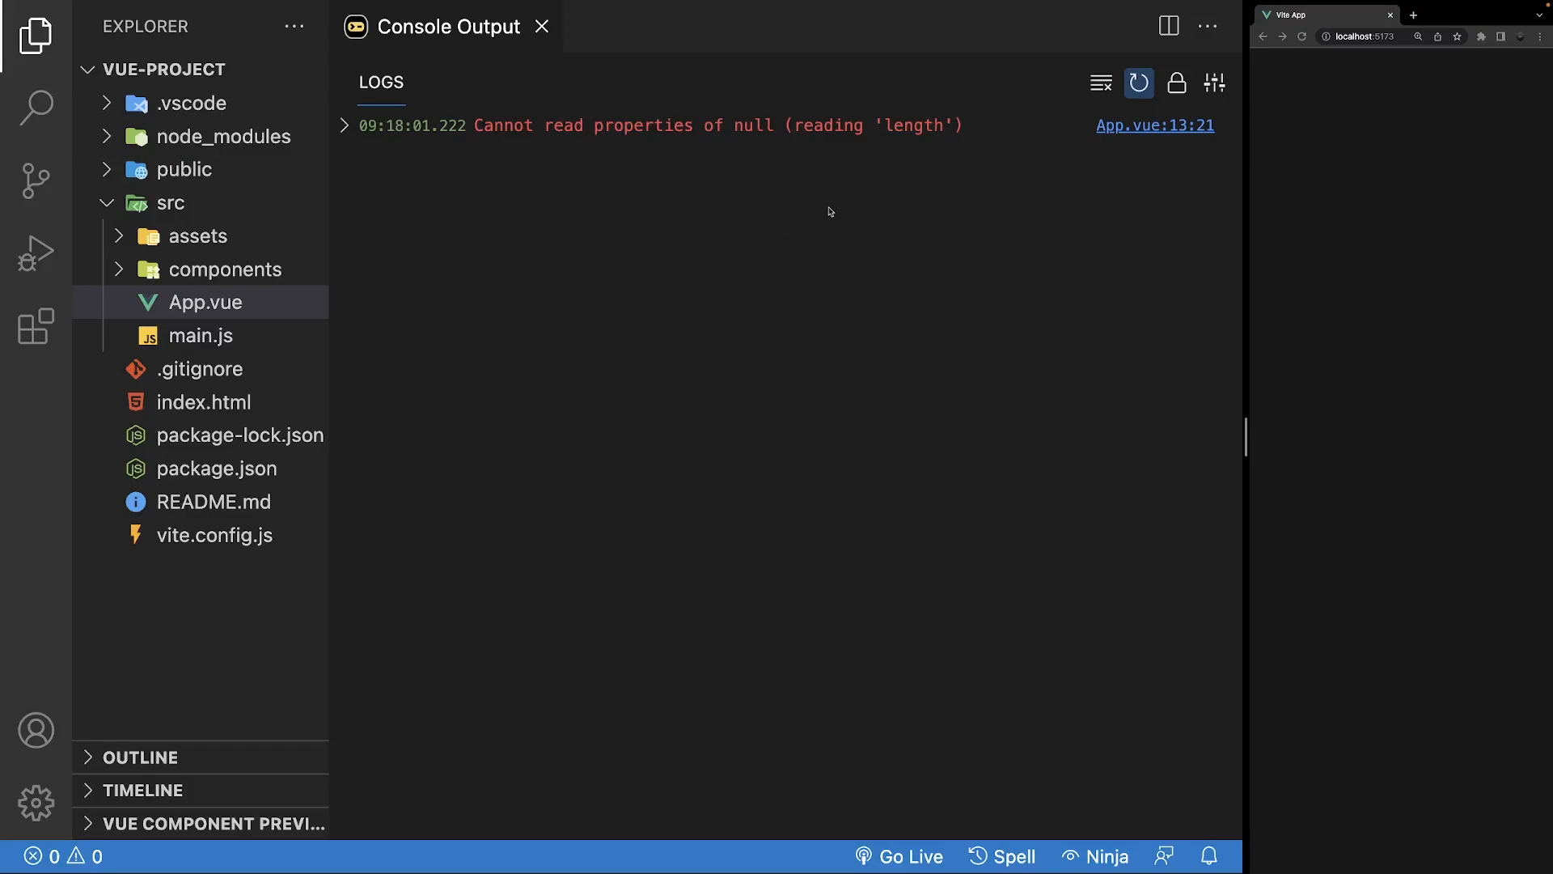
mouse_move(824, 207)
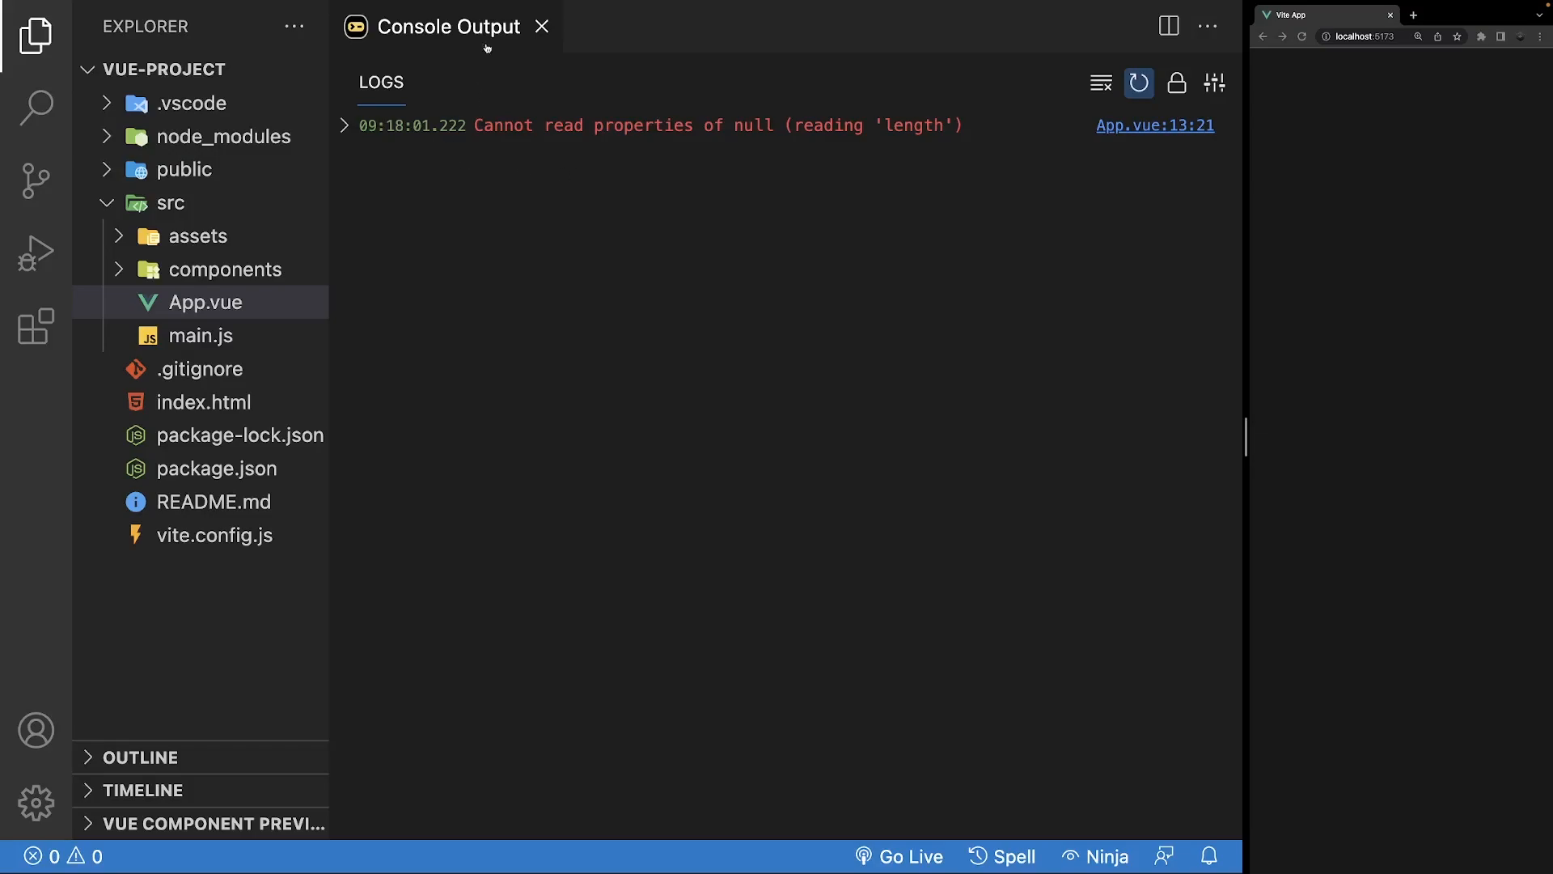
mouse_move(940, 122)
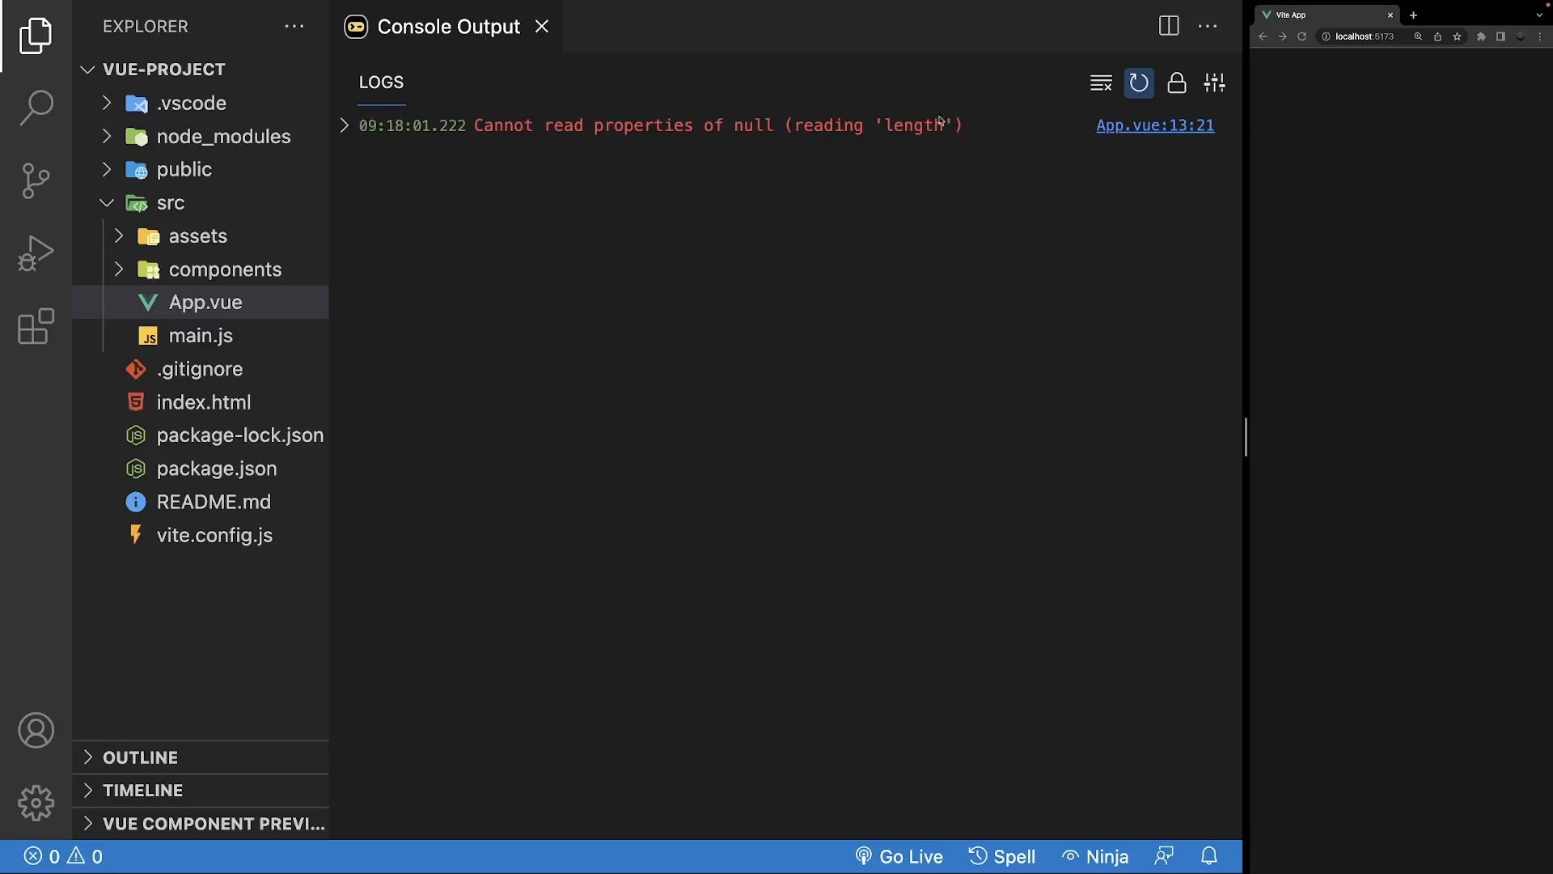
mouse_move(1154, 124)
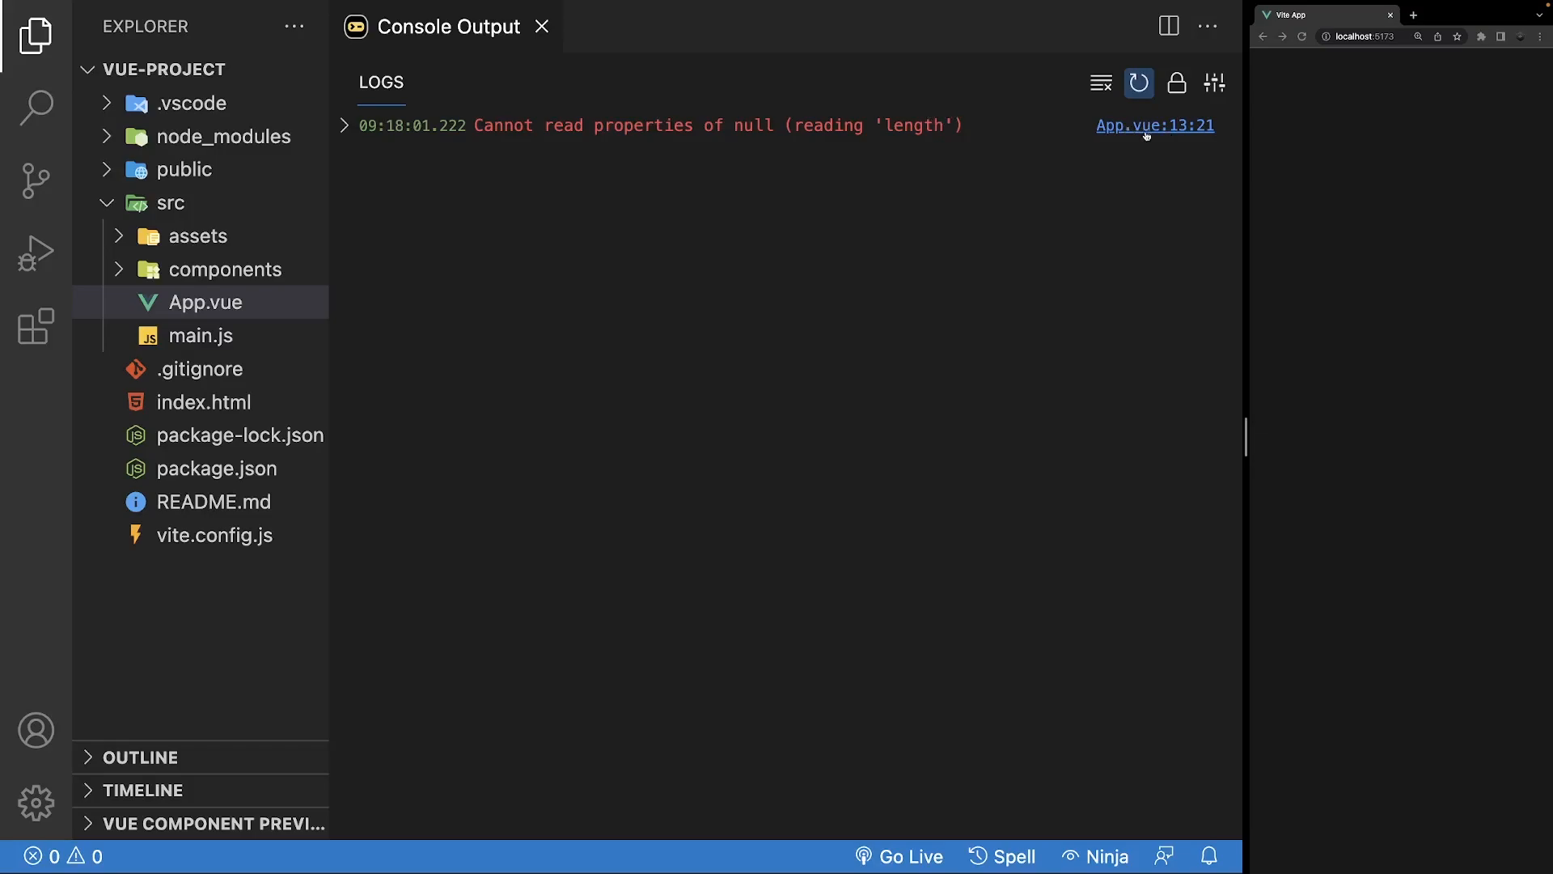
- Select the null 'length' error entry and jump to its source at App.vue:13:21
left_click(1153, 125)
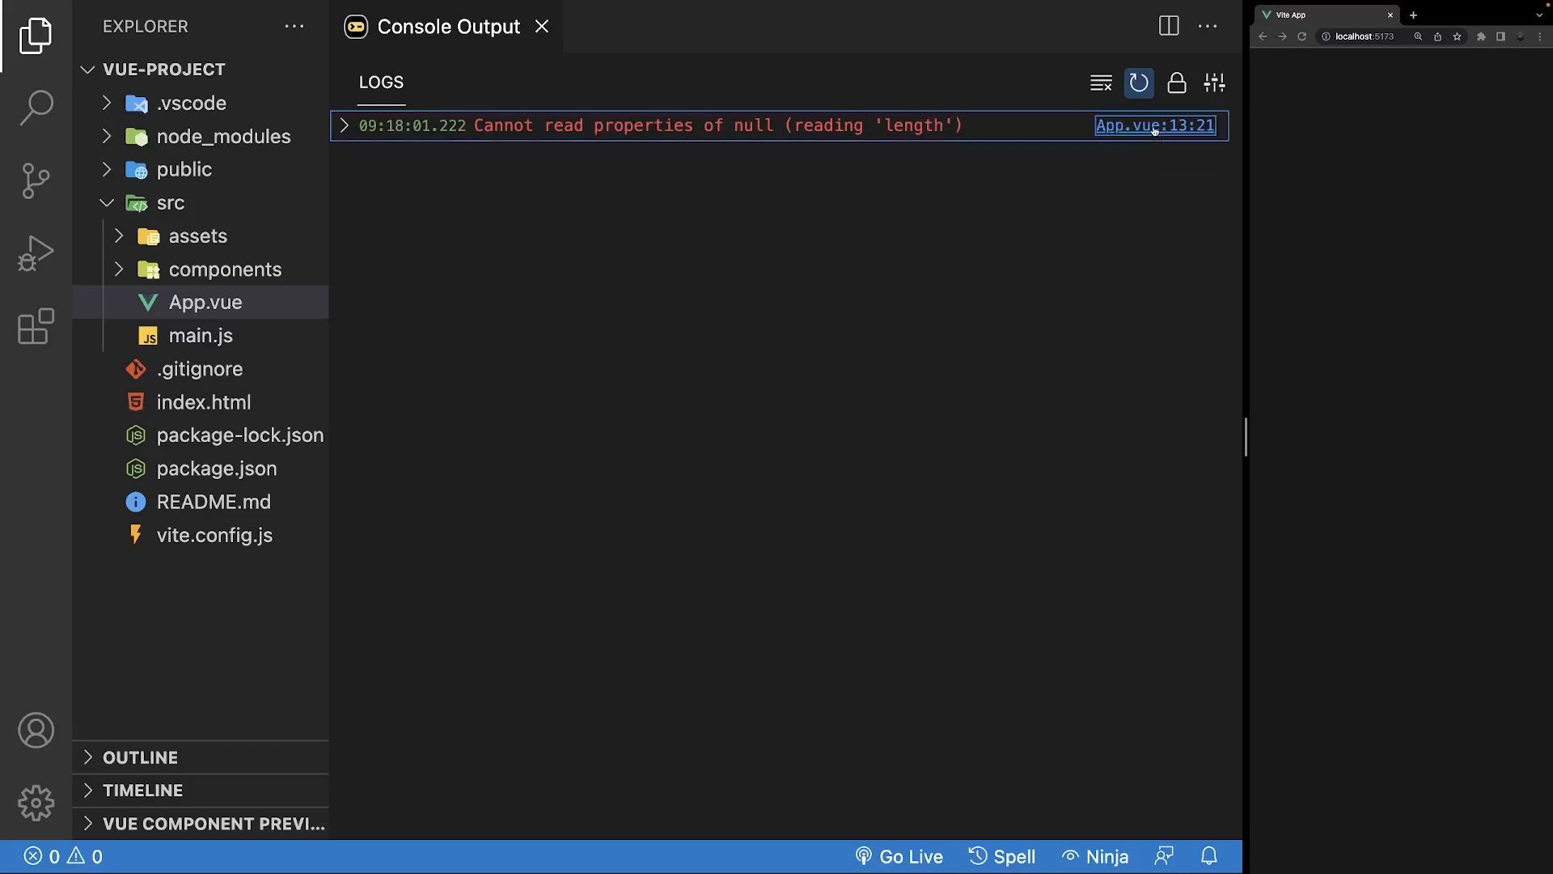
left_click(1154, 125)
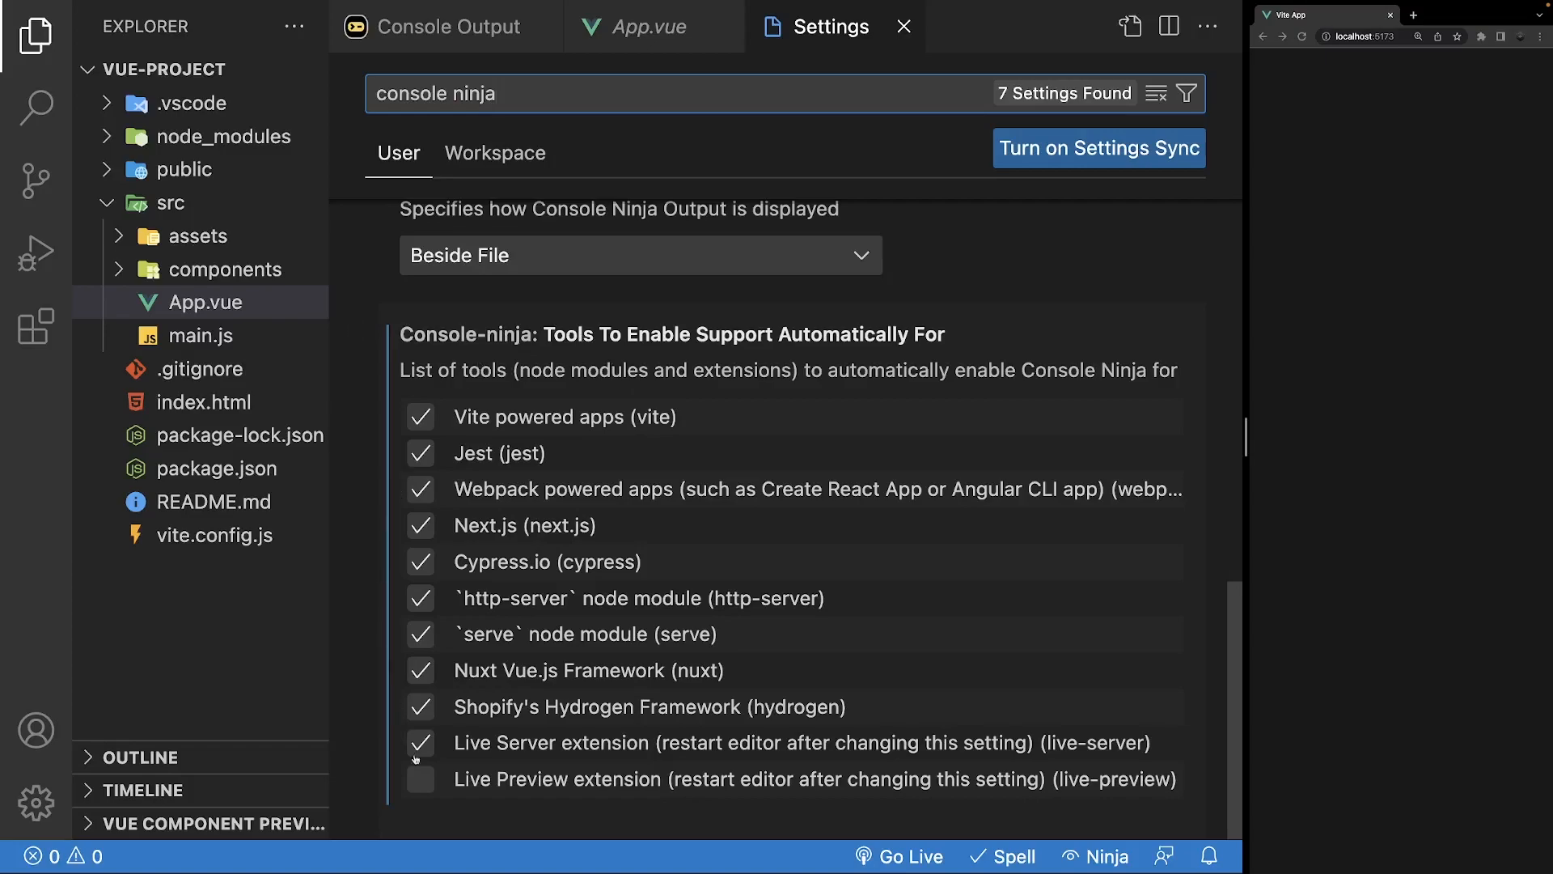
mouse_move(372, 484)
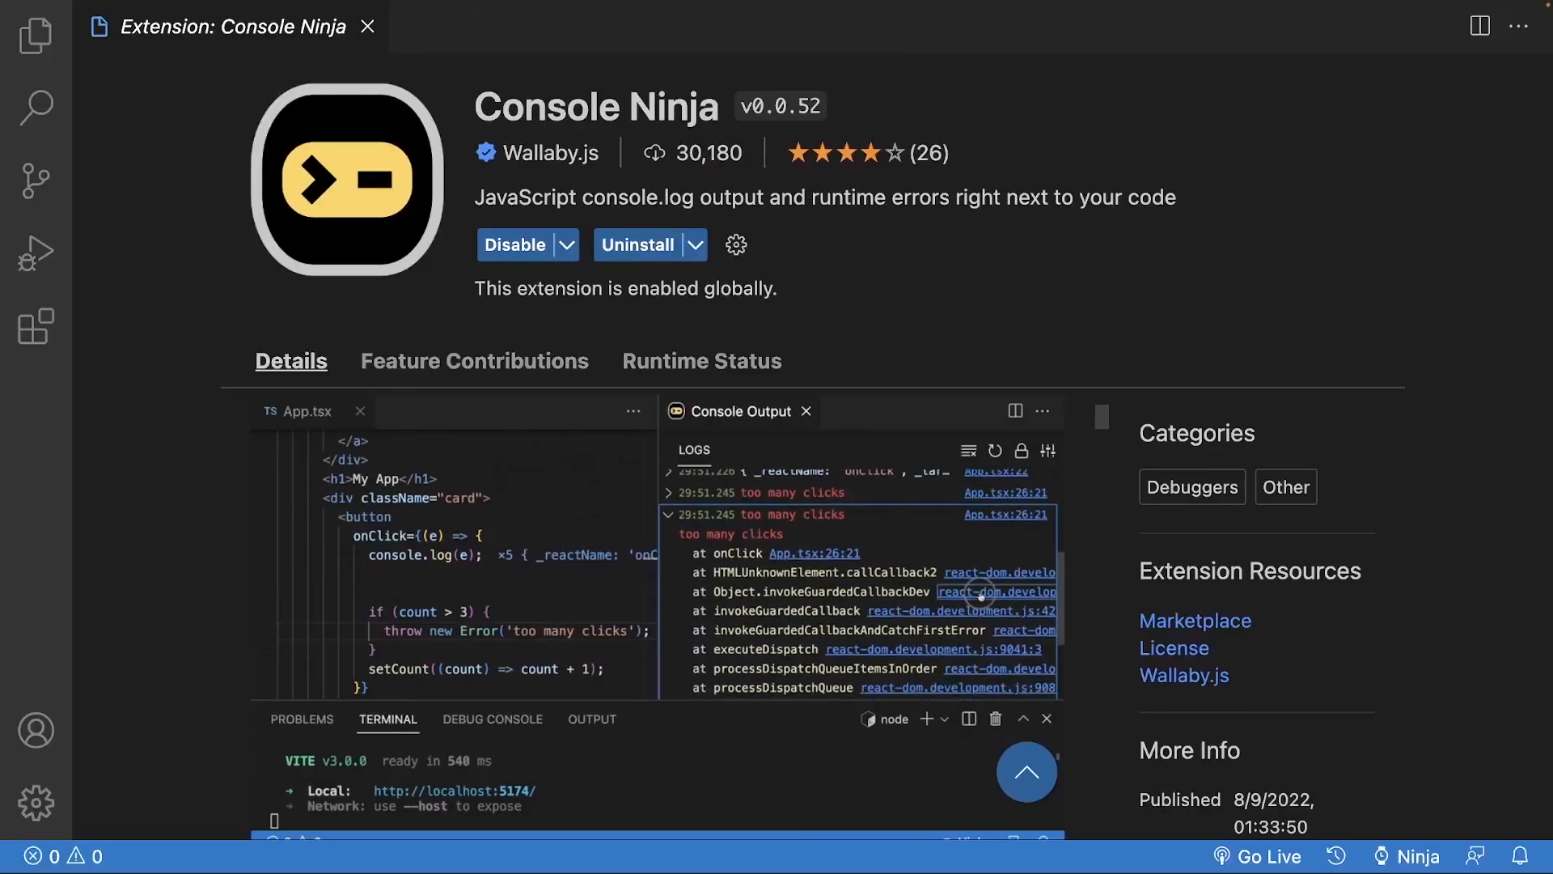
- Show the Console Ninja extension page and scroll its Details to the inline count and event log demos
left_click(805, 411)
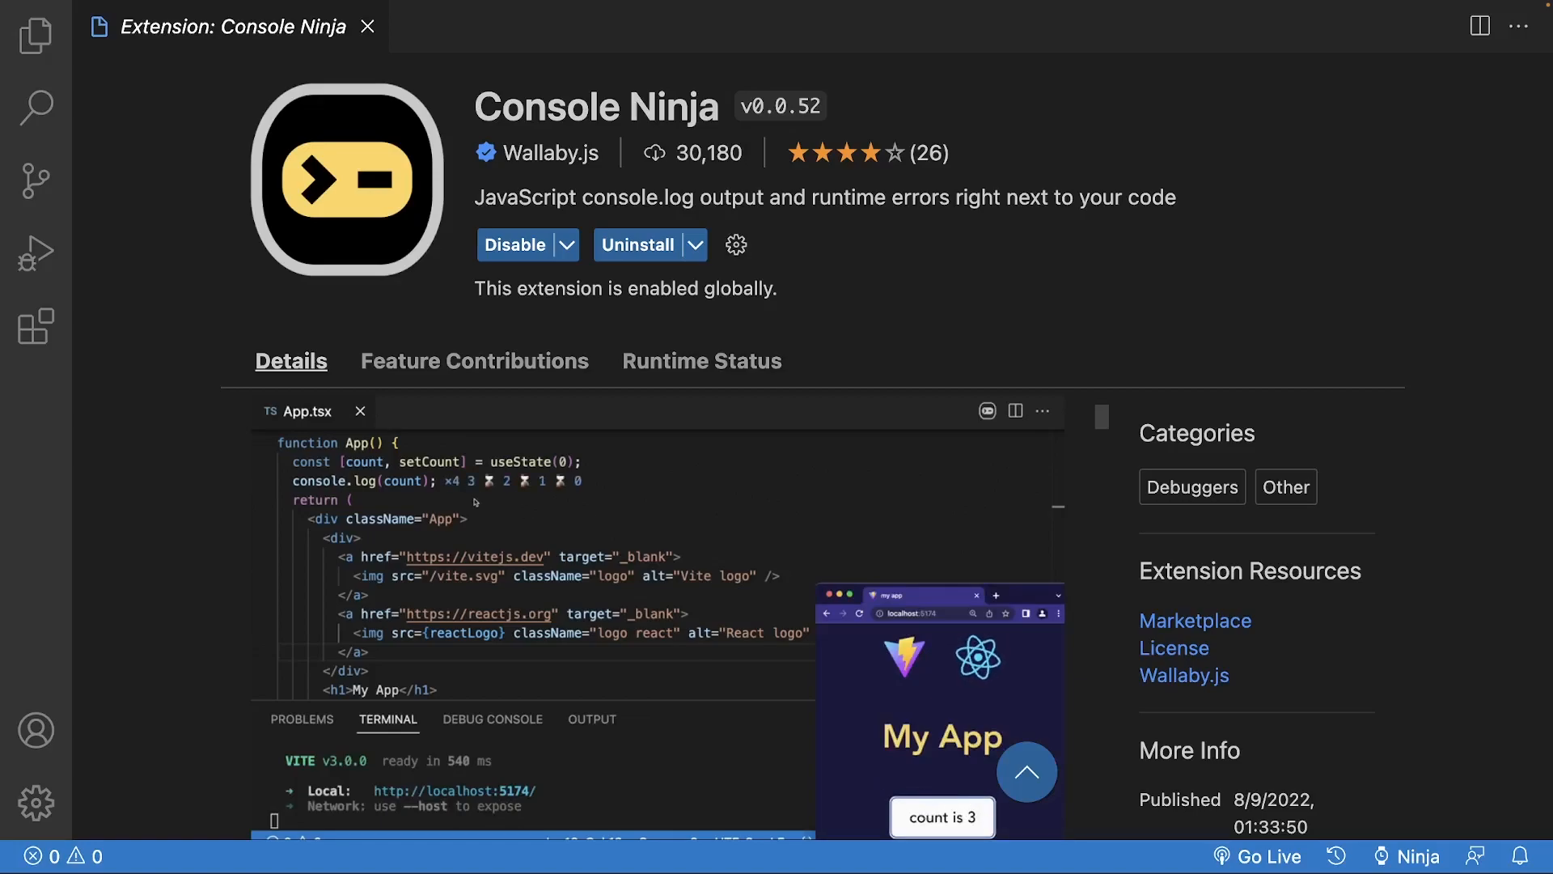
scroll("down", 3)
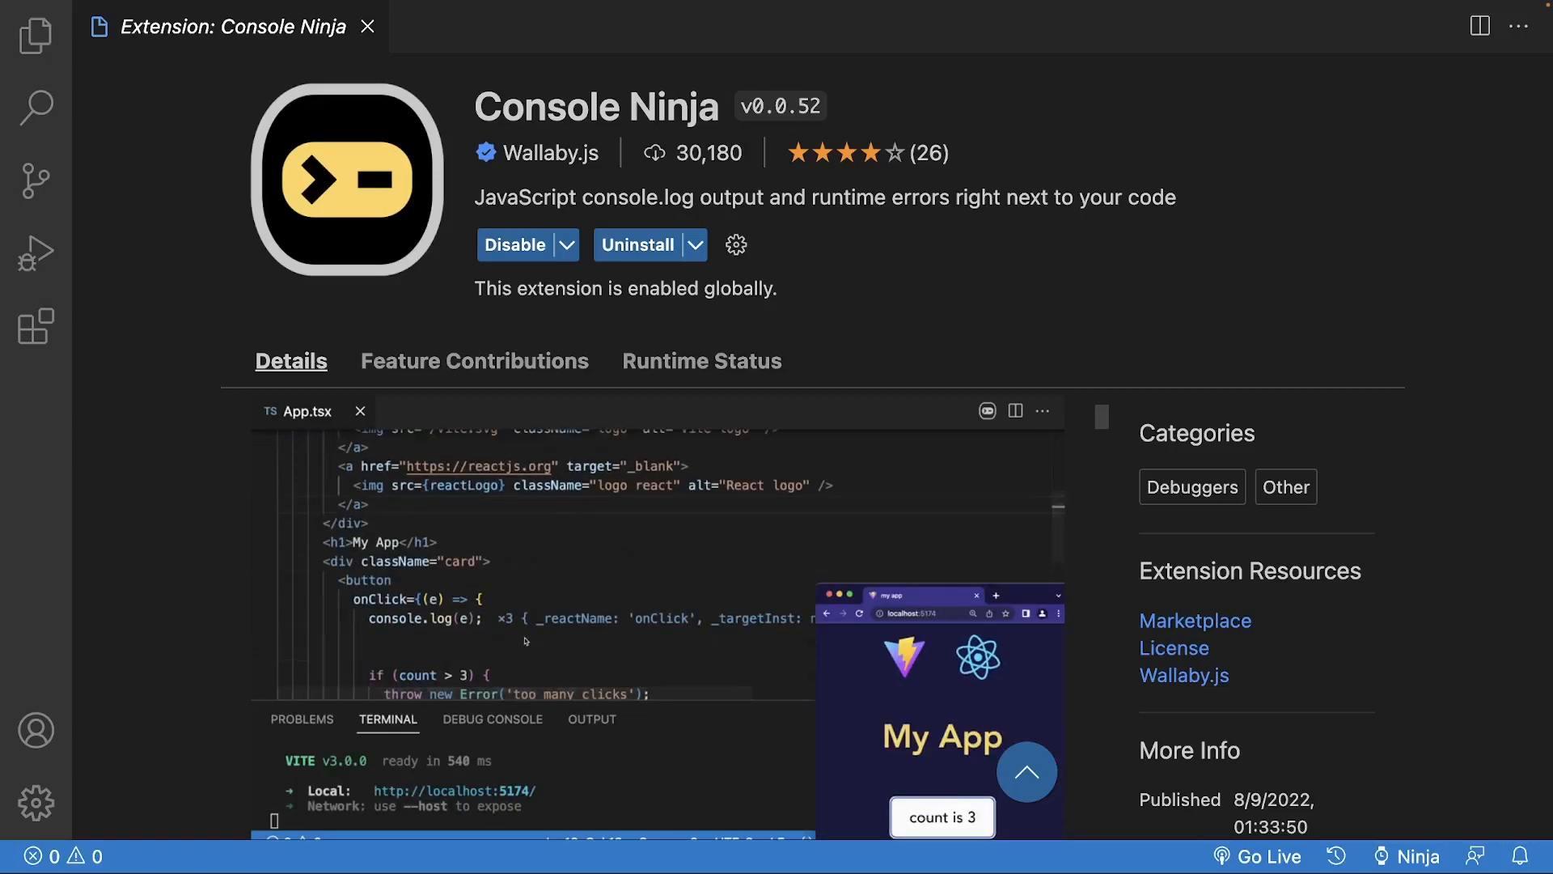